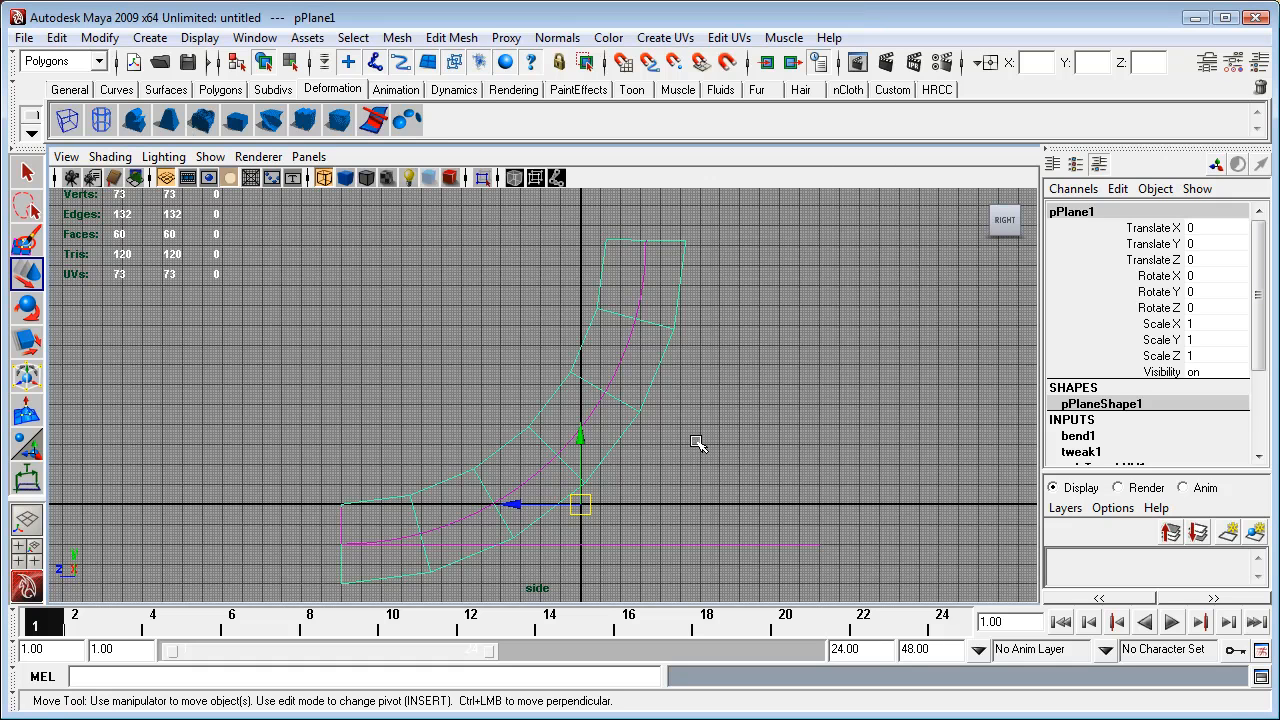
mouse_move(670, 460)
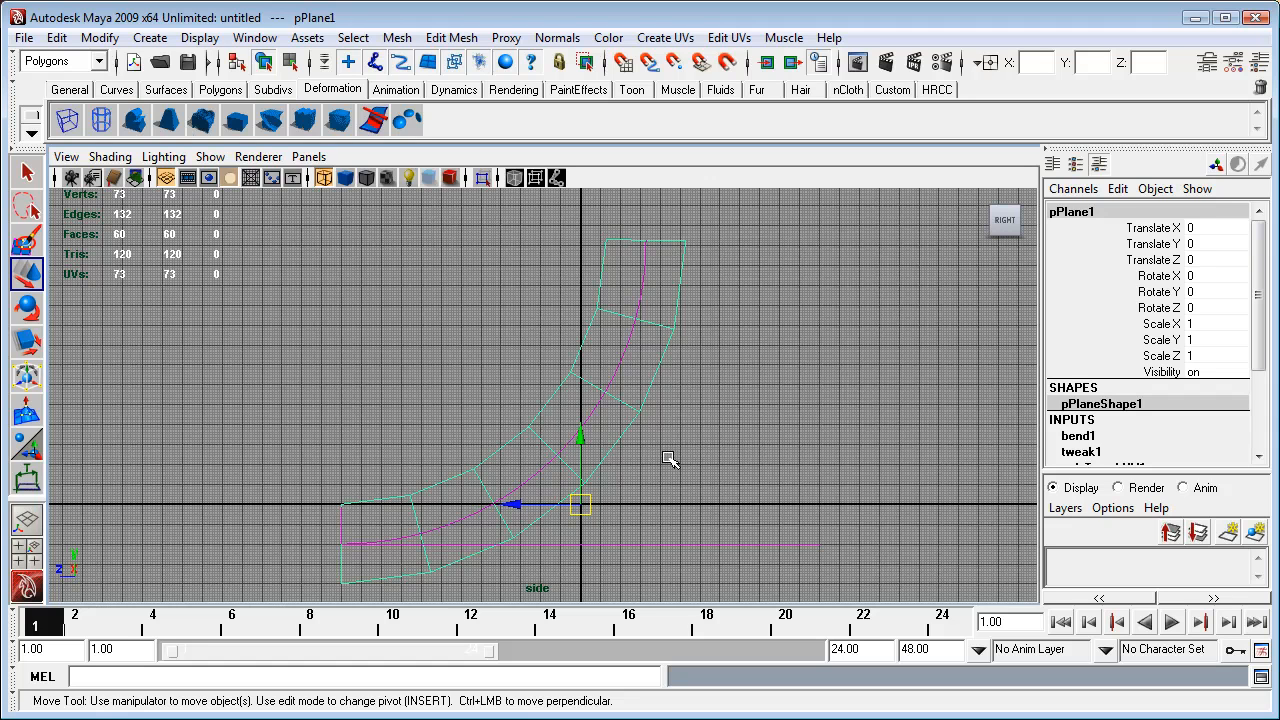
mouse_move(676, 451)
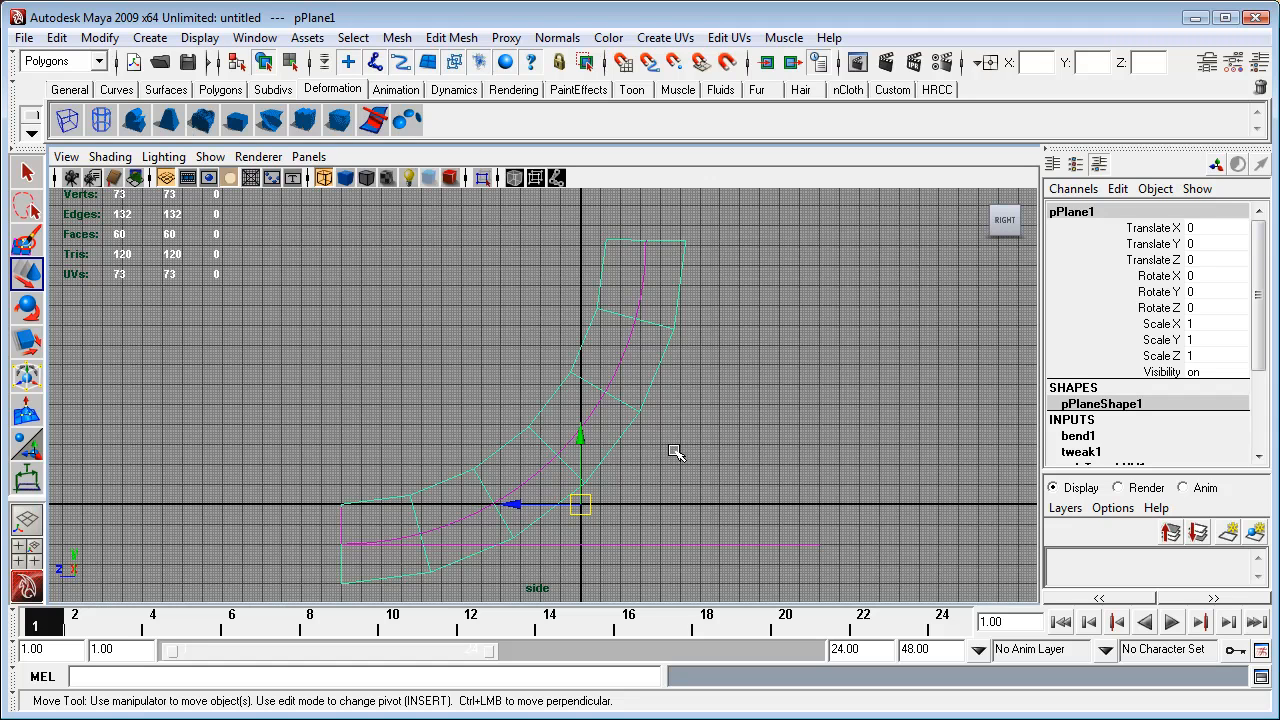
mouse_move(684, 447)
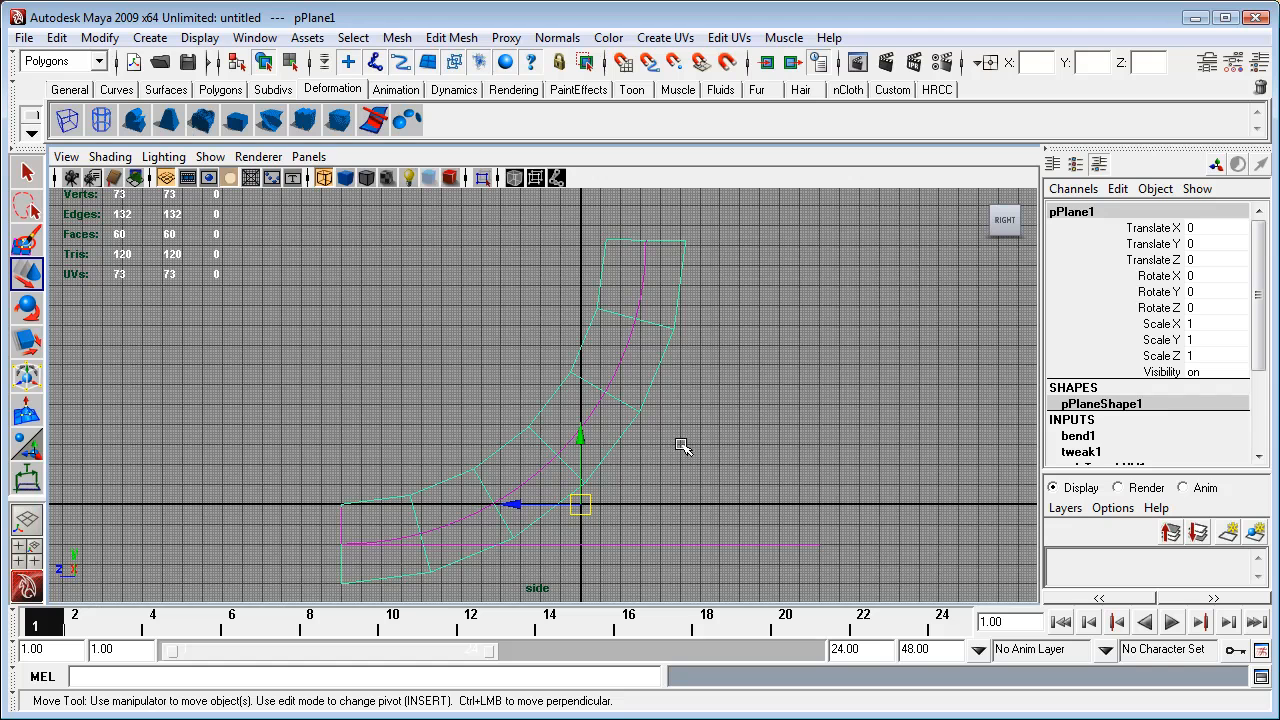
mouse_move(679, 418)
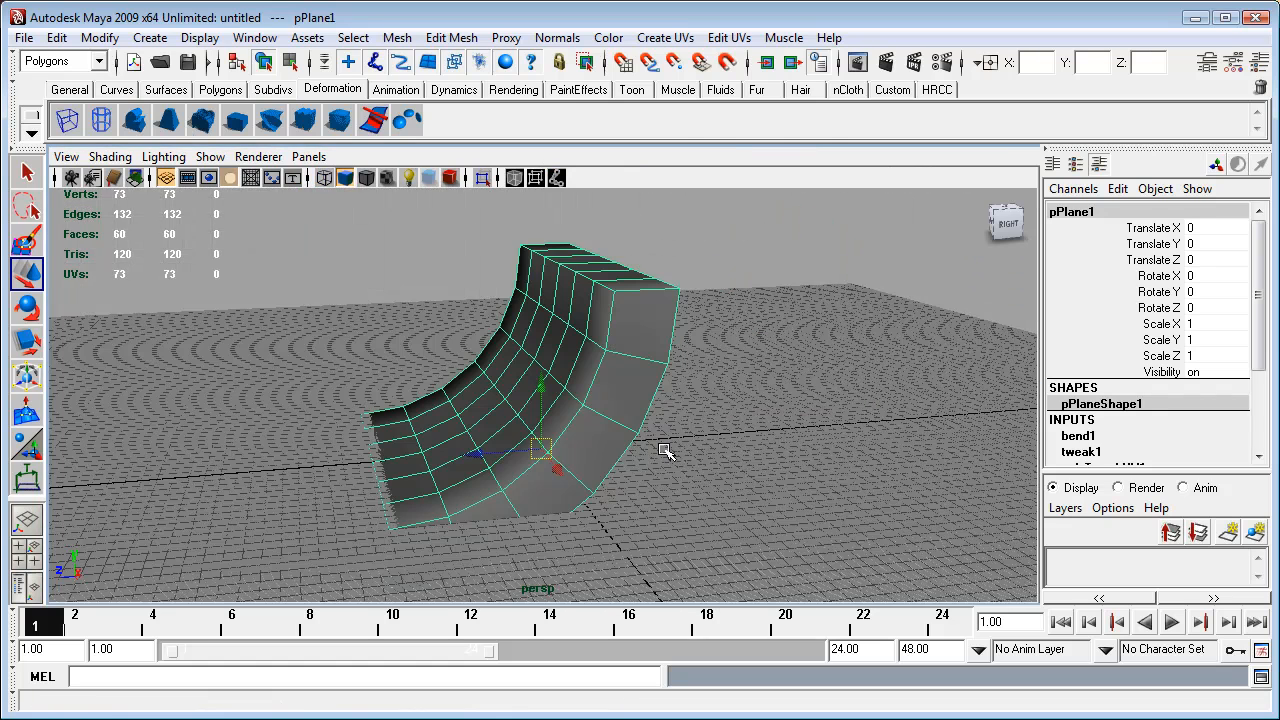
Step: Orbit the perspective camera around the bent ramp plane to view its curved side
drag(665, 452, 820, 452)
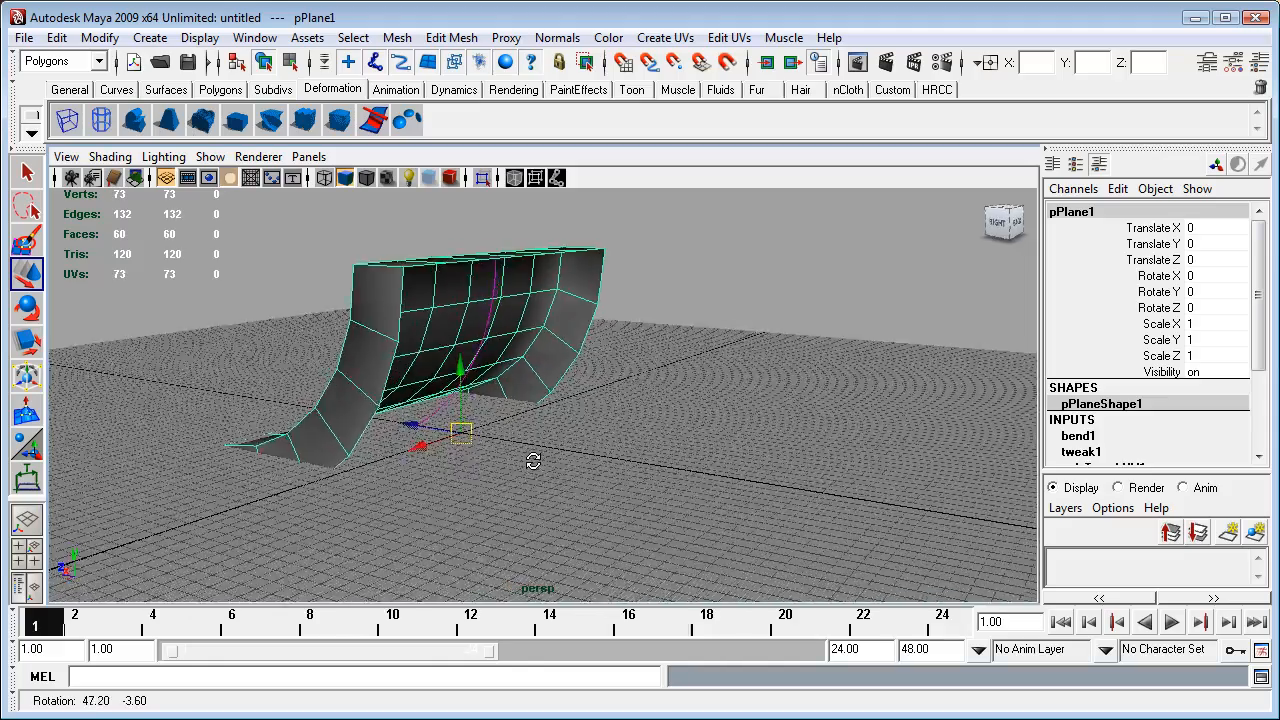
drag(533, 461, 714, 469)
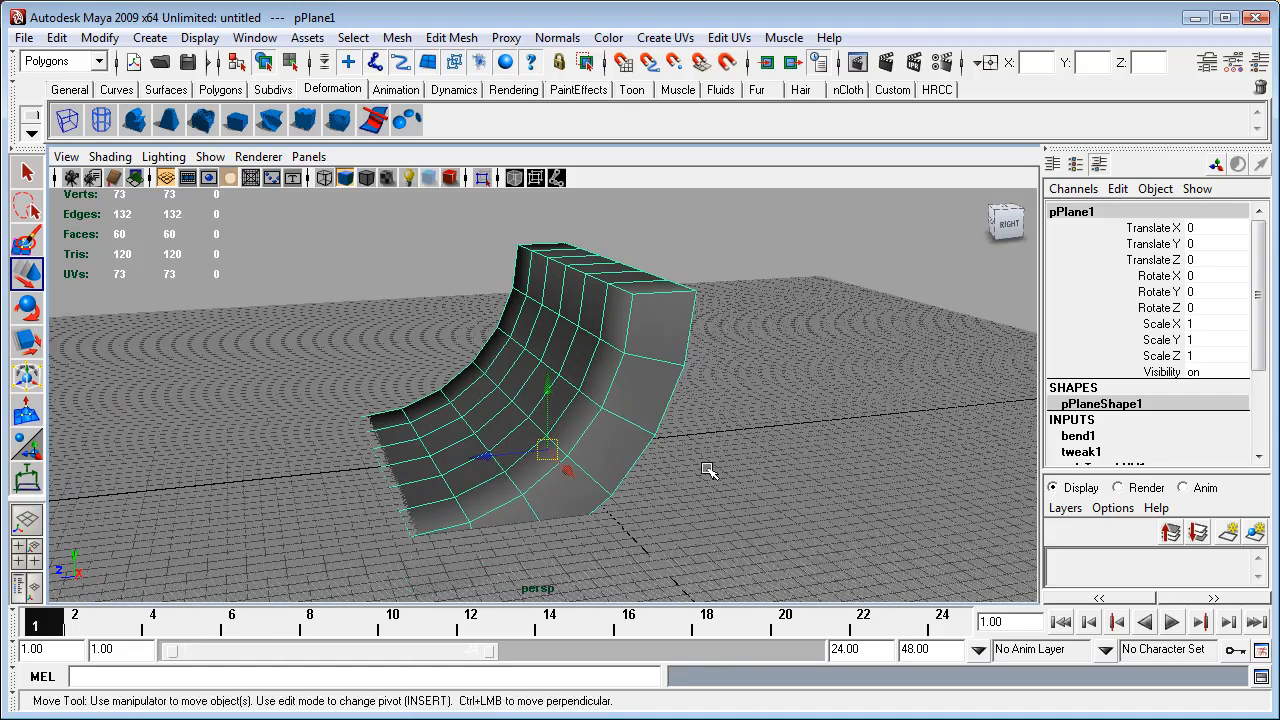
Step: Expand tweak1 and bend1 in the Channel Box: curvature 0.785, low bound -2, high bound 0
scroll(down, 3)
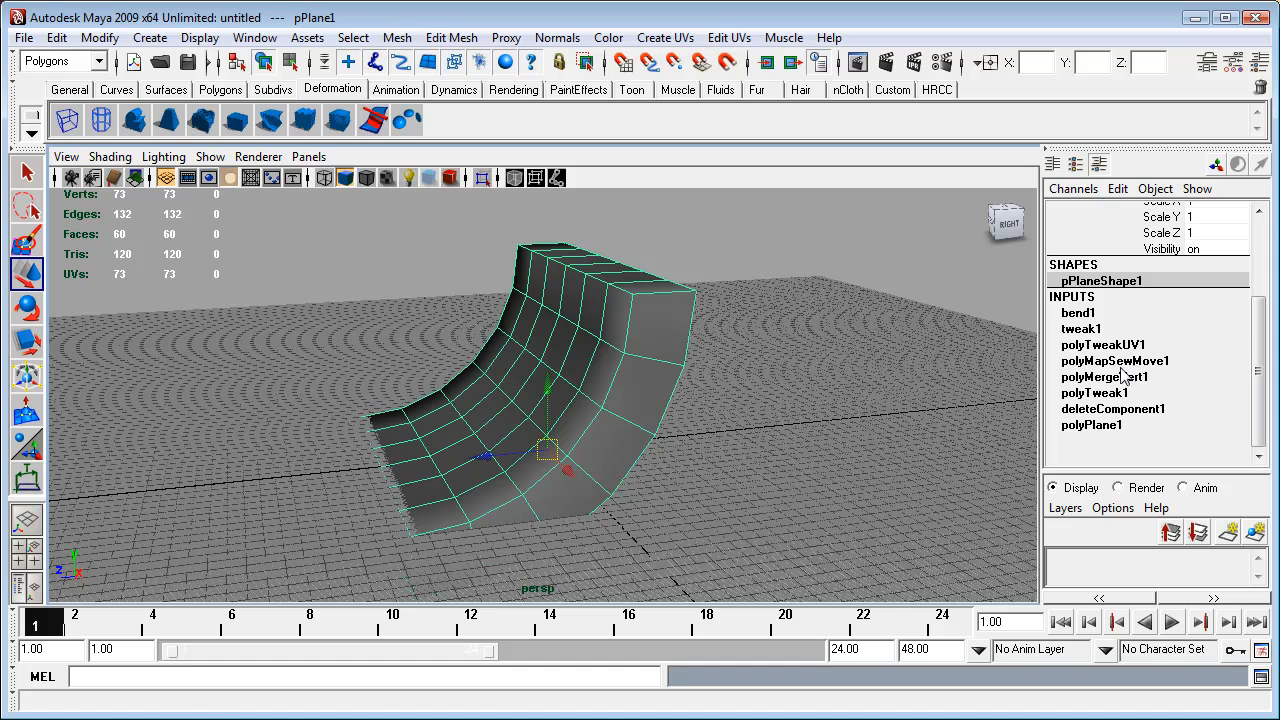
mouse_move(390, 485)
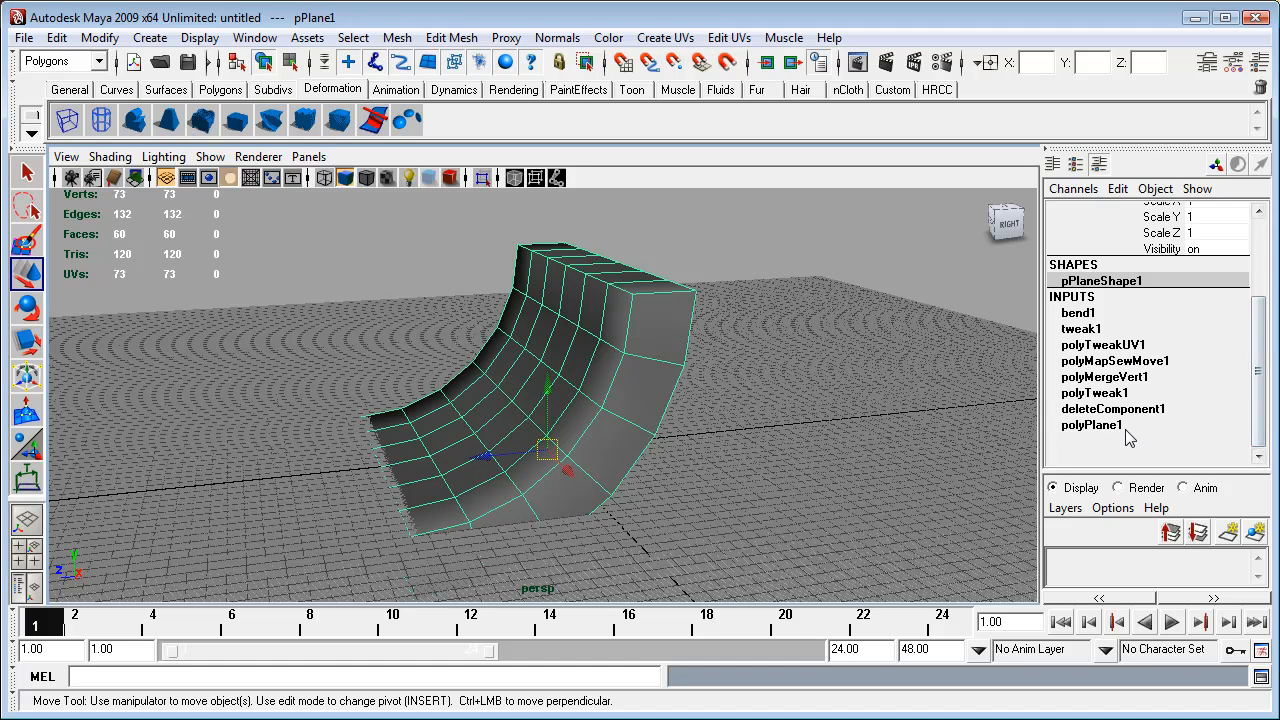
mouse_move(1118, 430)
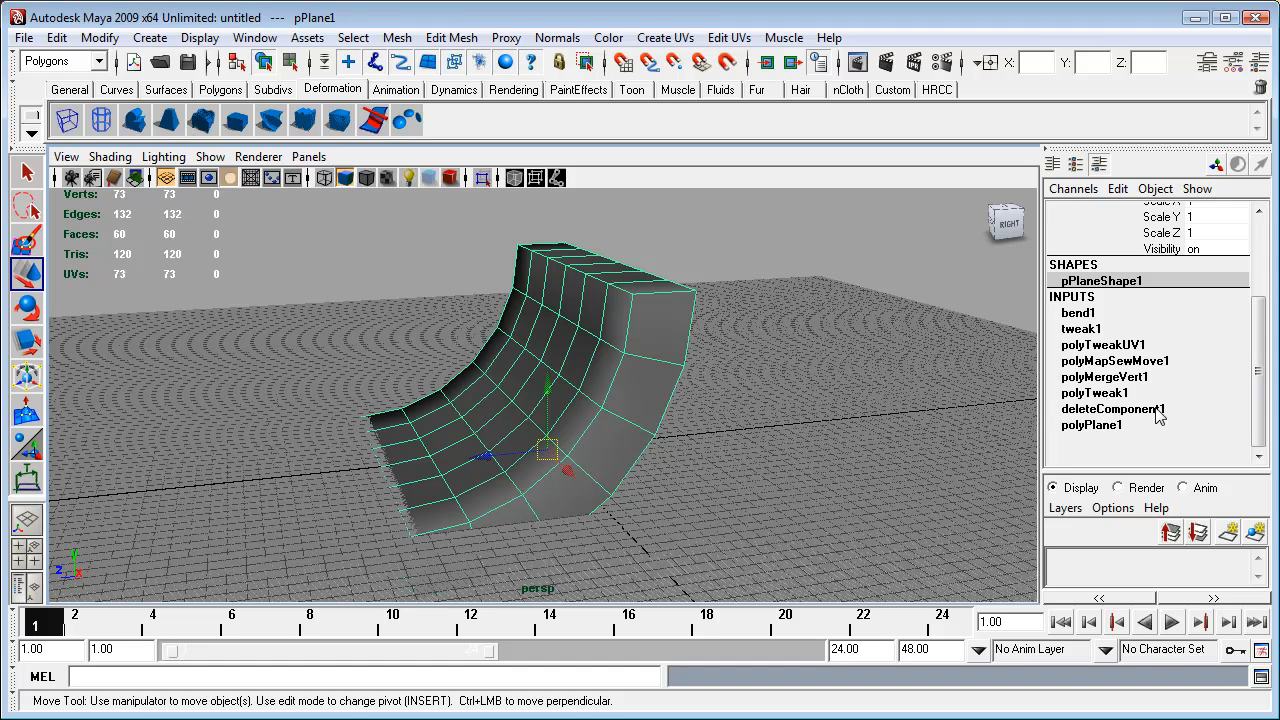
mouse_move(1080, 400)
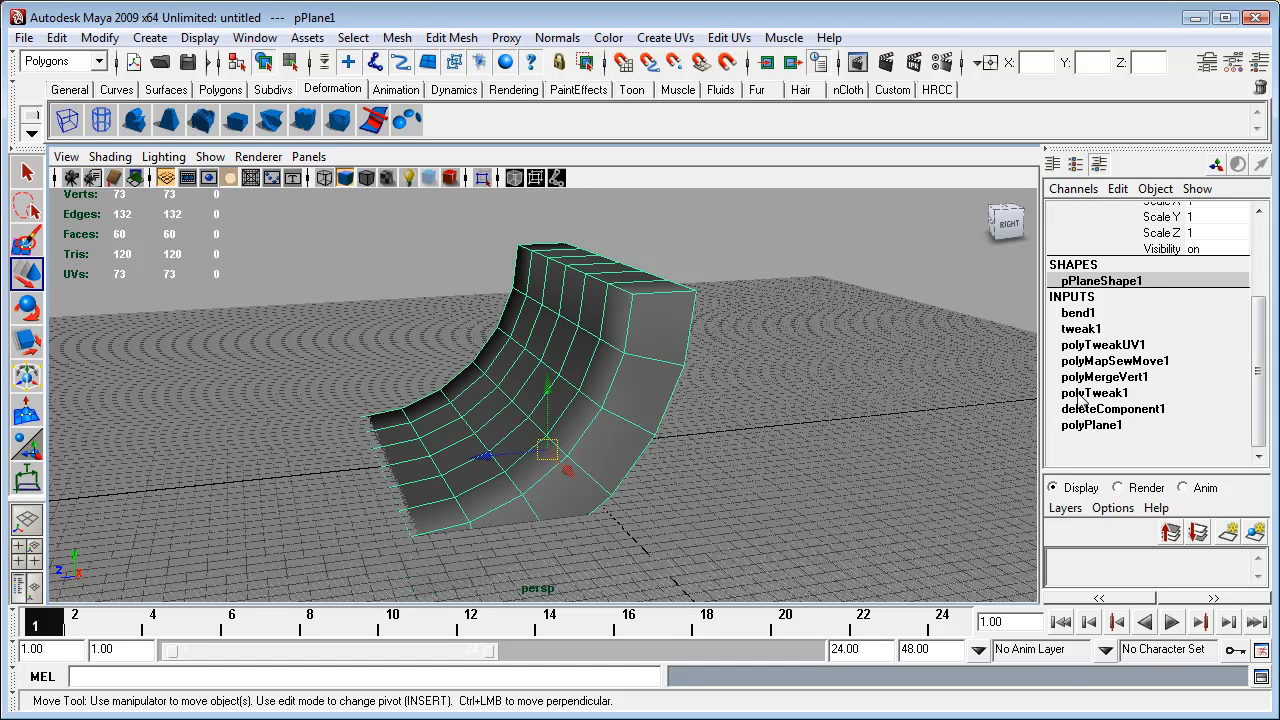
mouse_move(1110, 400)
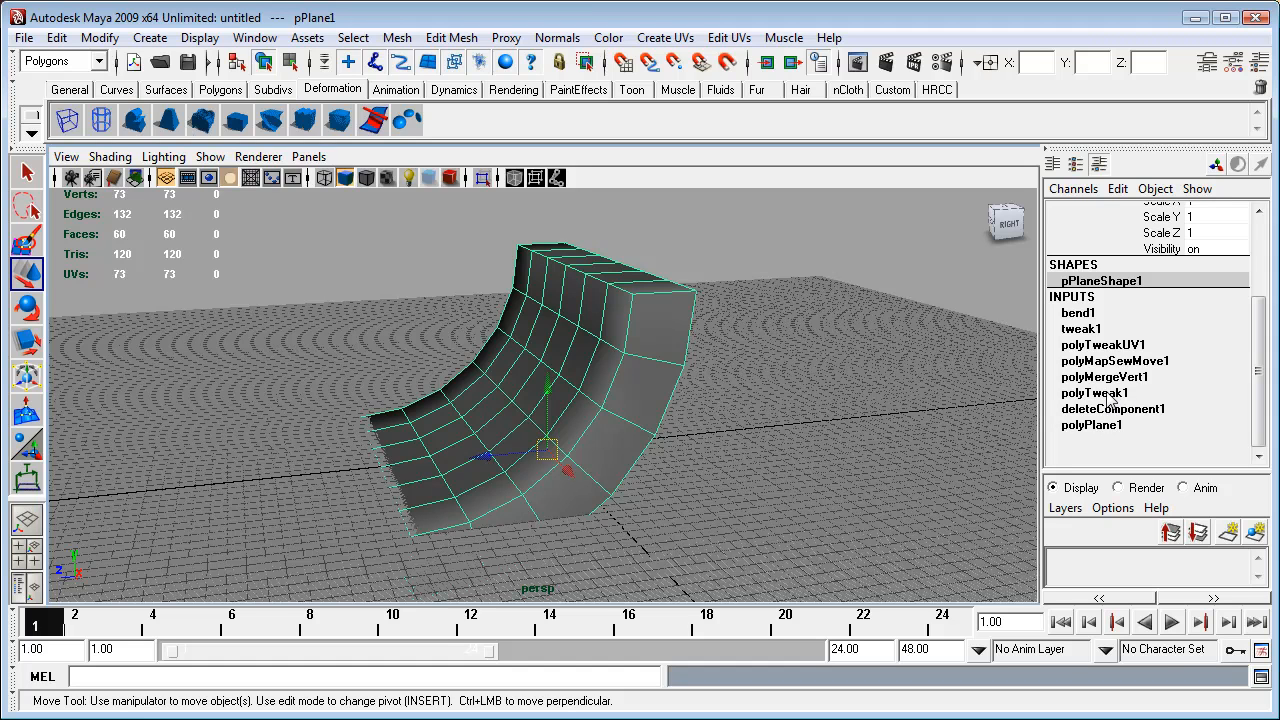
mouse_move(1113, 397)
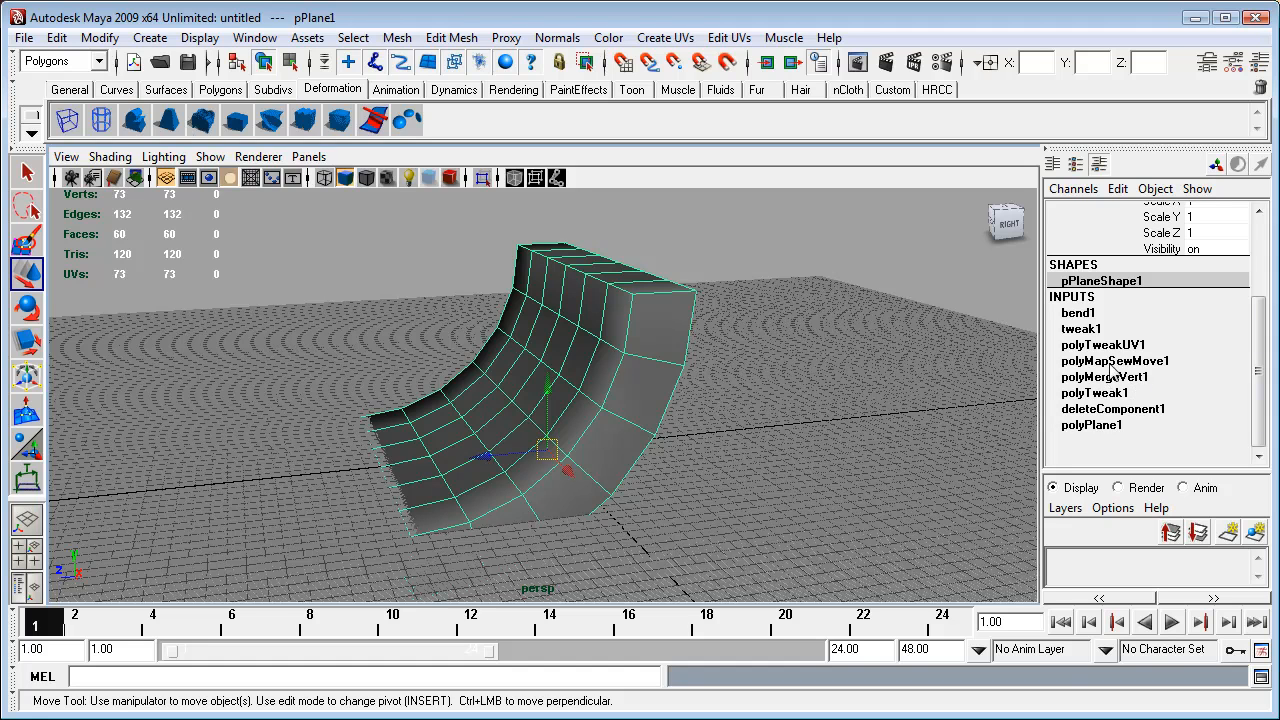
mouse_move(1157, 370)
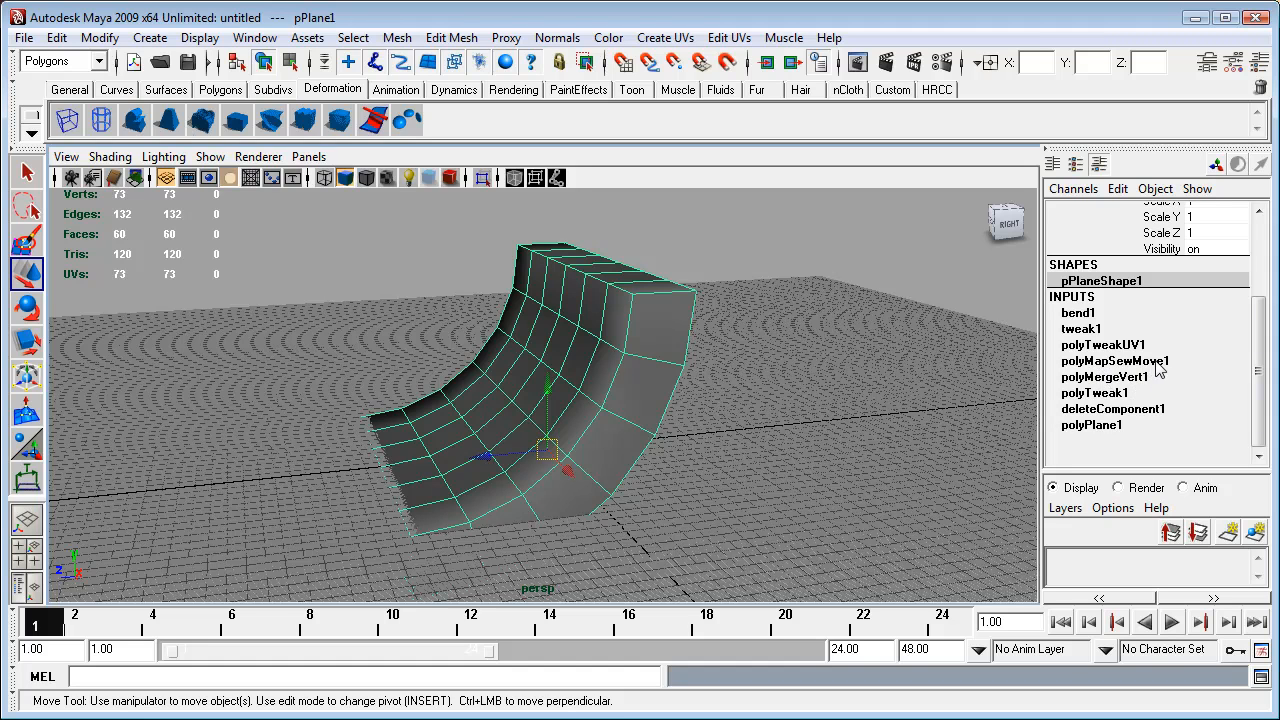
mouse_move(1135, 355)
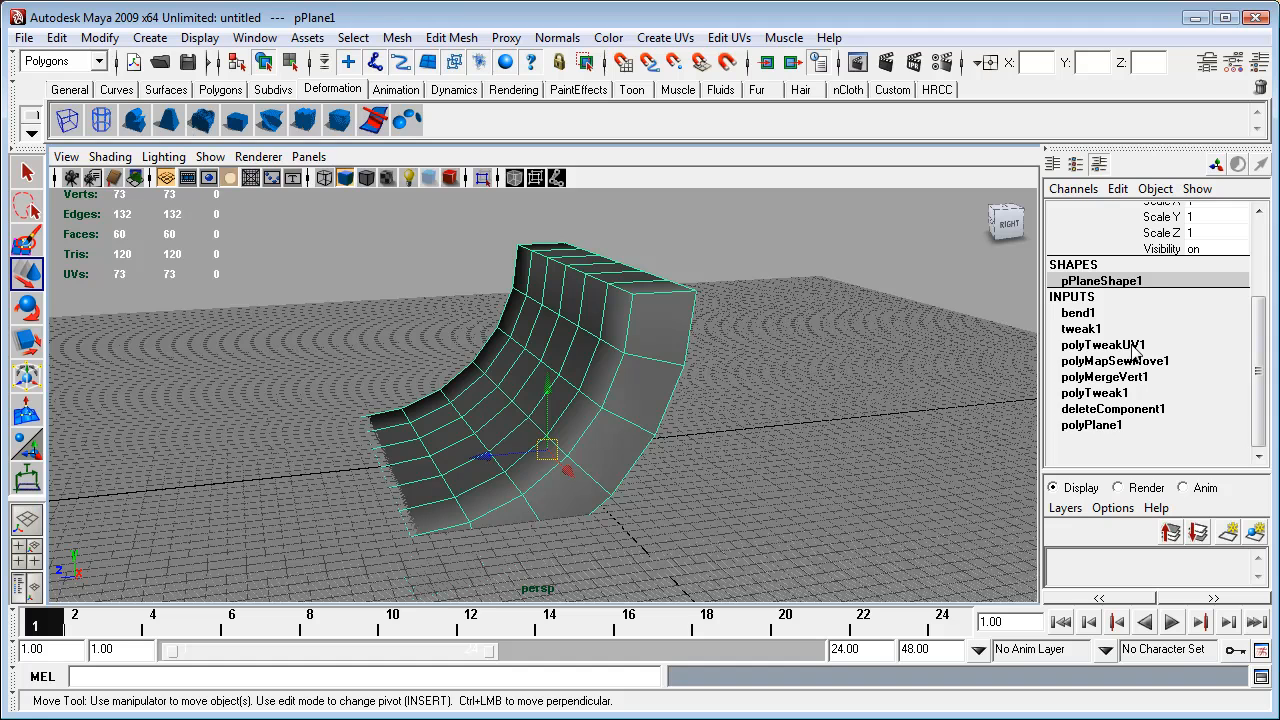
mouse_move(1170, 350)
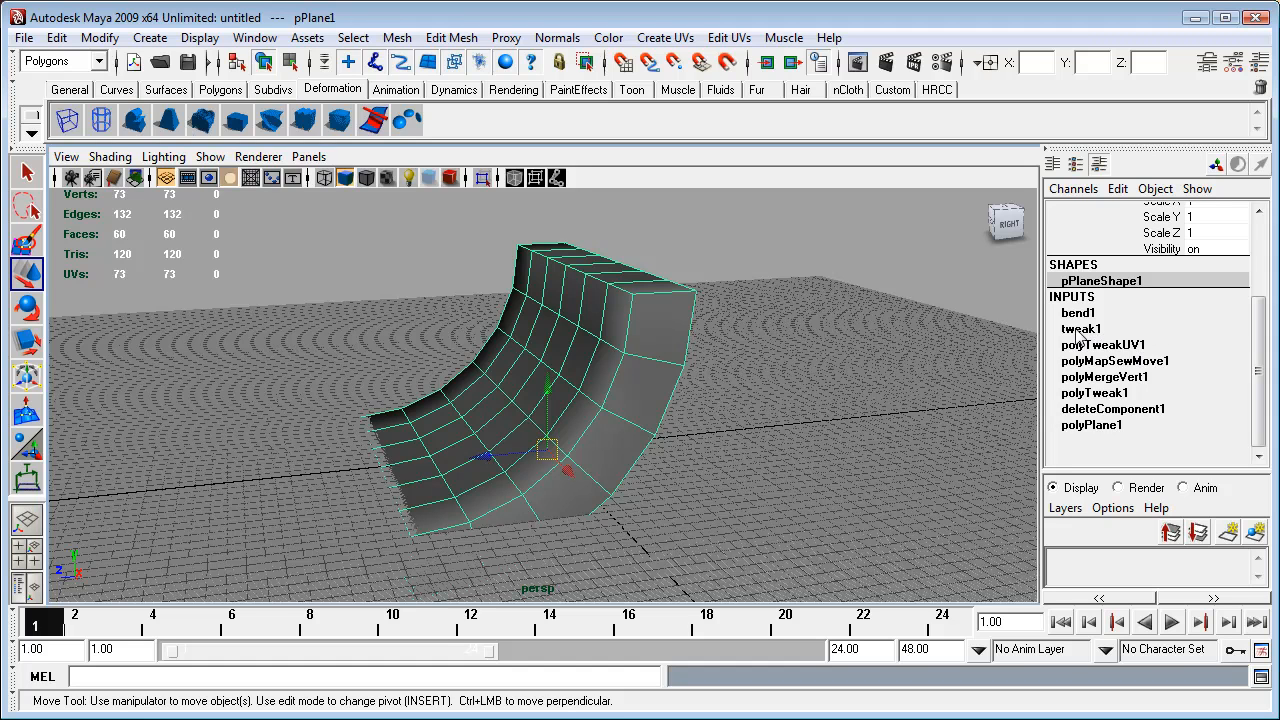
click(1081, 328)
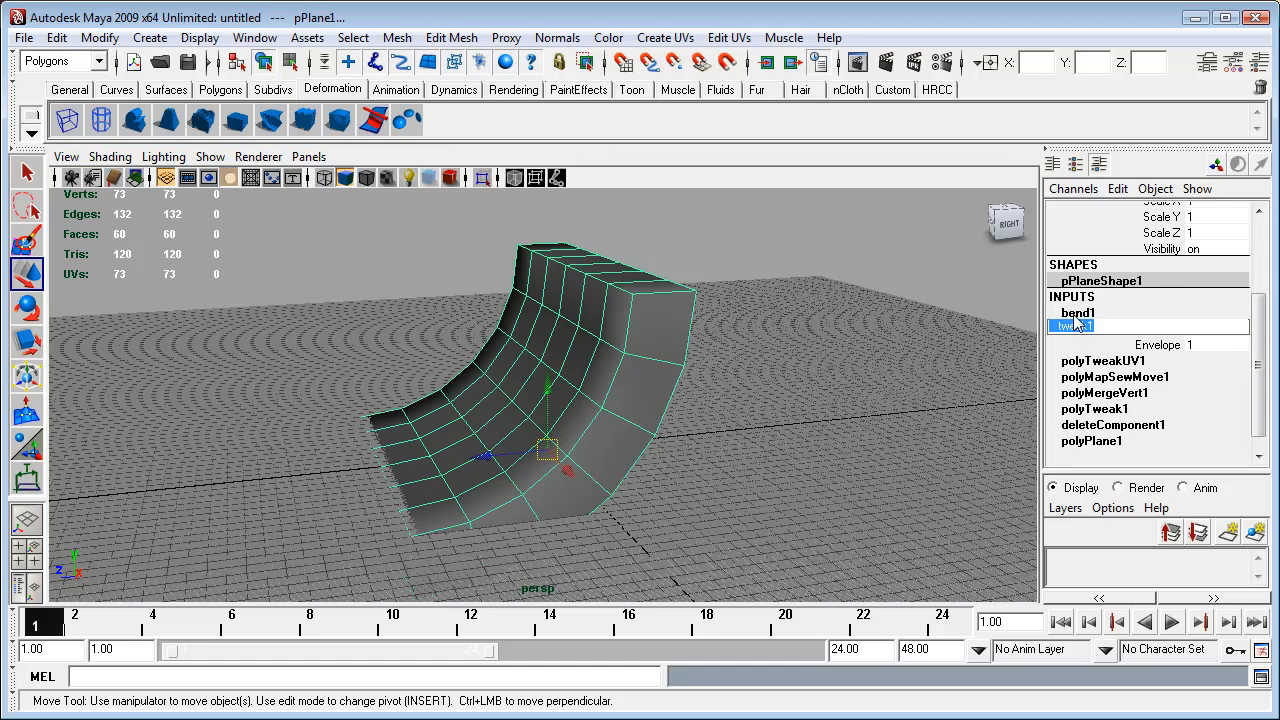
click(1078, 312)
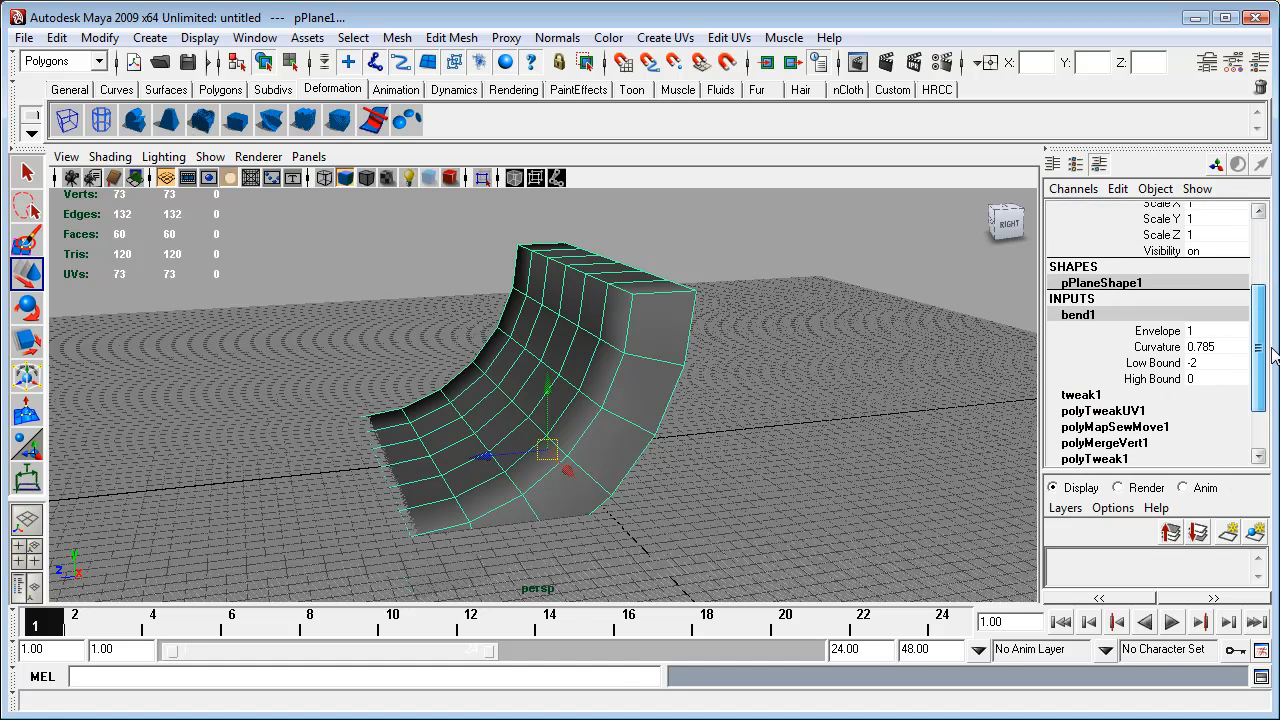
scroll(down, 3)
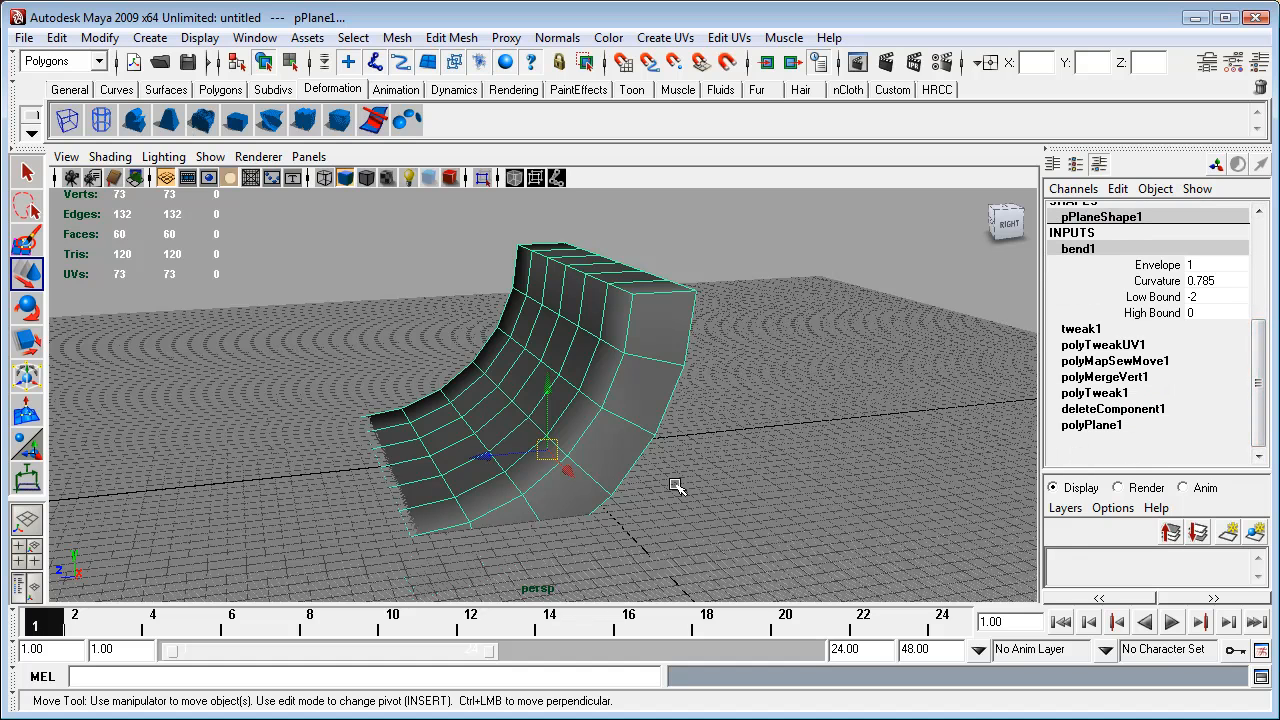
mouse_move(424, 408)
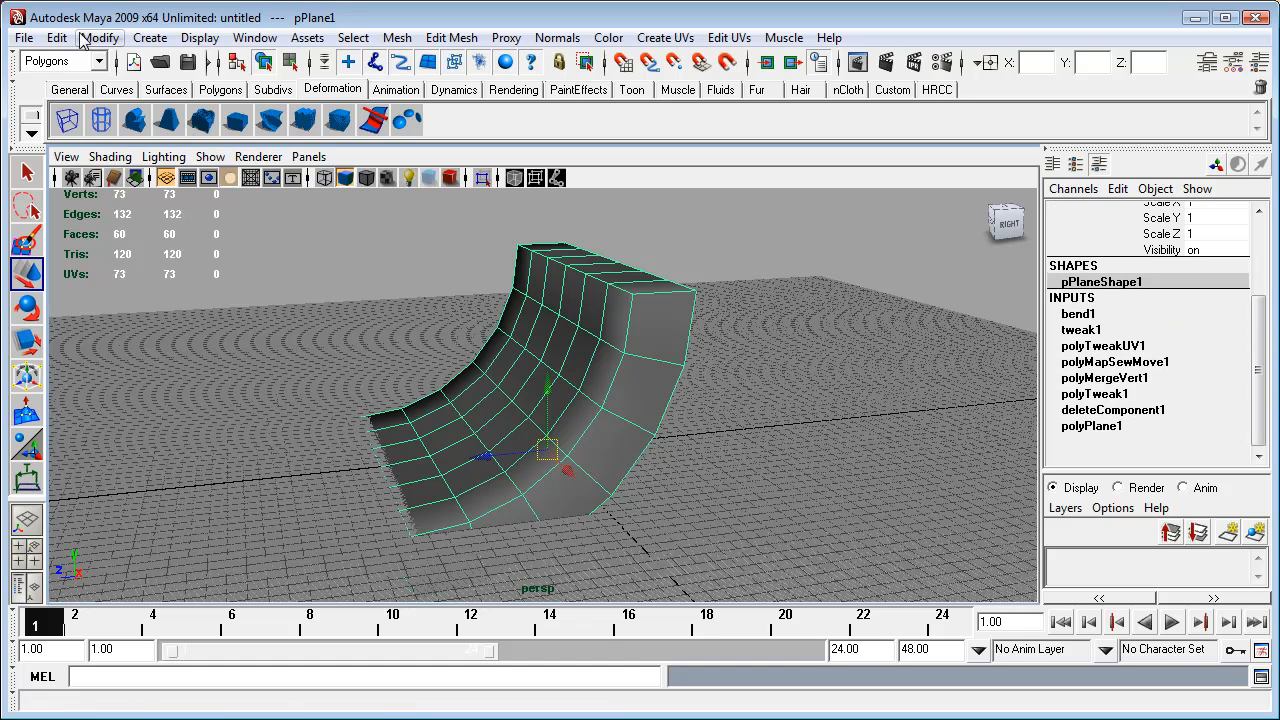
Step: Delete pPlane1's construction history, including bend1, from the Edit menu
click(57, 37)
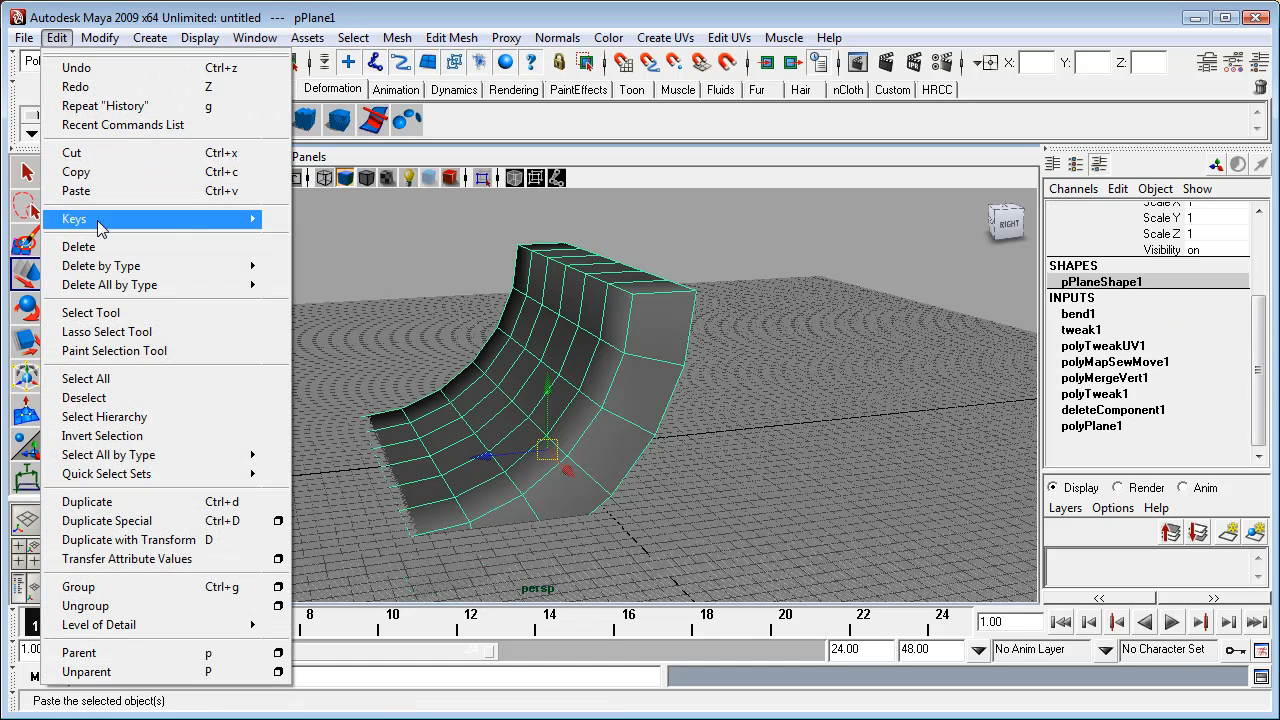
mouse_move(101, 265)
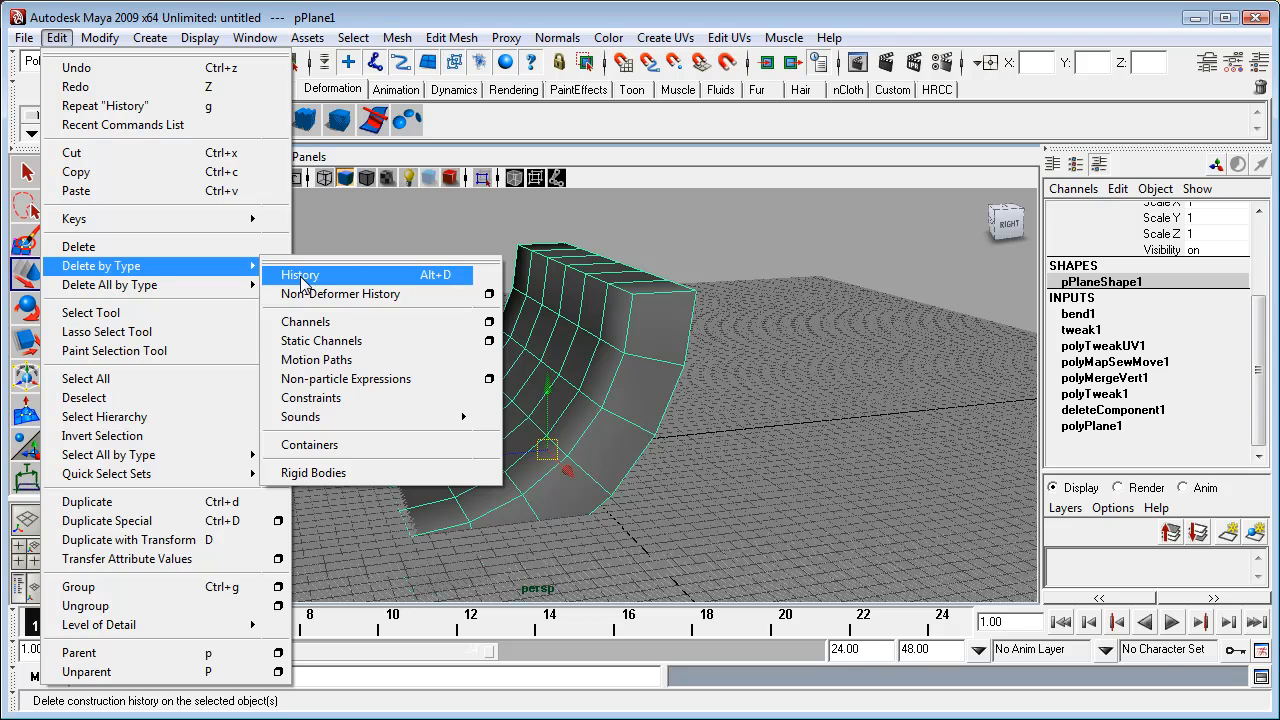
mouse_move(340, 281)
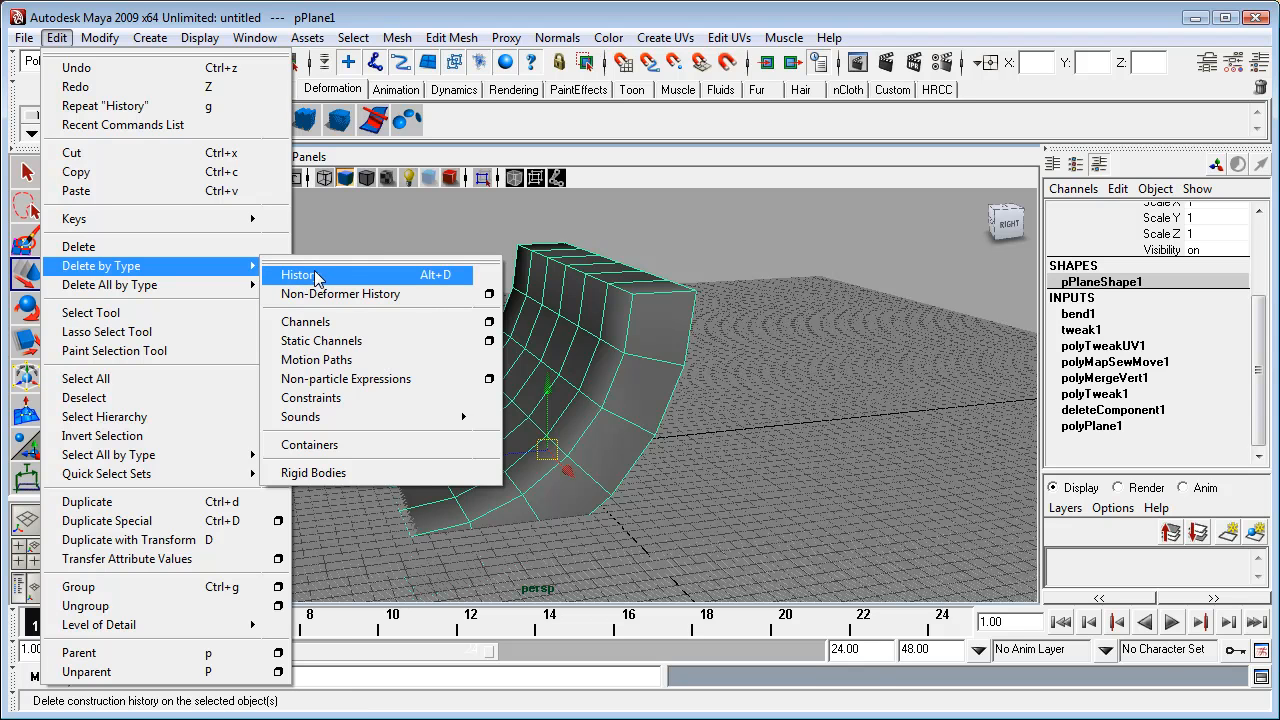
mouse_move(340, 294)
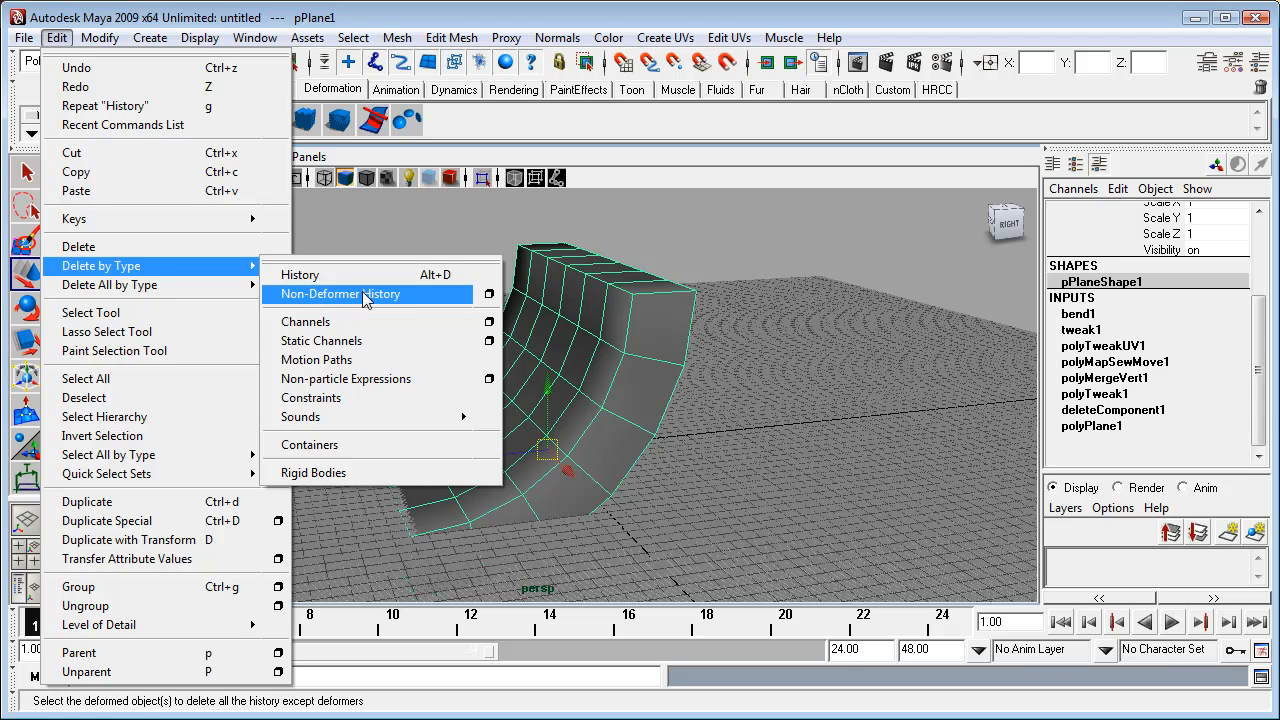
mouse_move(299, 274)
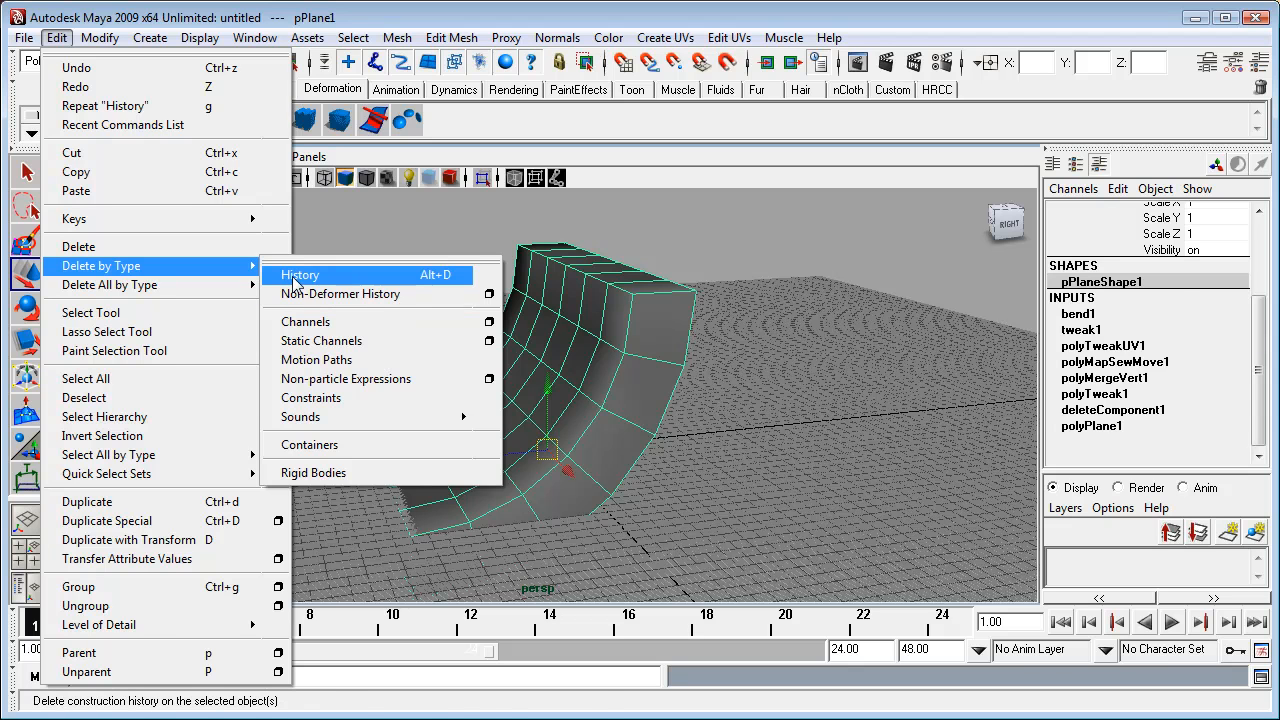
click(300, 274)
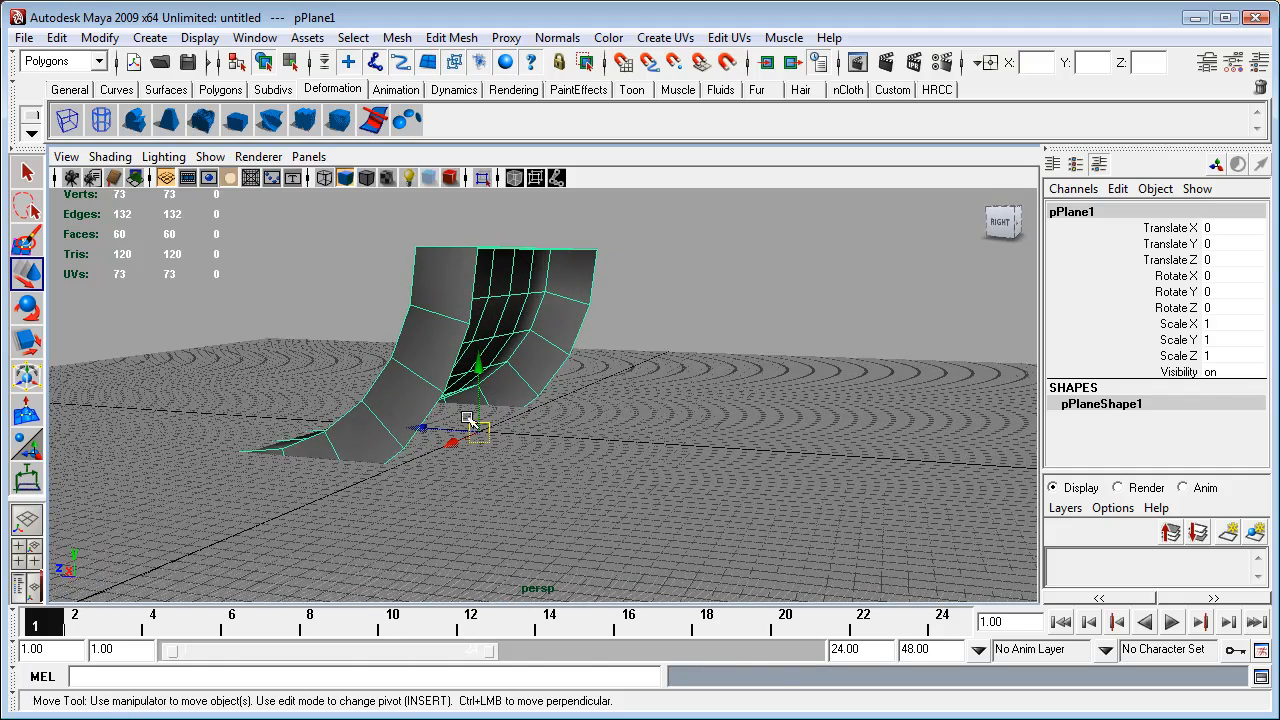
mouse_move(612, 432)
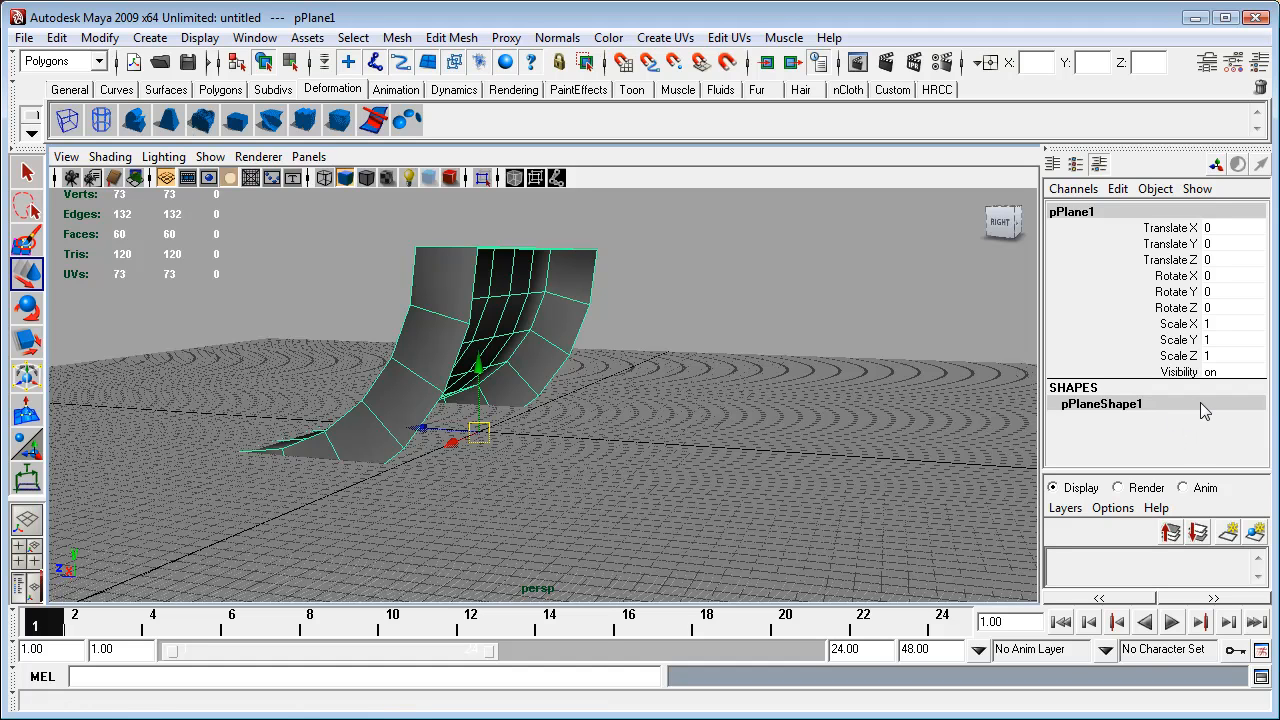
mouse_move(1211, 458)
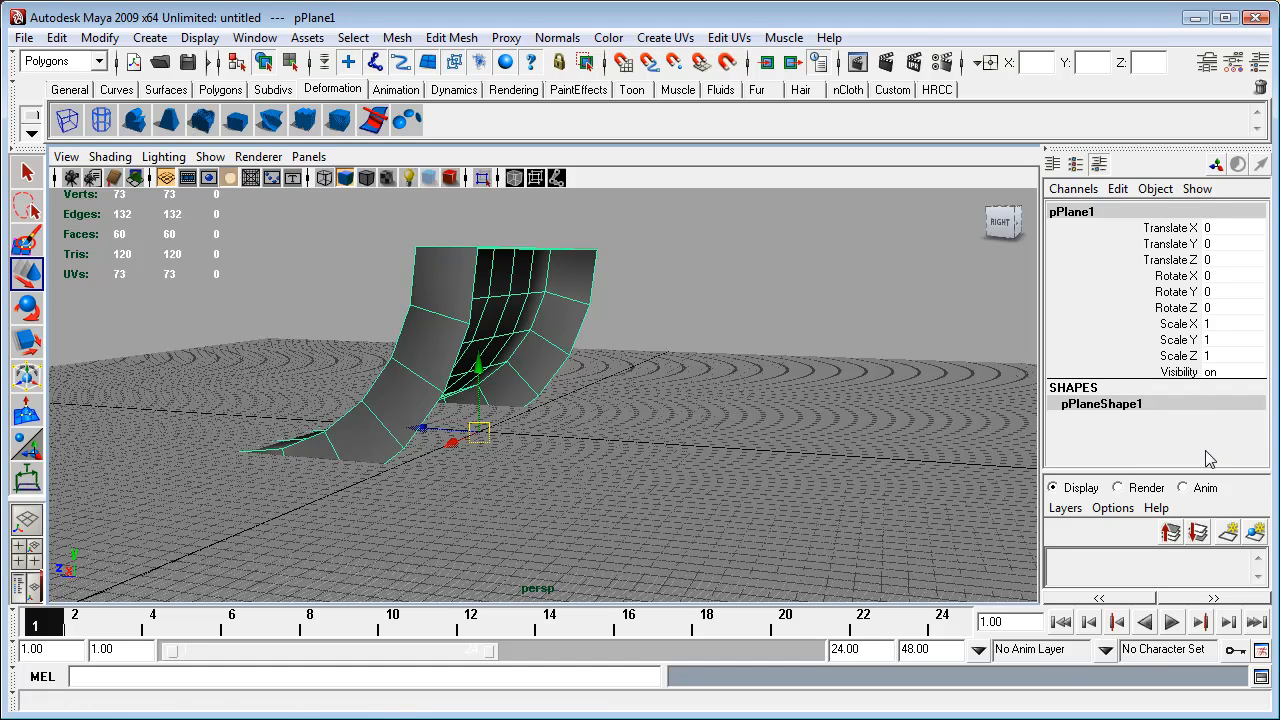
mouse_move(1153, 413)
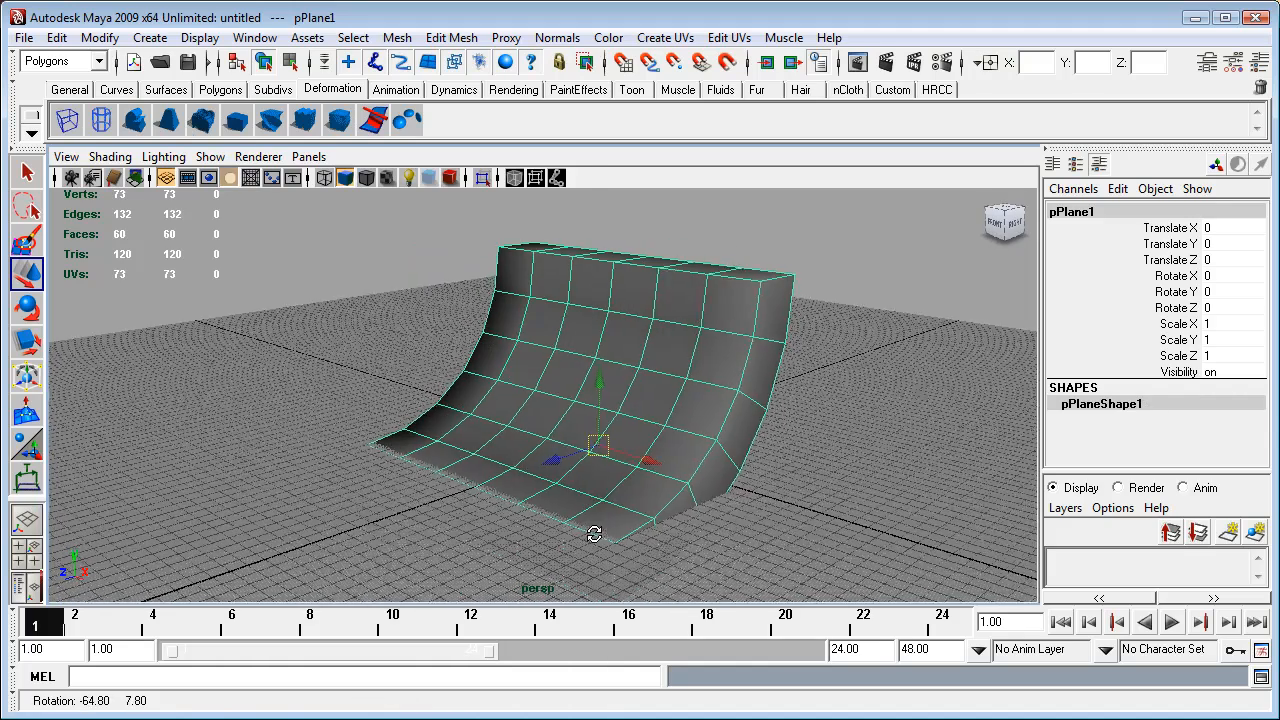
drag(594, 534, 789, 447)
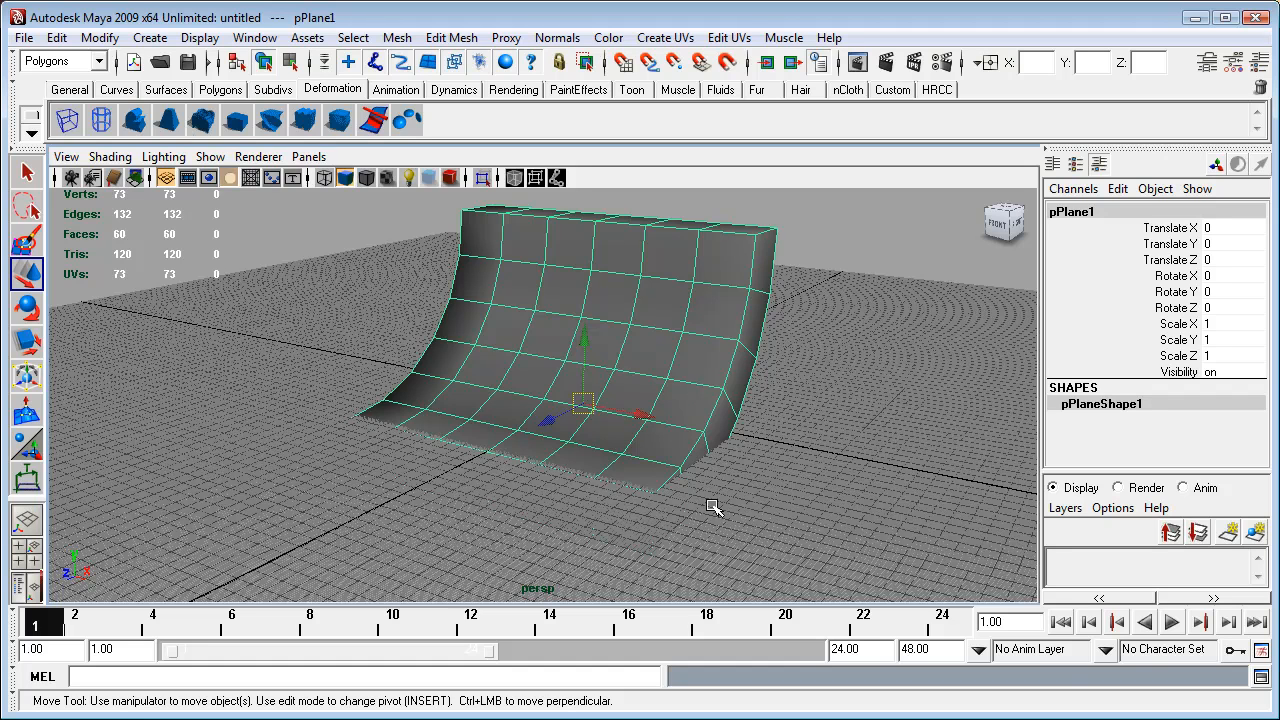
mouse_move(719, 526)
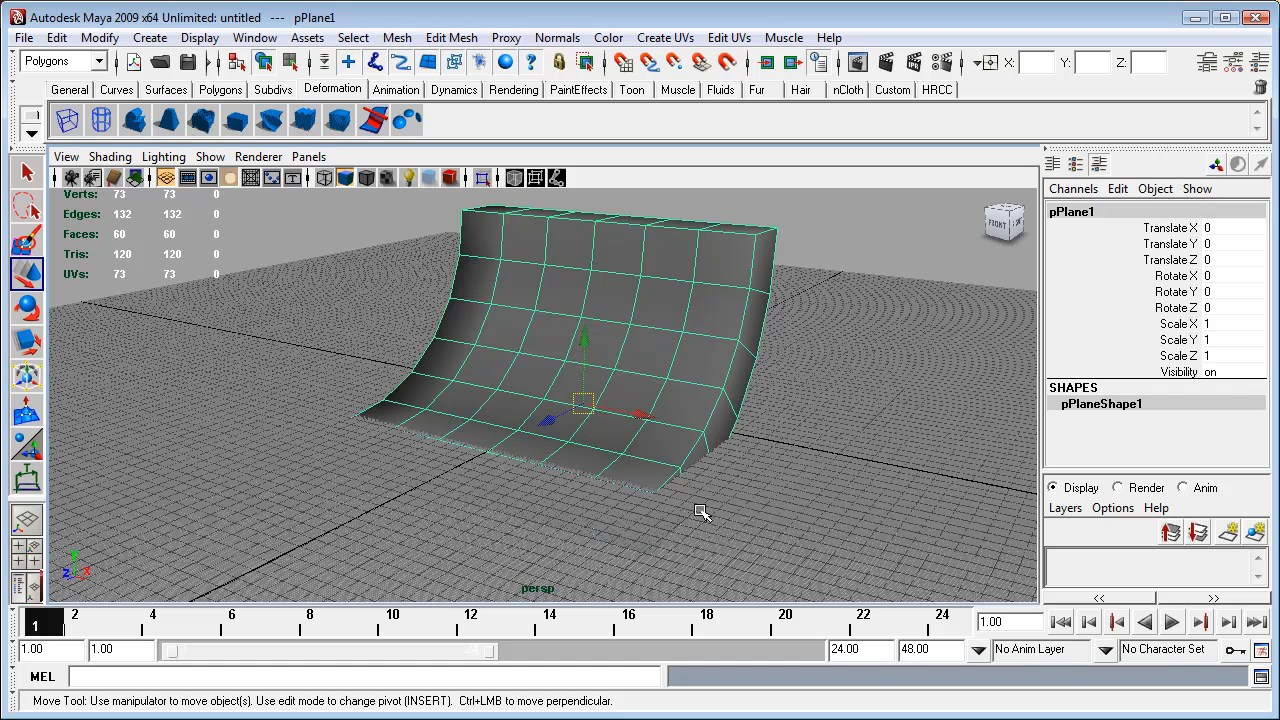
mouse_move(648, 498)
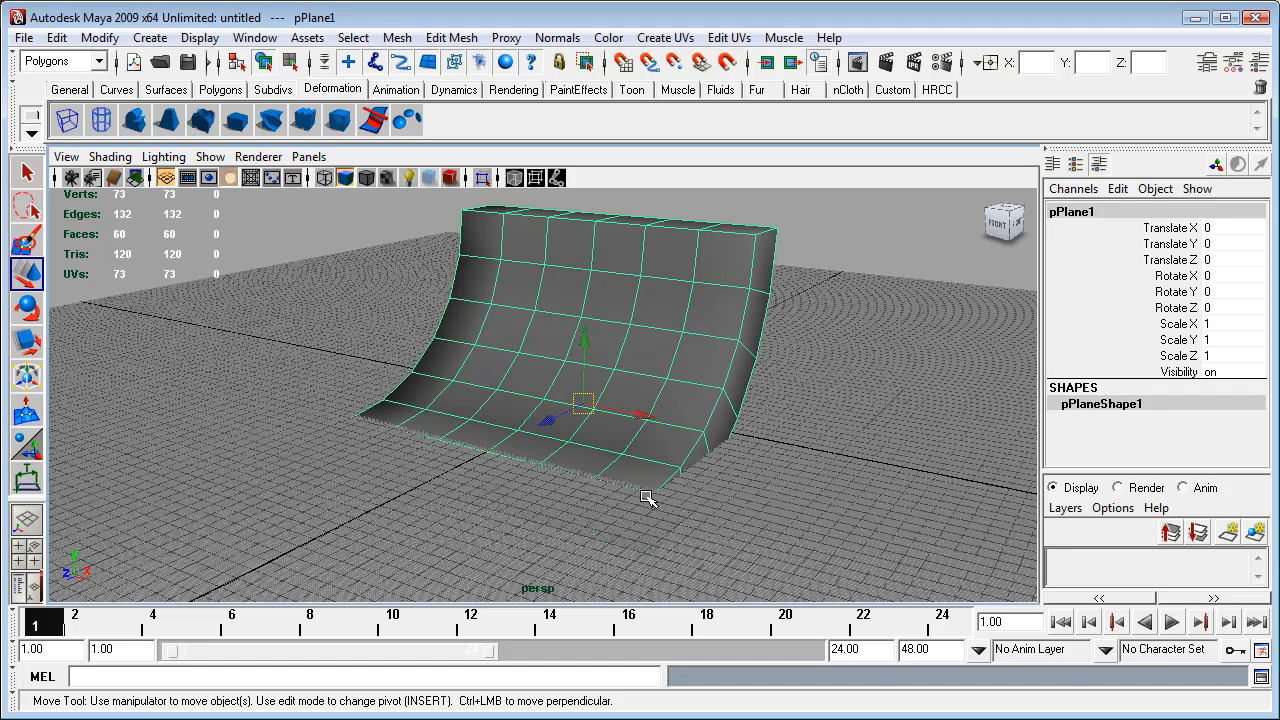
mouse_move(808, 476)
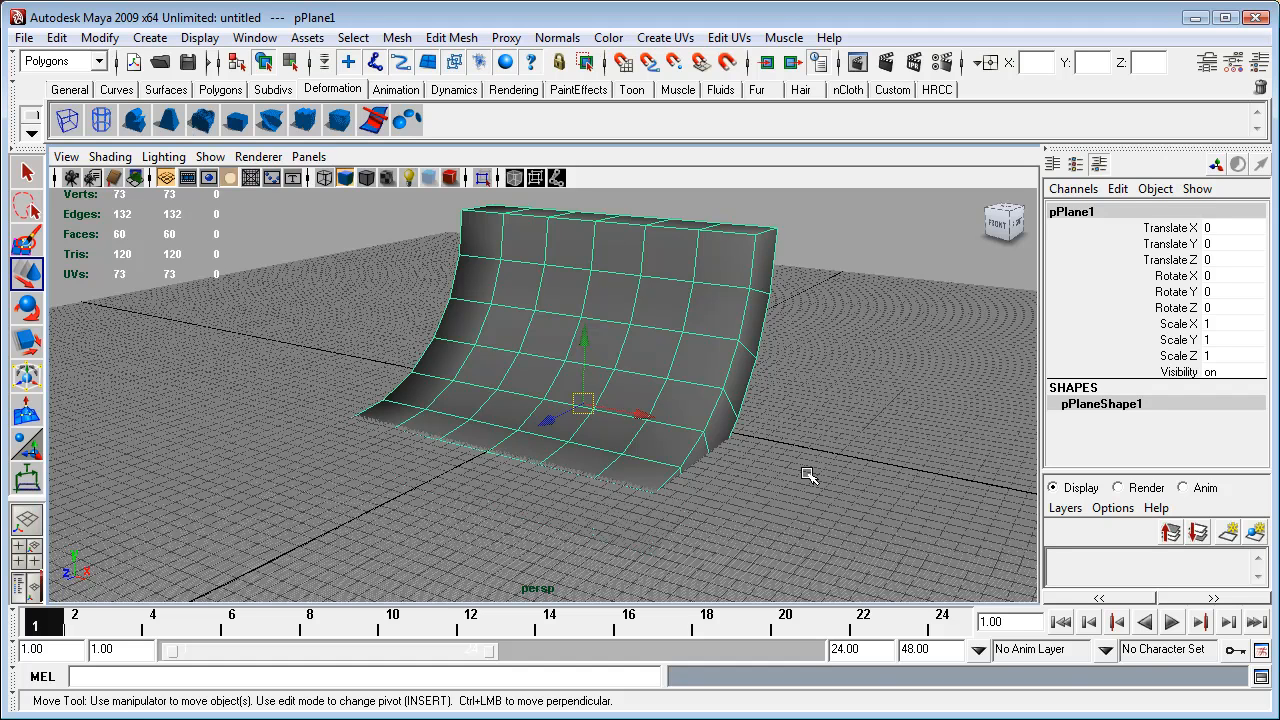
mouse_move(617, 515)
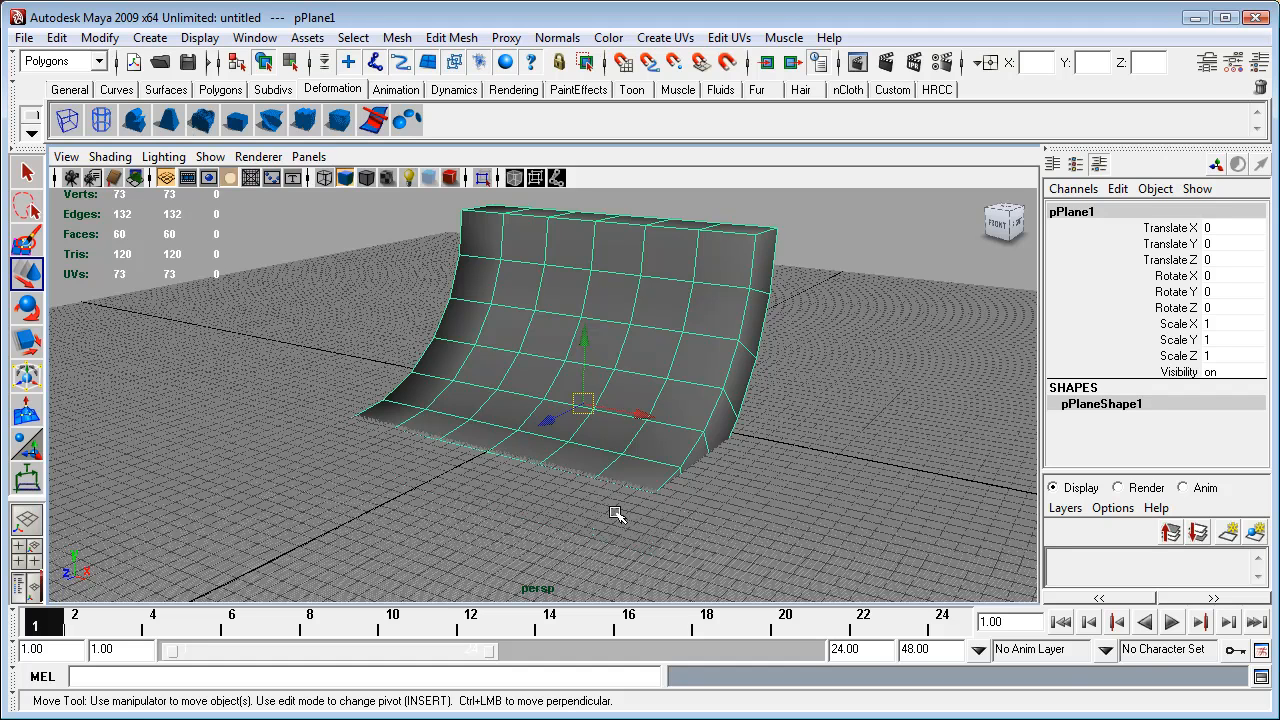
mouse_move(655, 500)
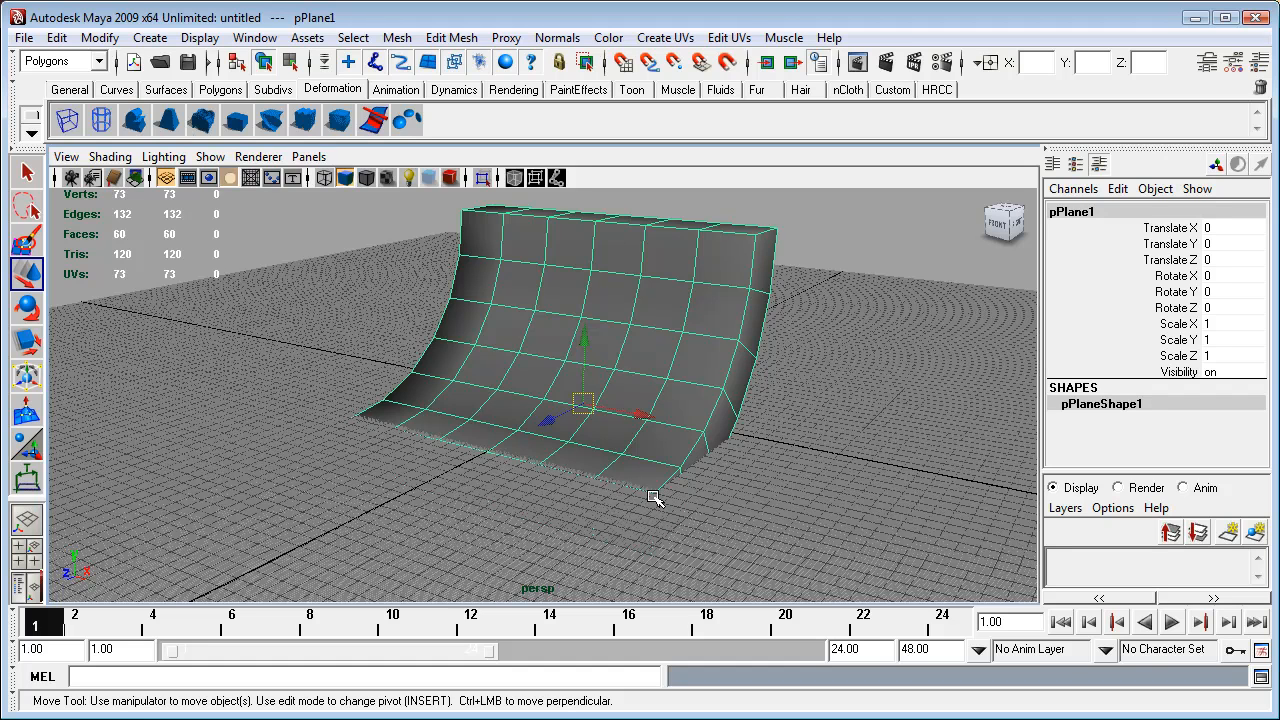
mouse_move(757, 465)
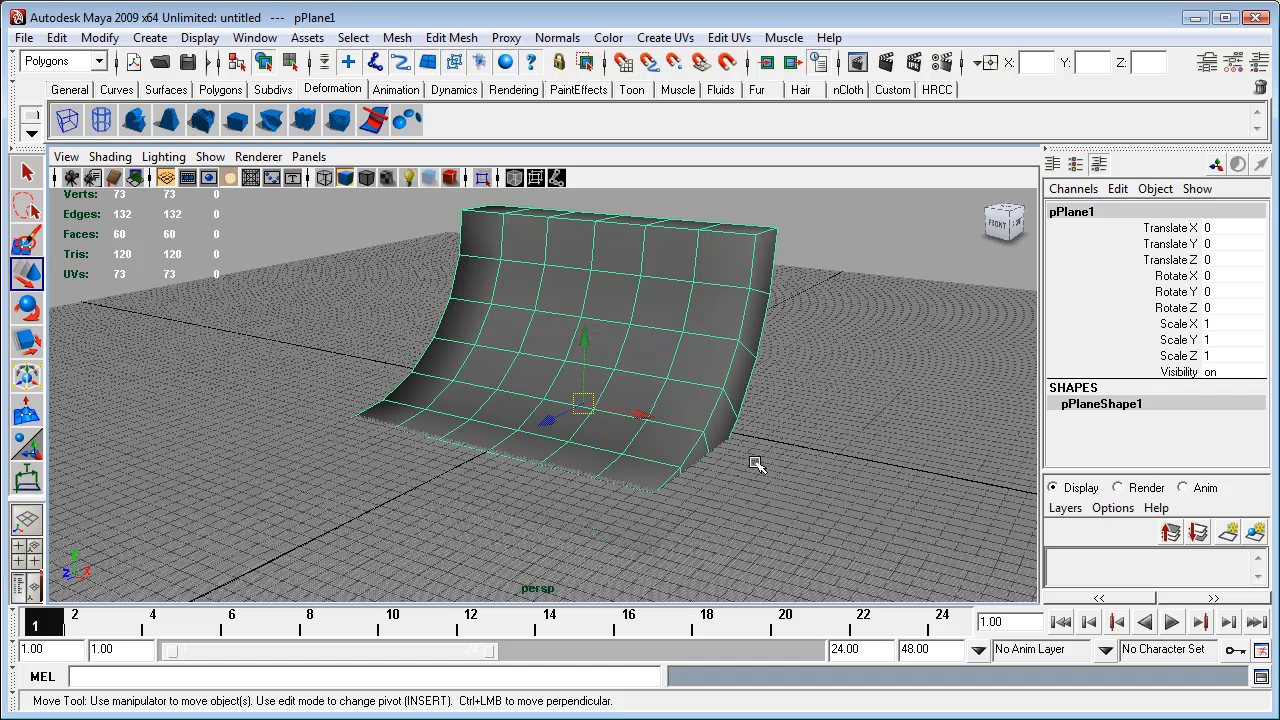
mouse_move(648, 489)
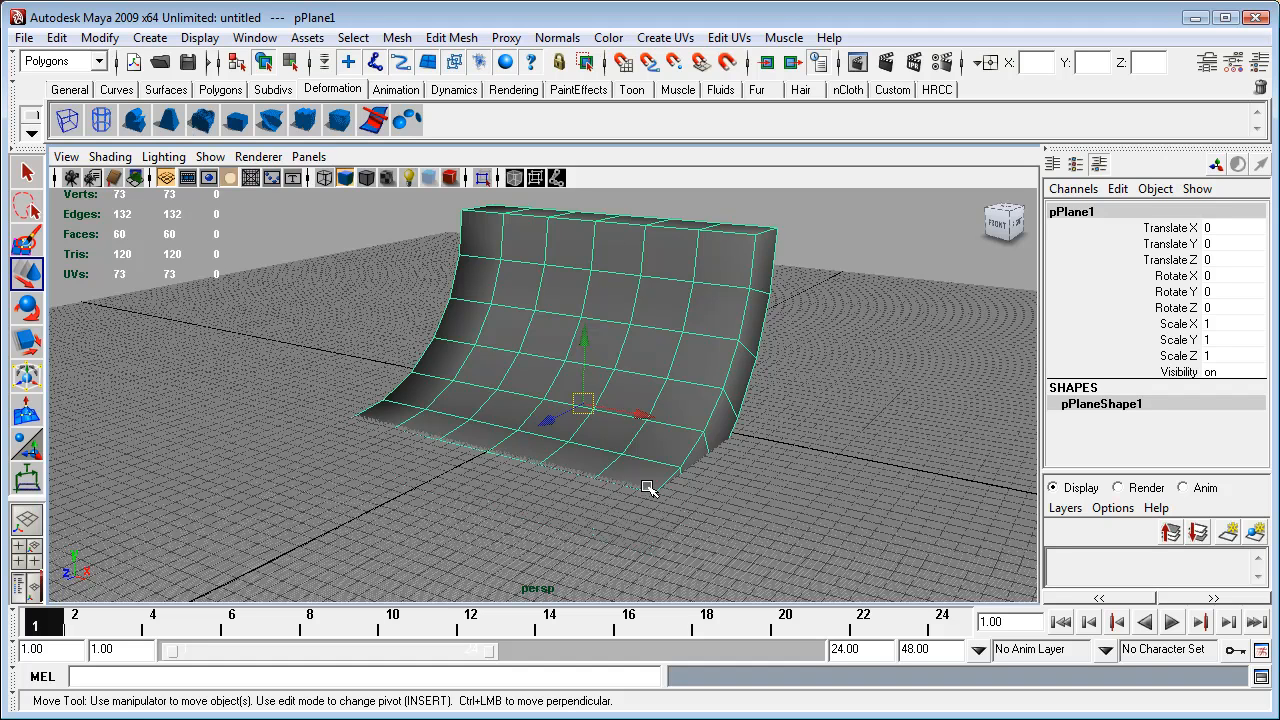
mouse_move(750, 543)
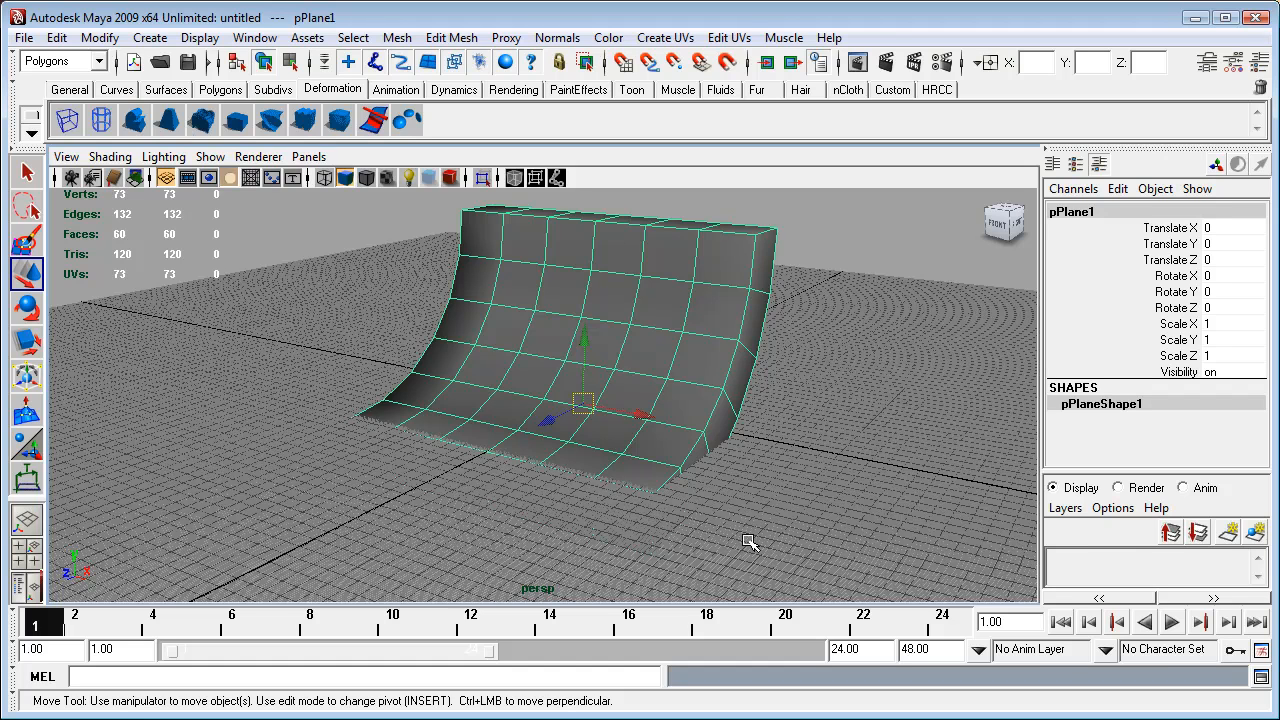
mouse_move(728, 475)
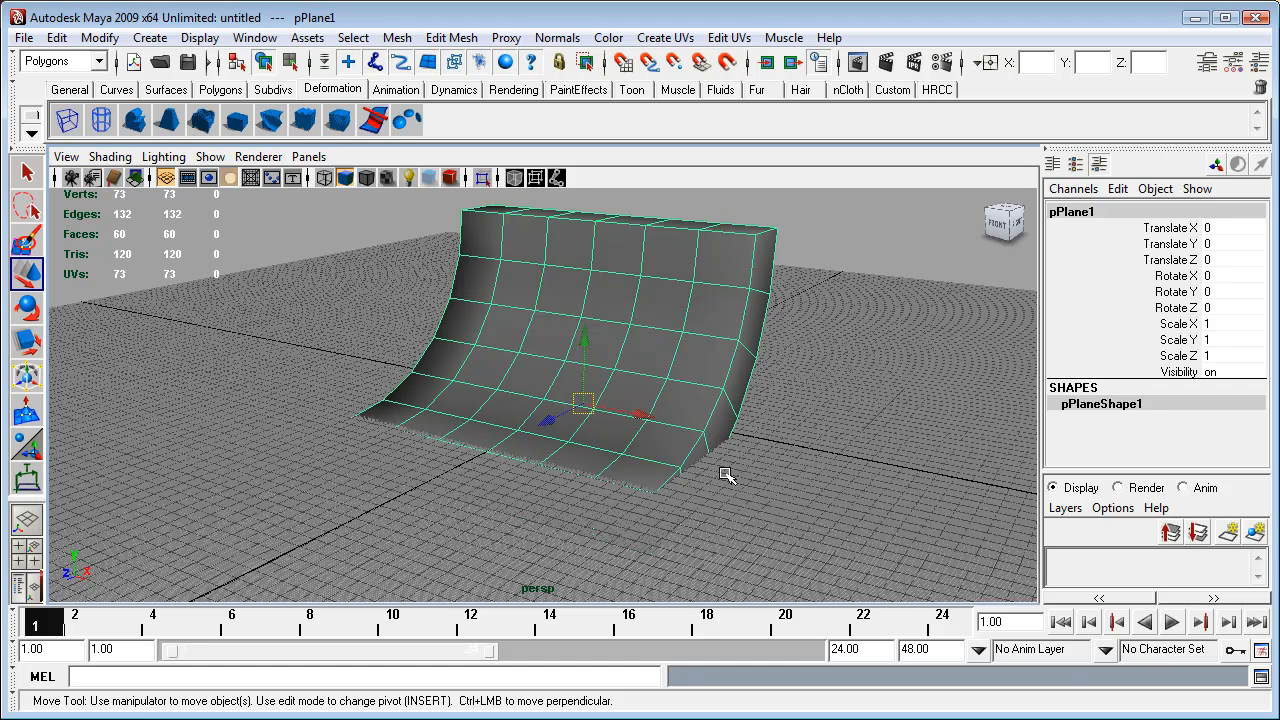
mouse_move(602, 434)
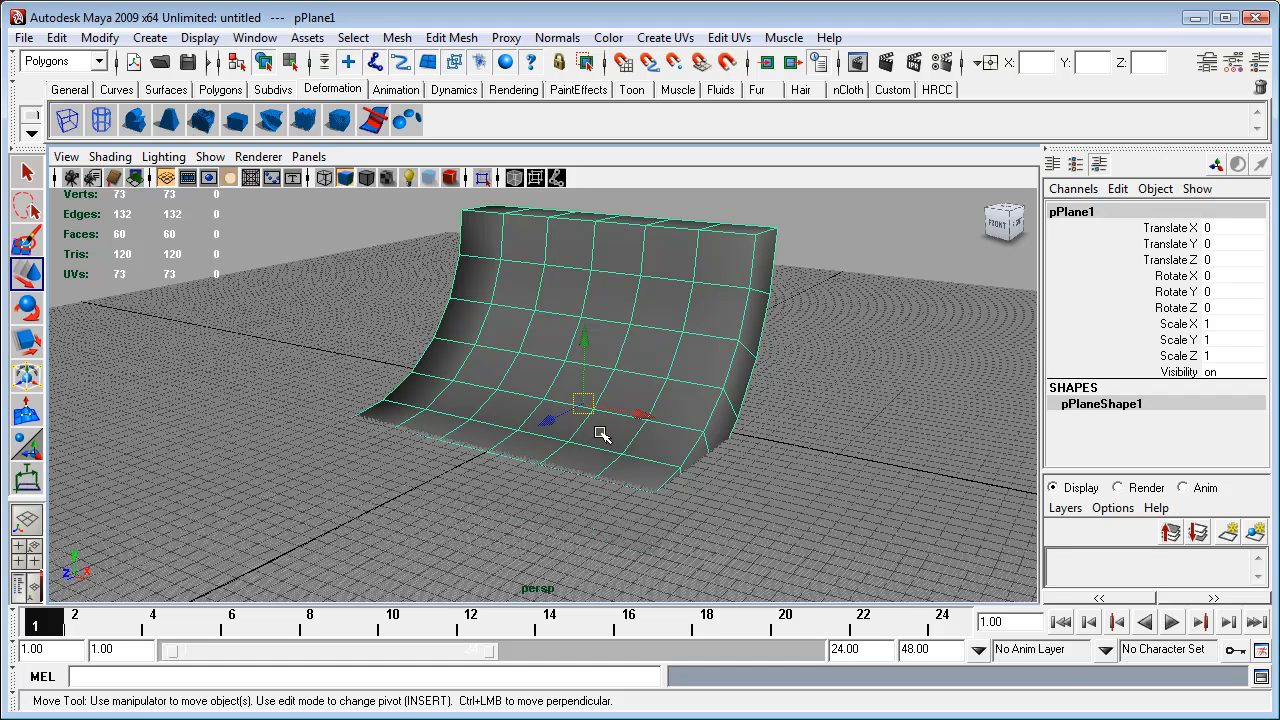
mouse_move(660, 533)
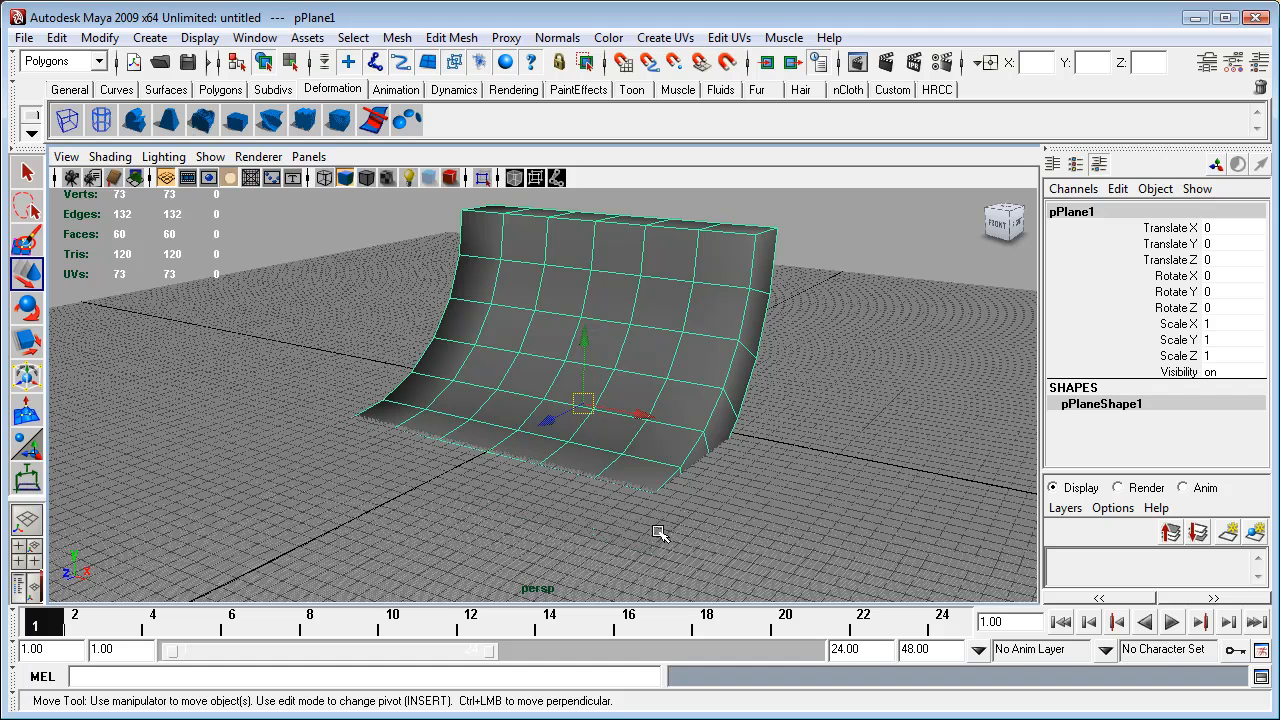
mouse_move(673, 535)
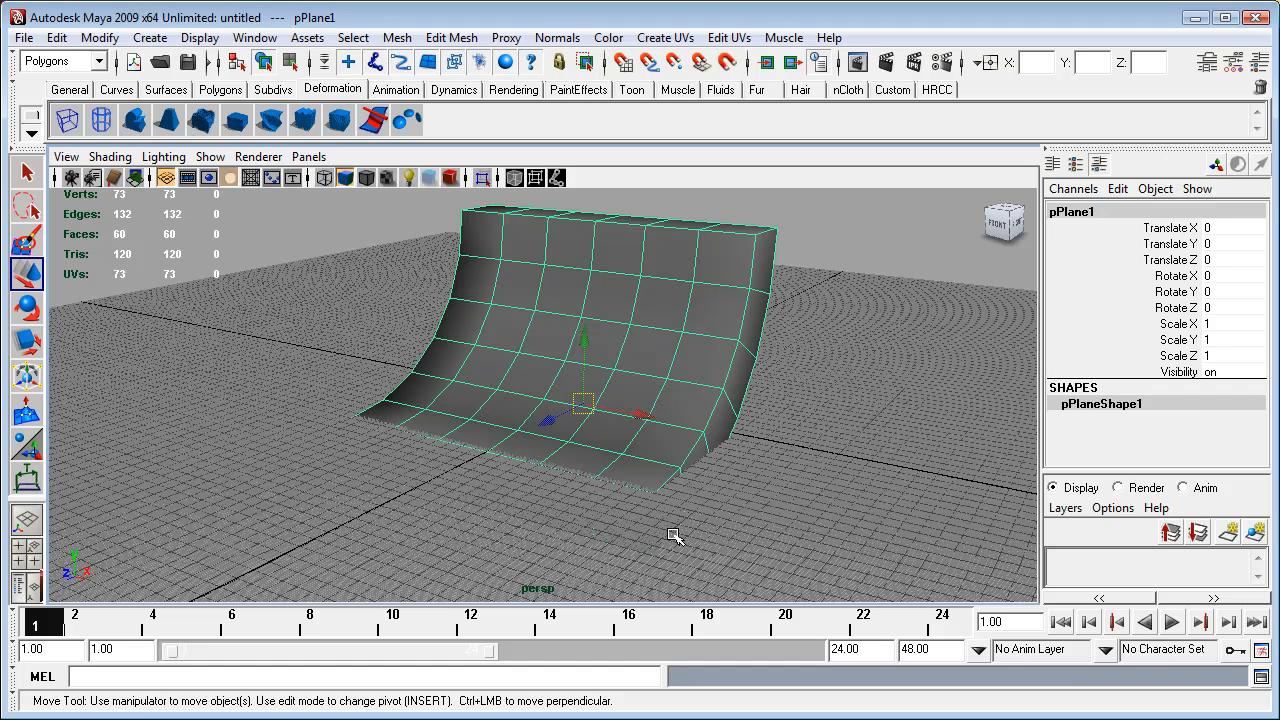
mouse_move(625, 430)
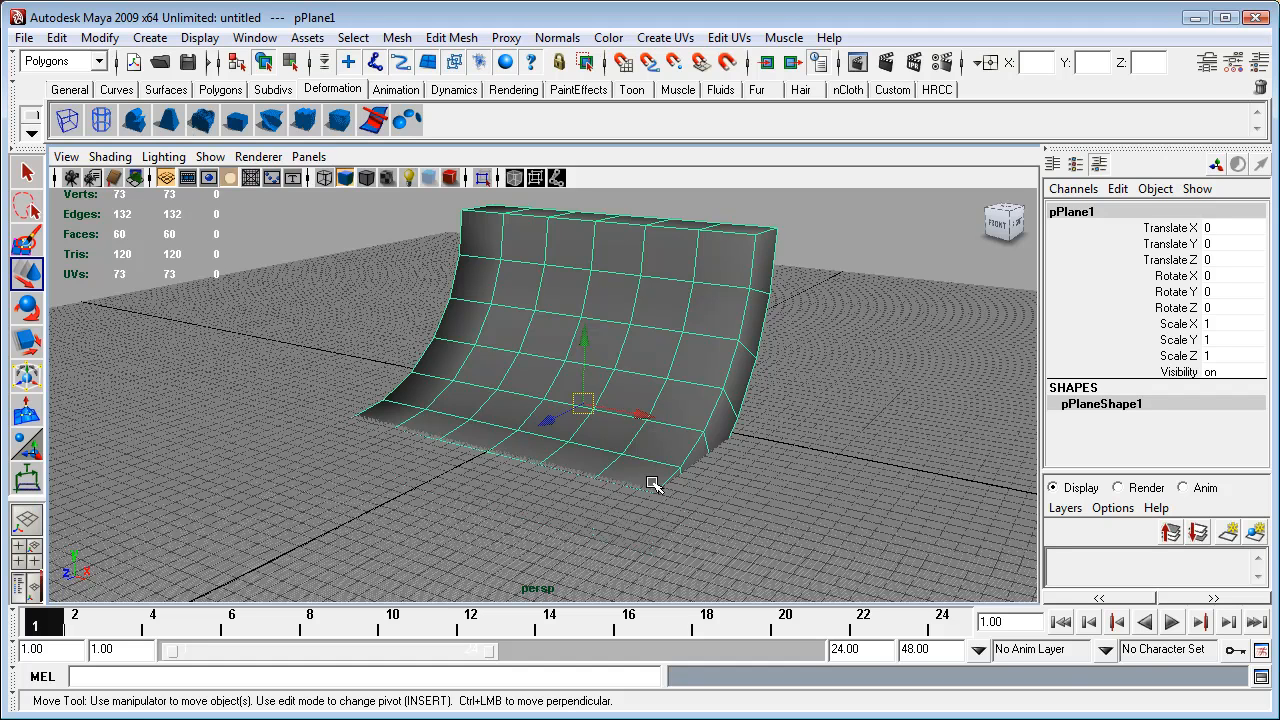
mouse_move(803, 497)
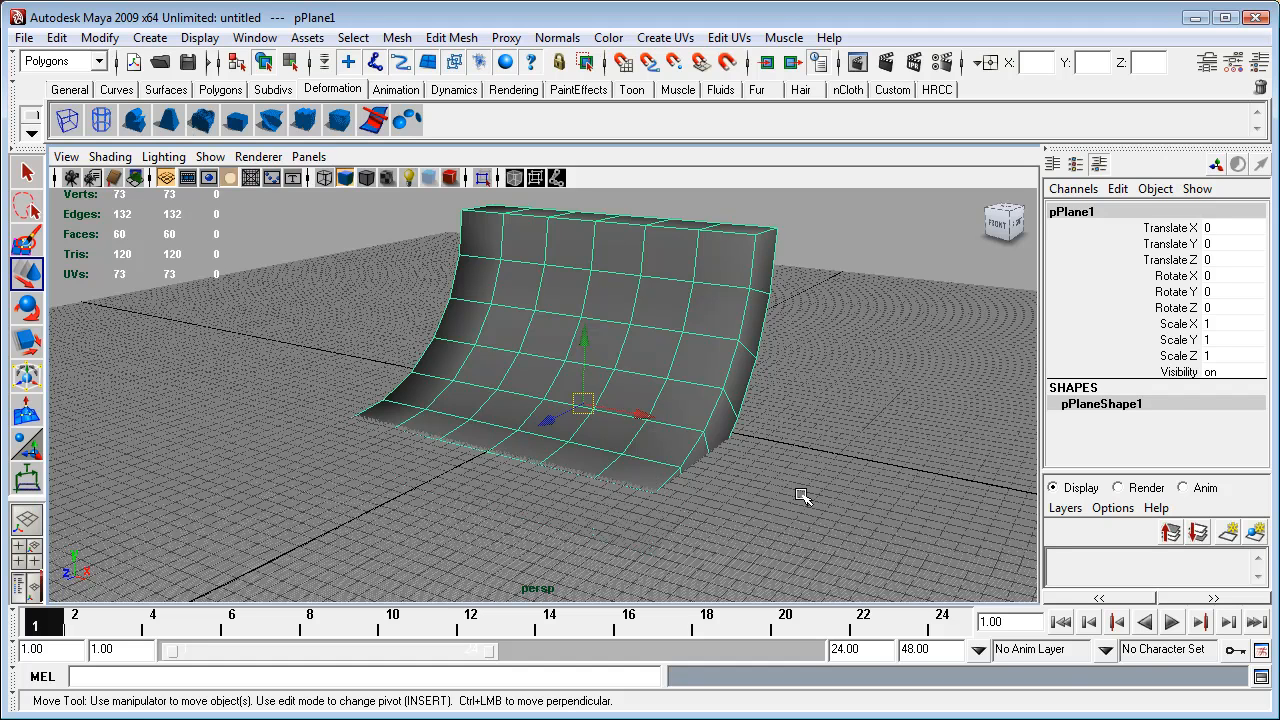
mouse_move(670, 515)
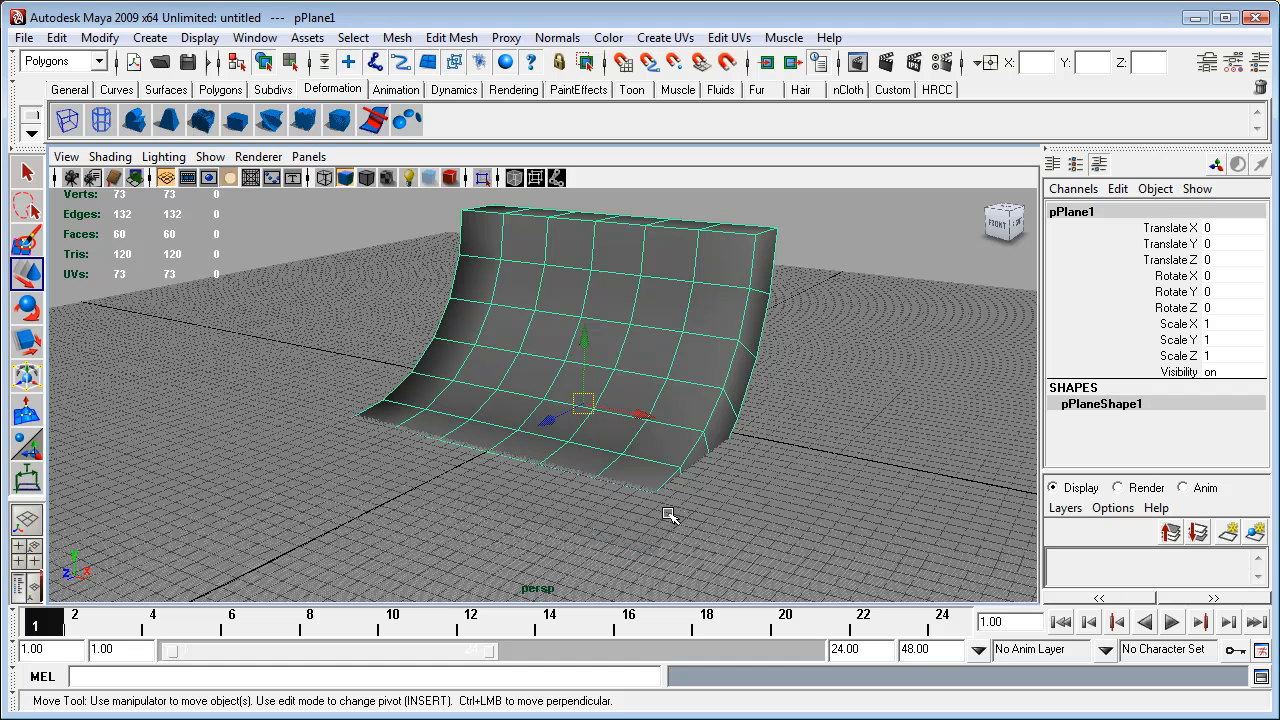
mouse_move(850, 453)
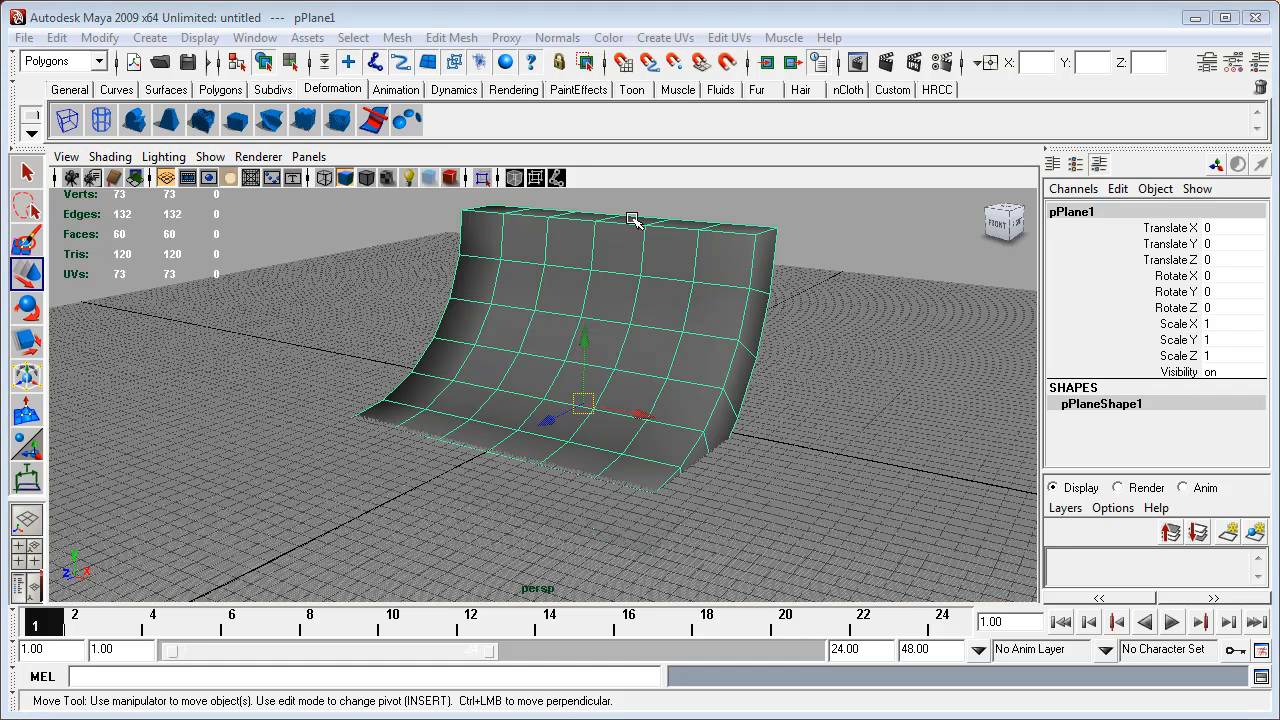
mouse_move(703, 415)
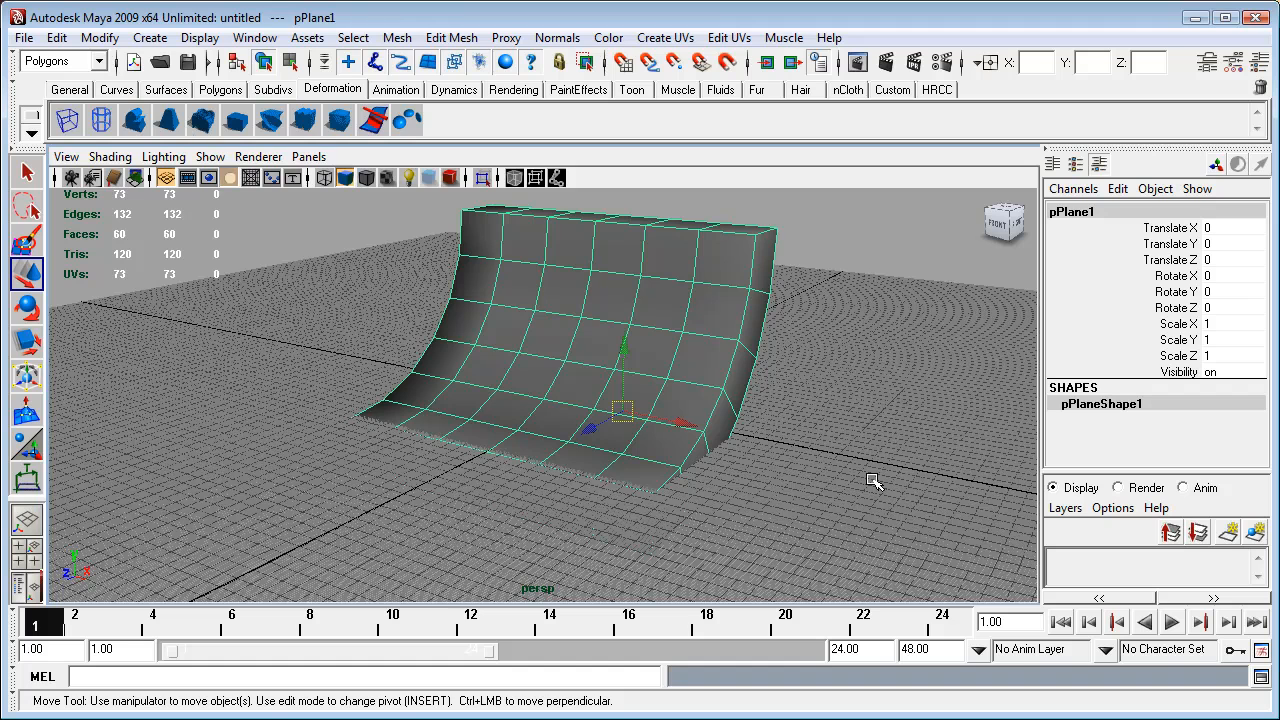
Step: Enter pivot edit mode for the ramp mesh with Insert
key(insert)
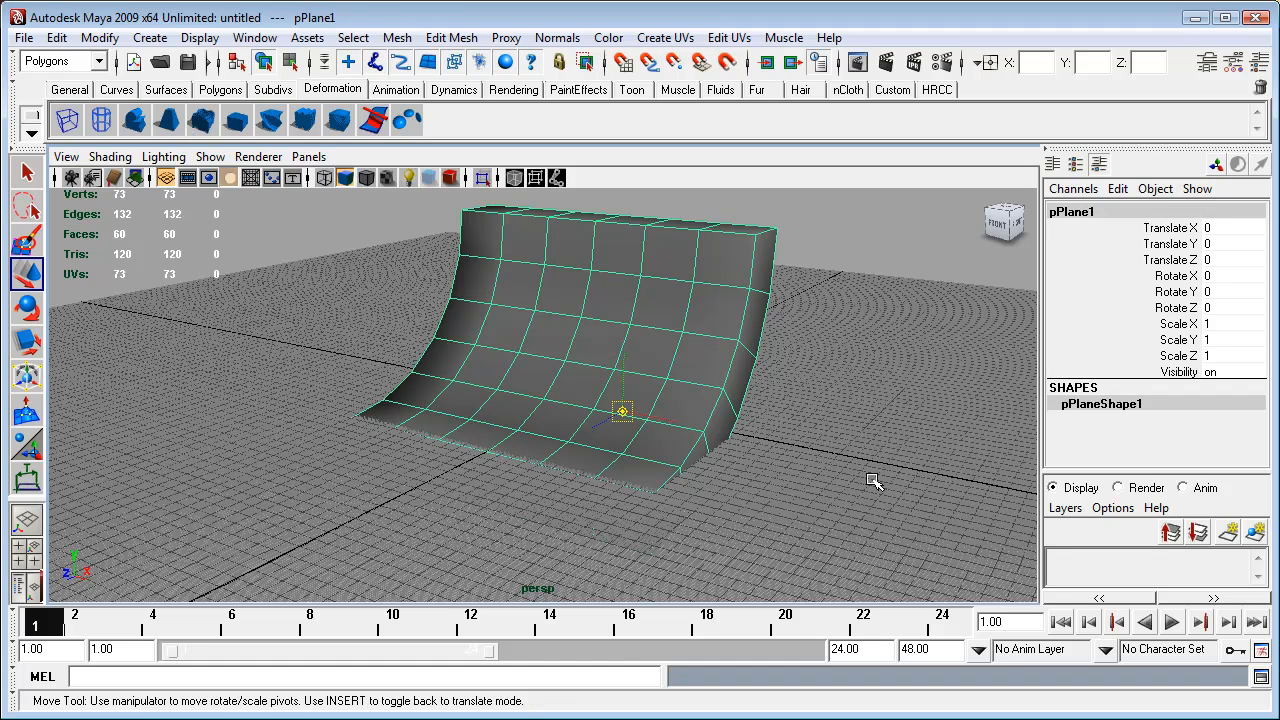
mouse_move(706, 386)
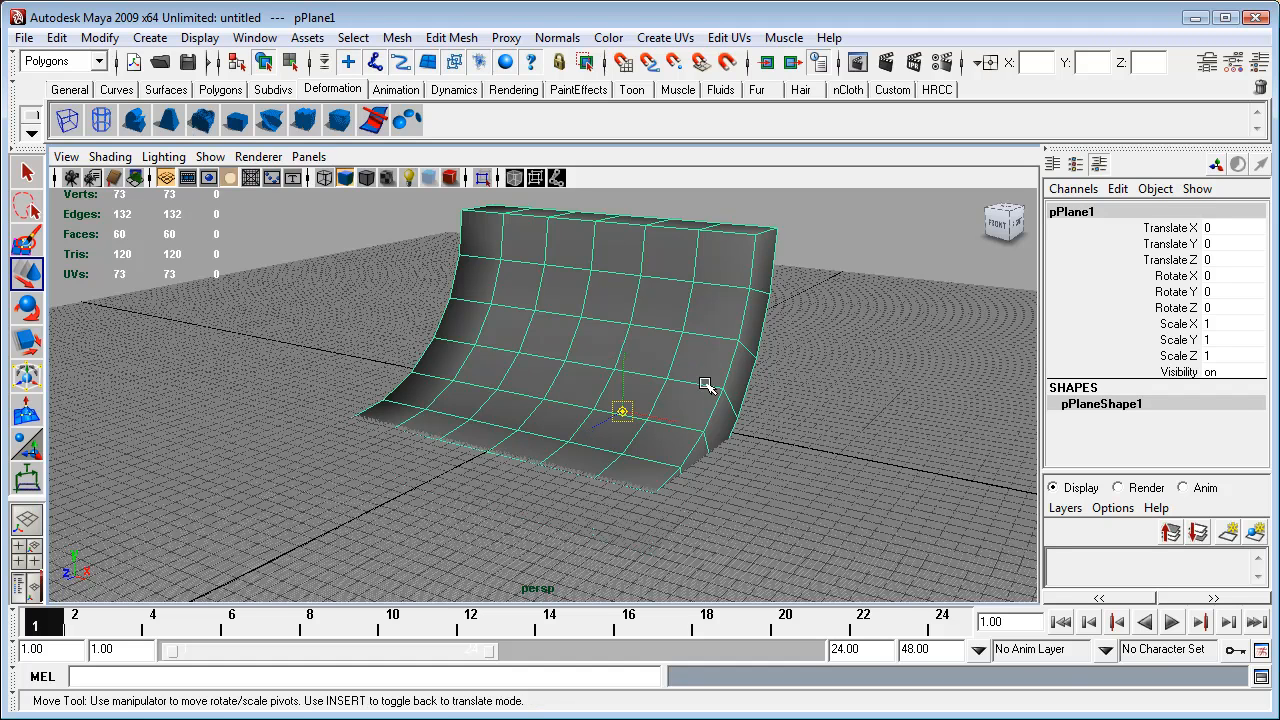
mouse_move(718, 415)
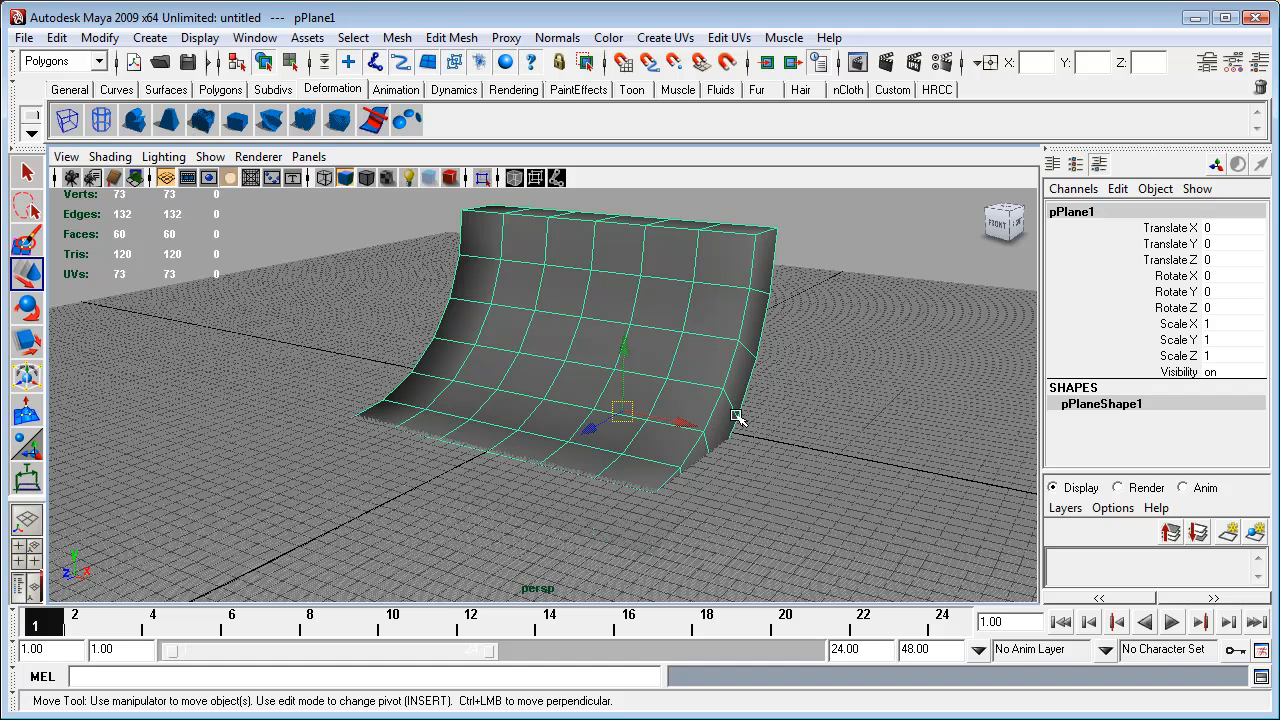
mouse_move(622, 490)
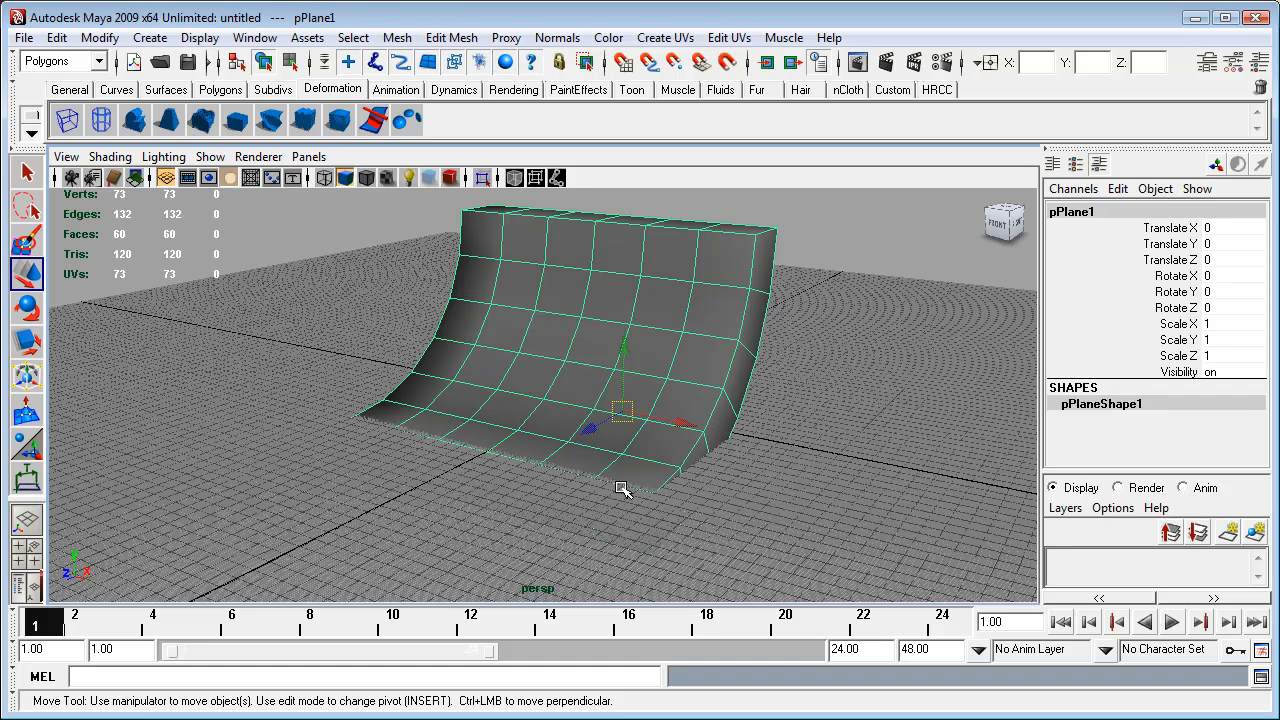
mouse_move(738, 423)
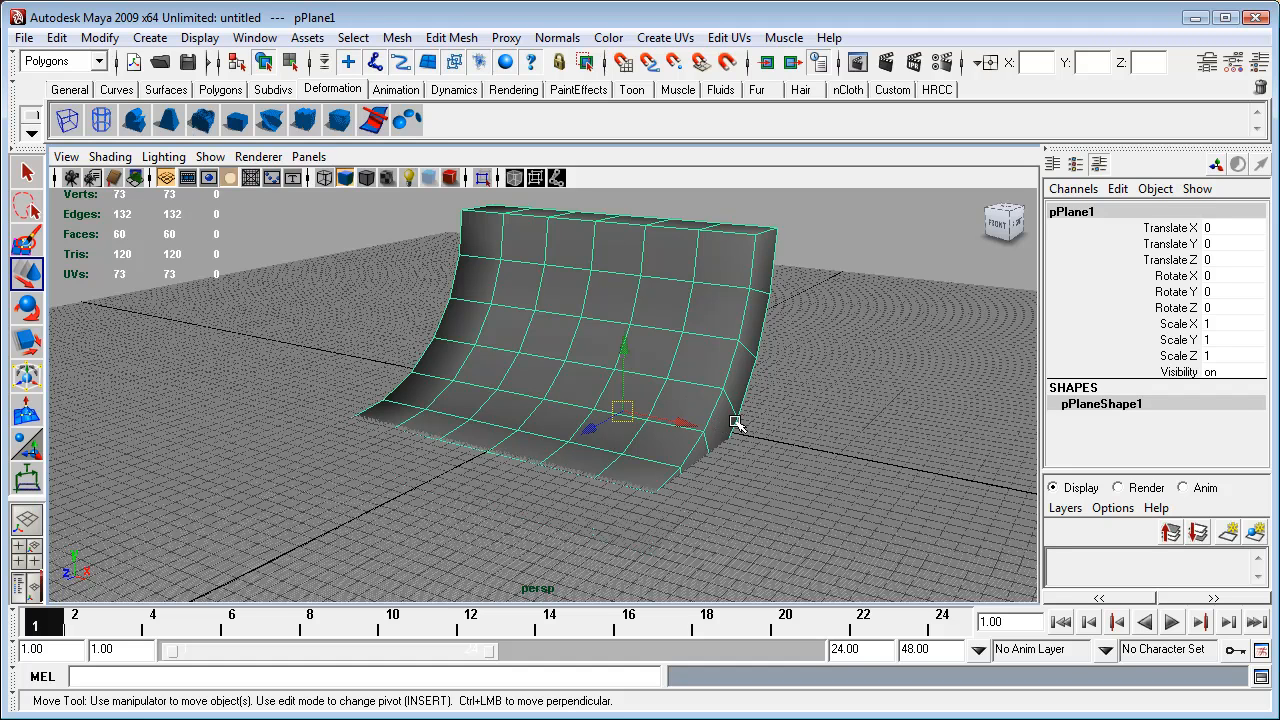
mouse_move(690, 413)
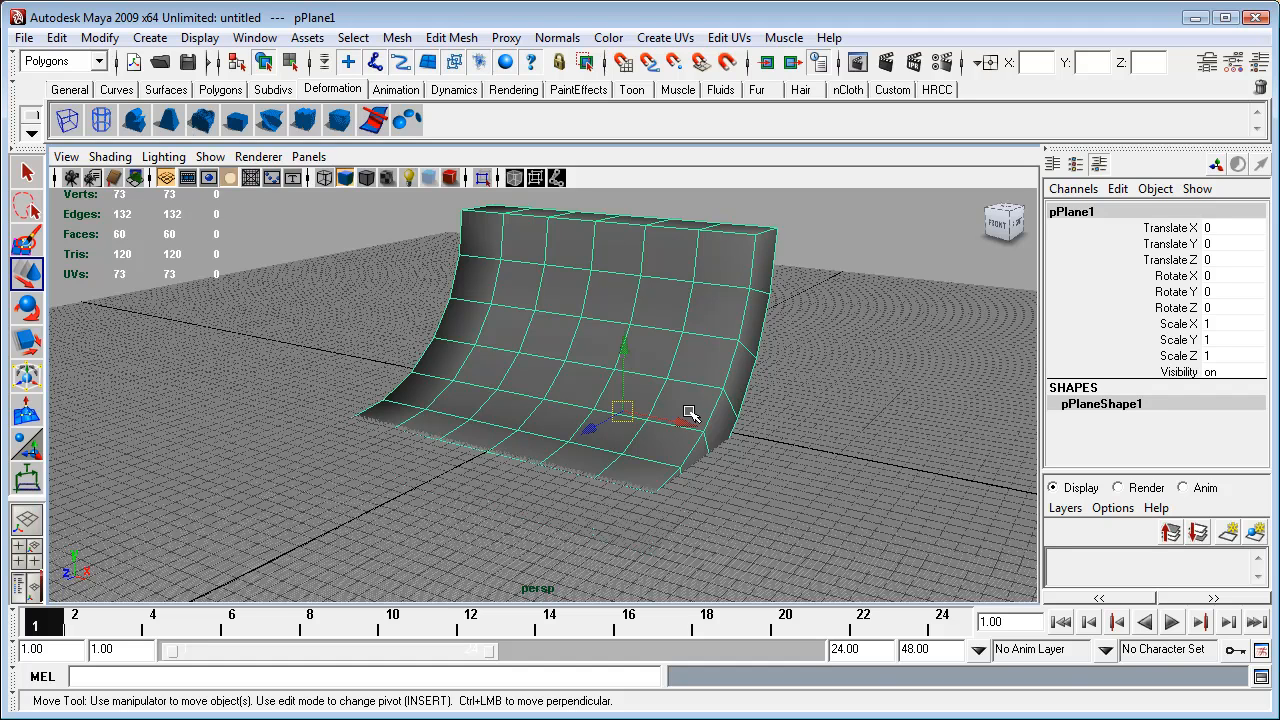
mouse_move(710, 425)
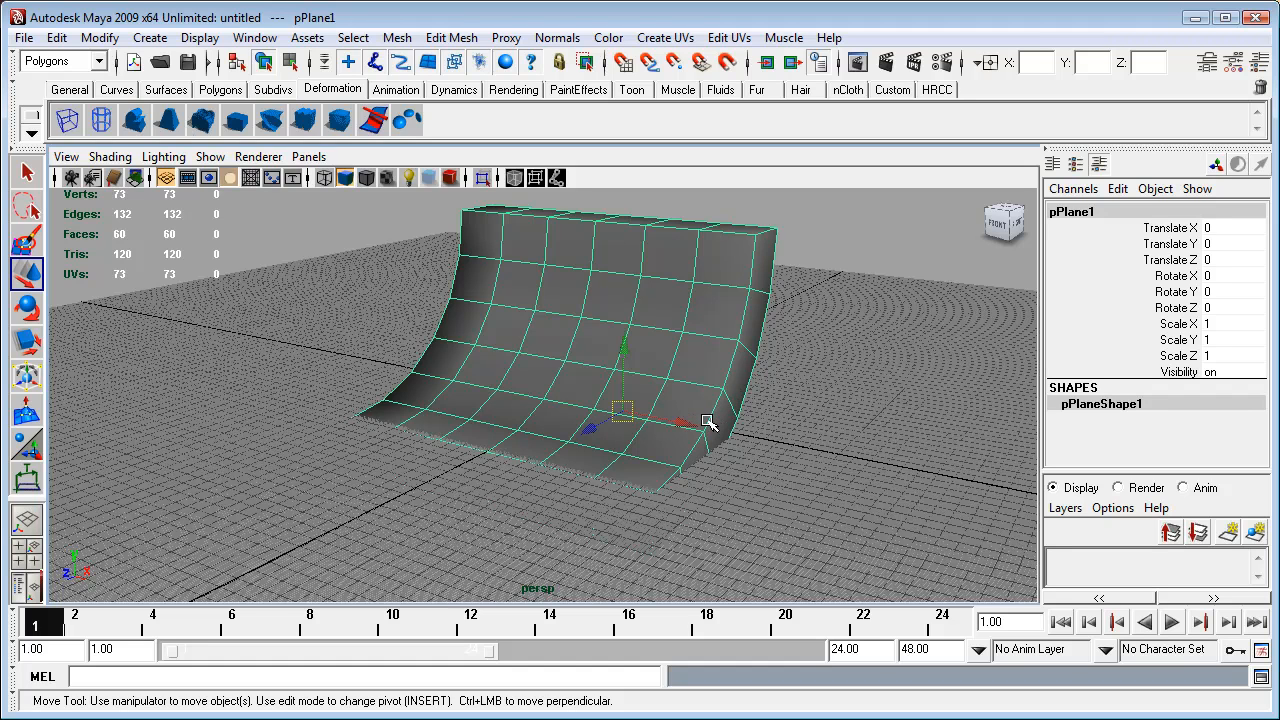
Step: Drag the ramp's pivot to its bottom front corner at 96, 0, 96
key(insert)
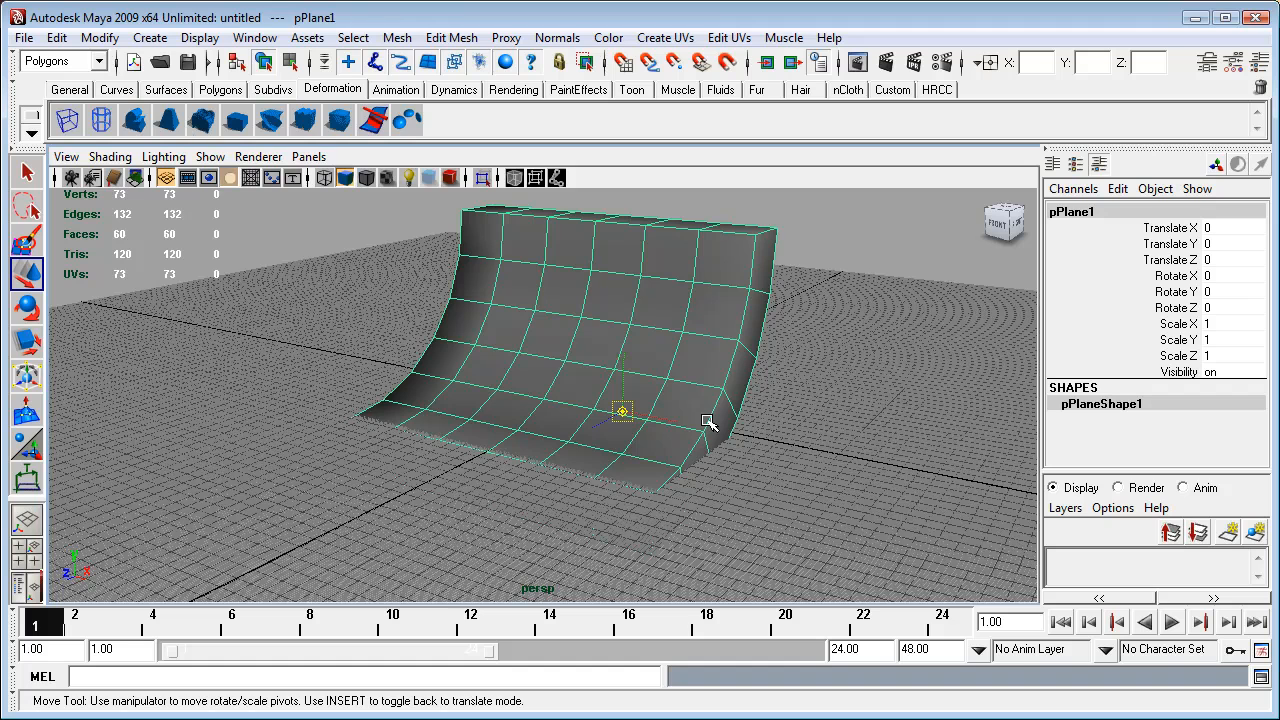
mouse_move(700, 522)
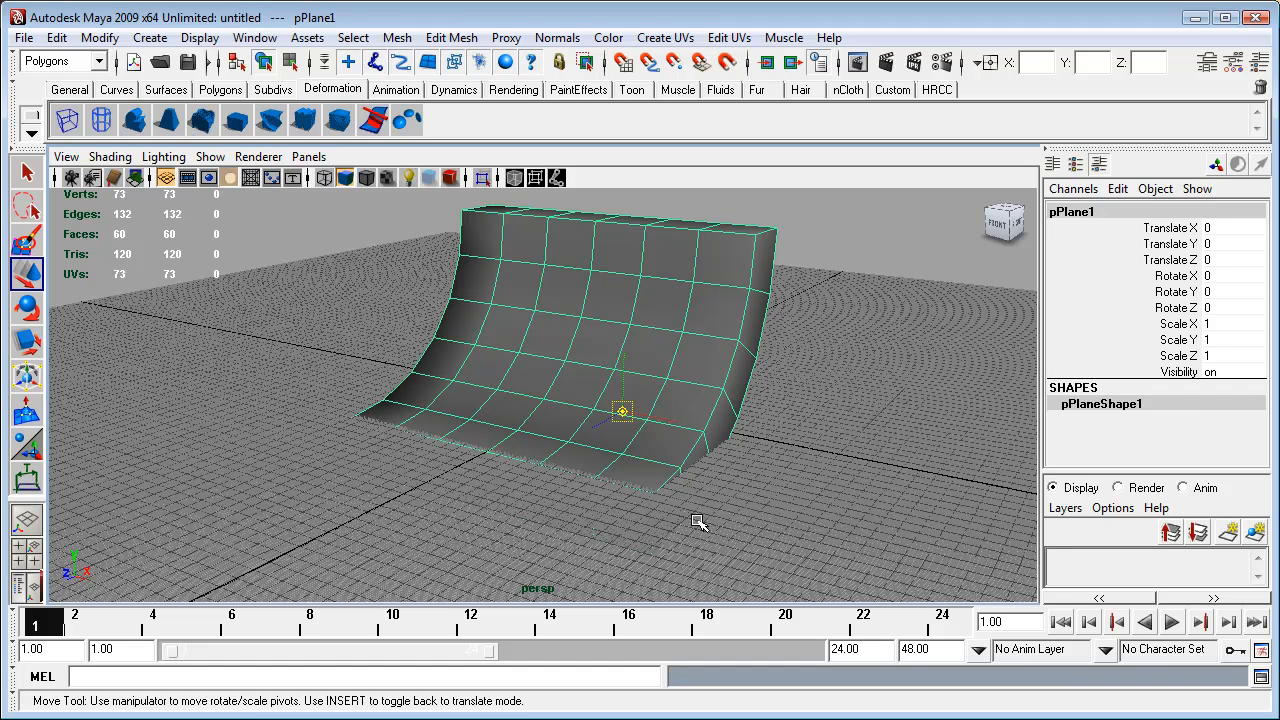
mouse_move(677, 523)
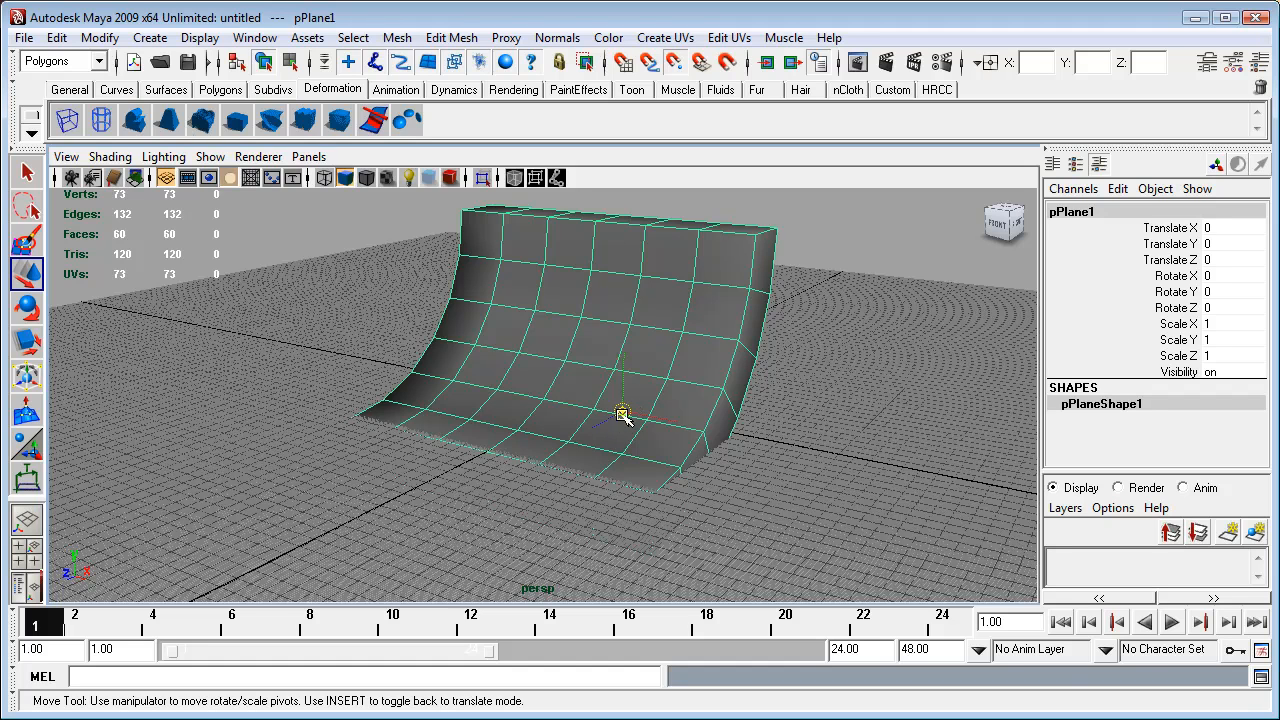
mouse_move(633, 442)
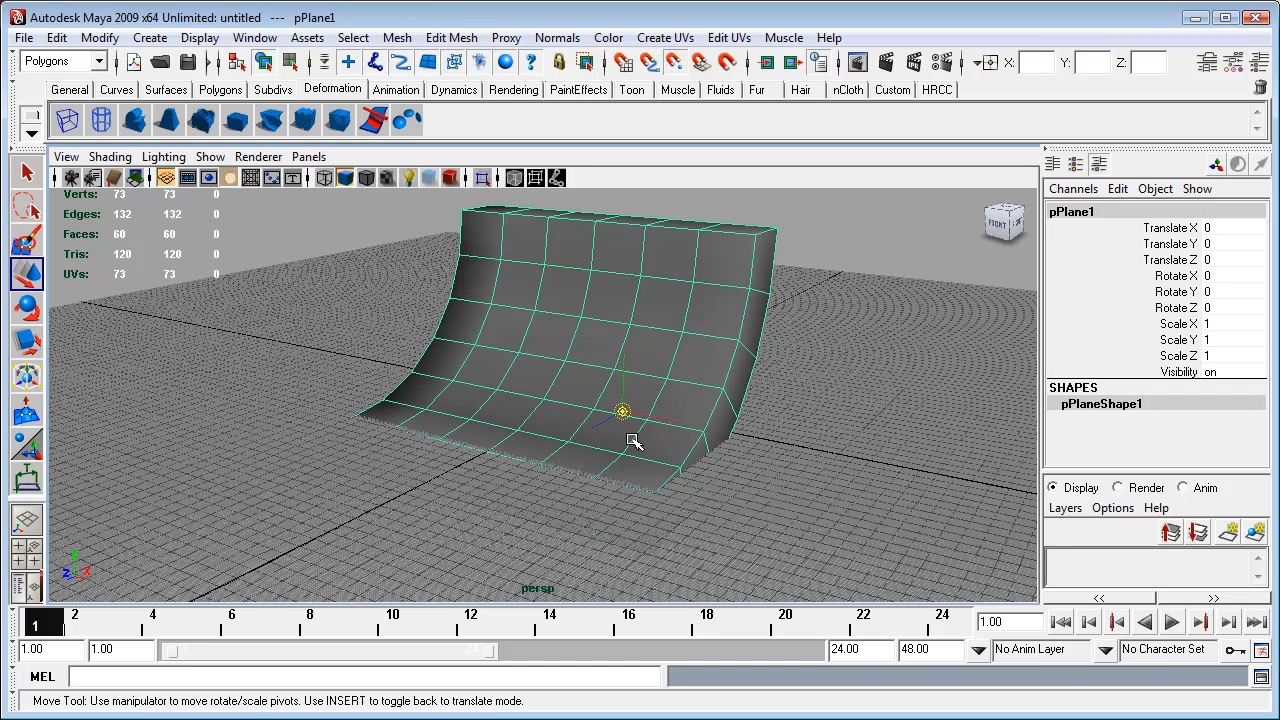
mouse_move(637, 444)
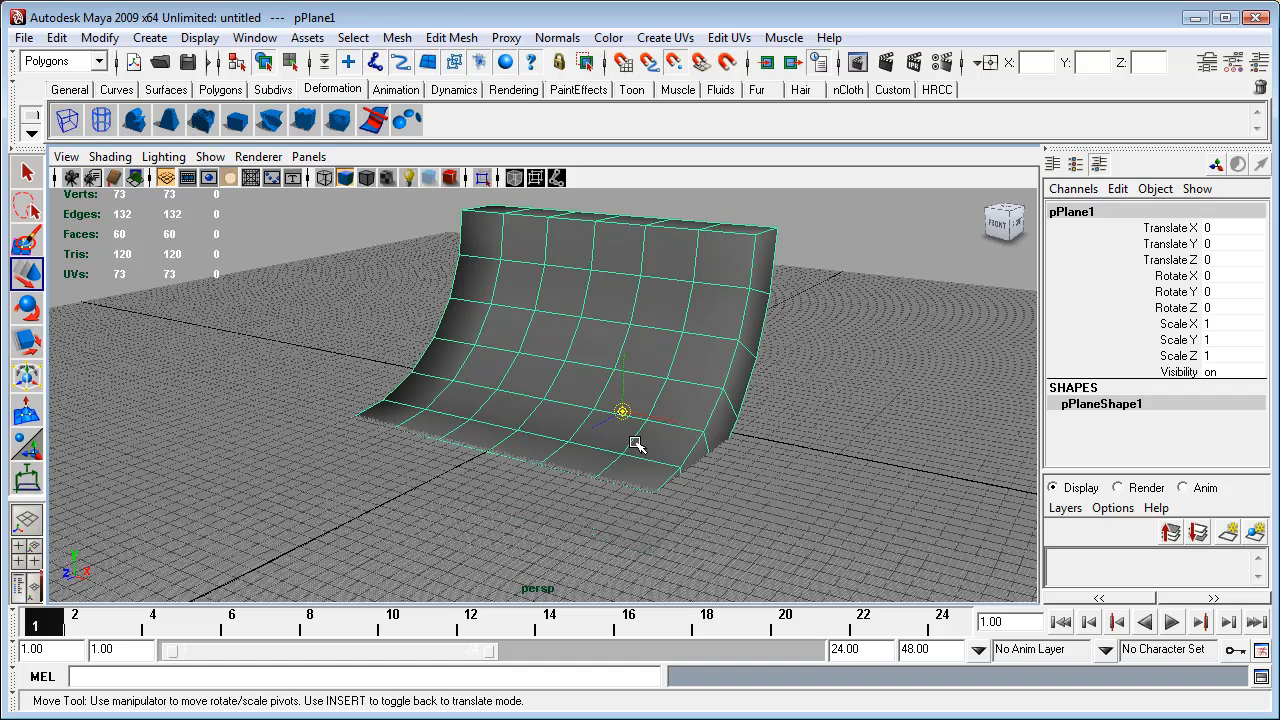
mouse_move(677, 495)
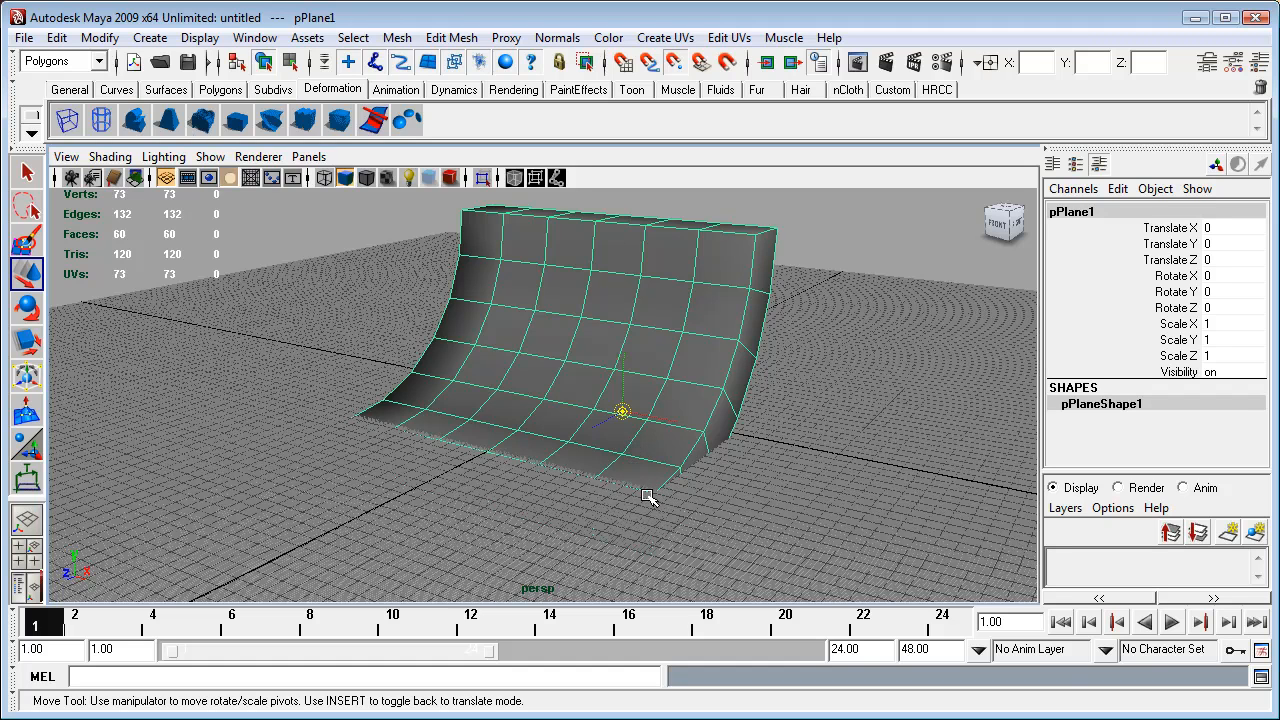
mouse_move(653, 492)
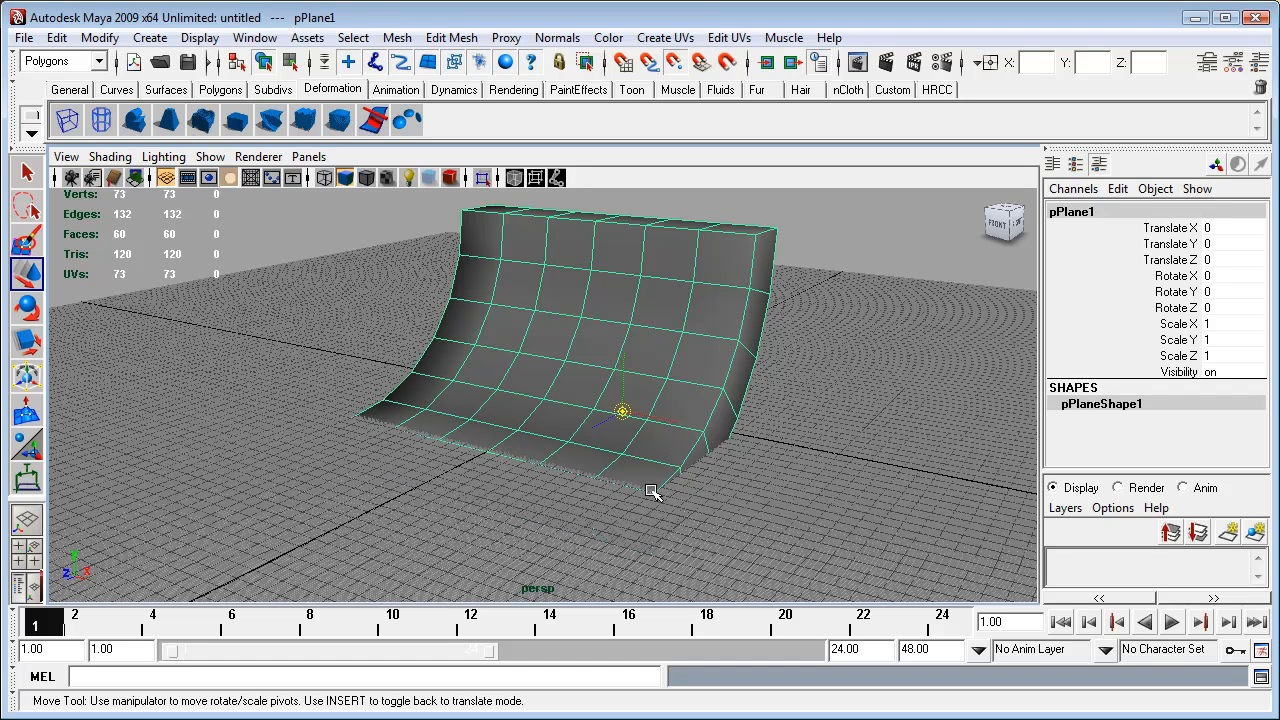
mouse_move(655, 497)
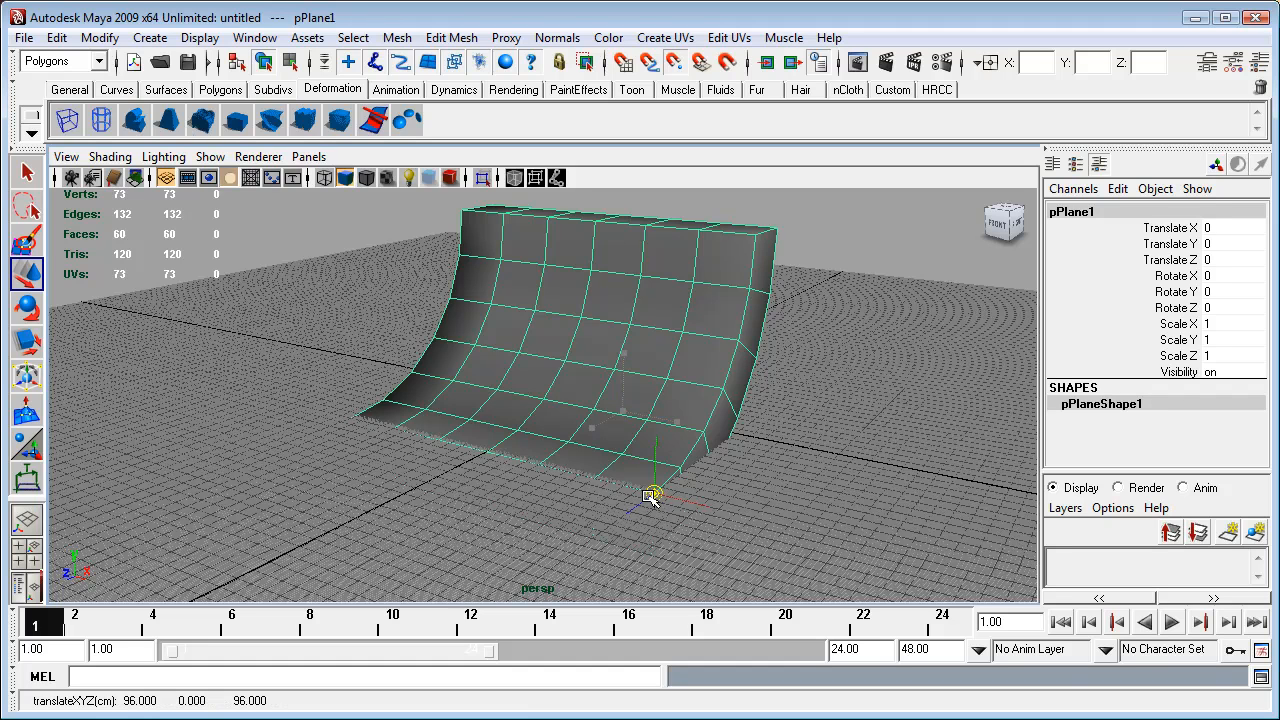
mouse_move(658, 495)
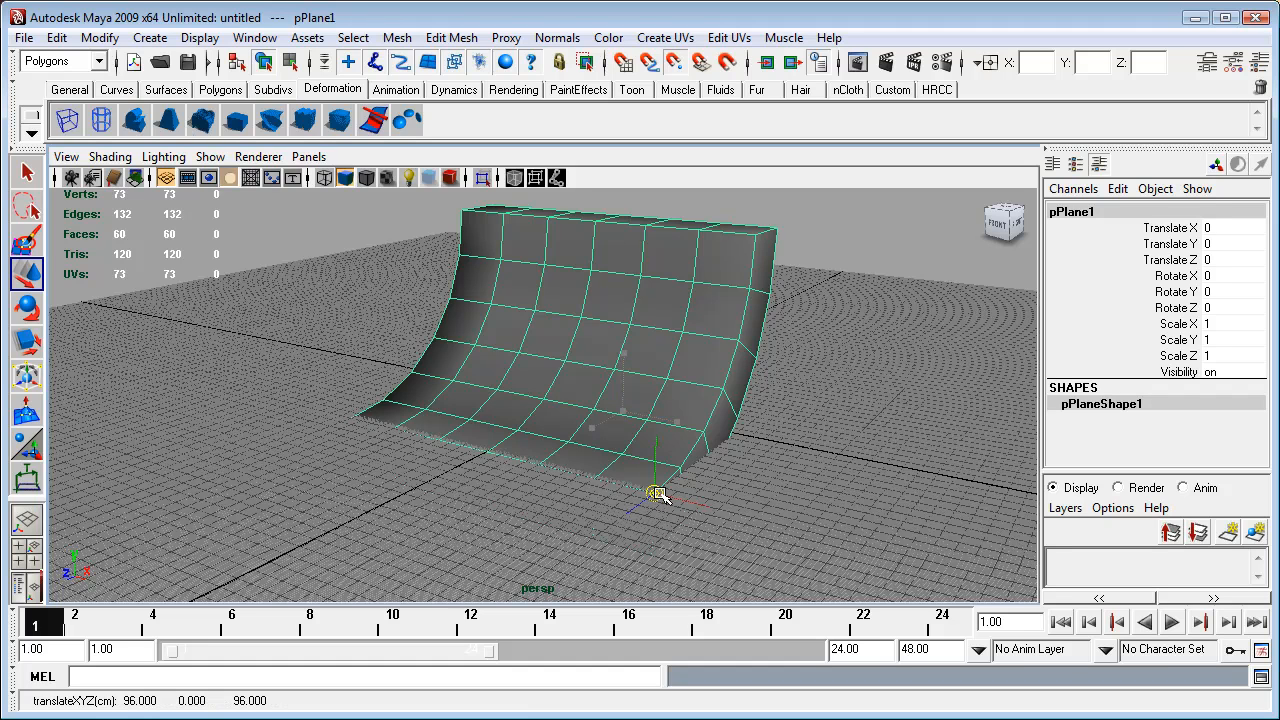
mouse_move(790, 527)
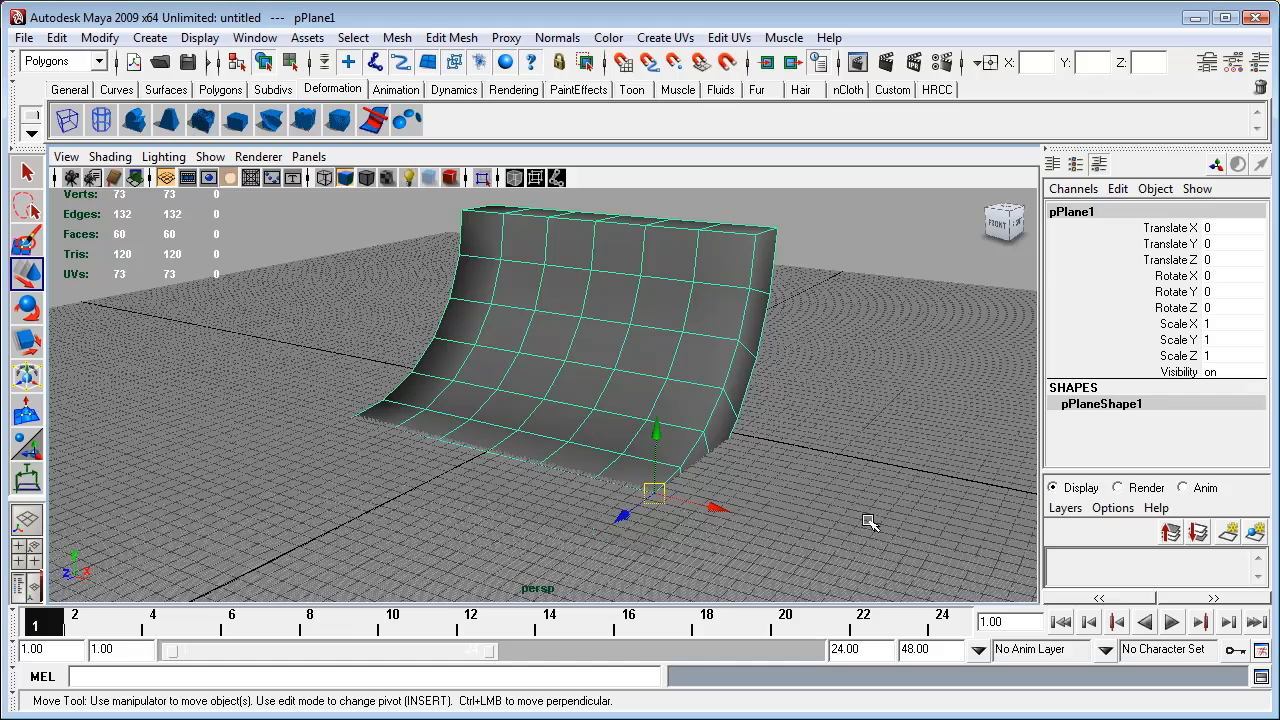
drag(868, 520, 692, 512)
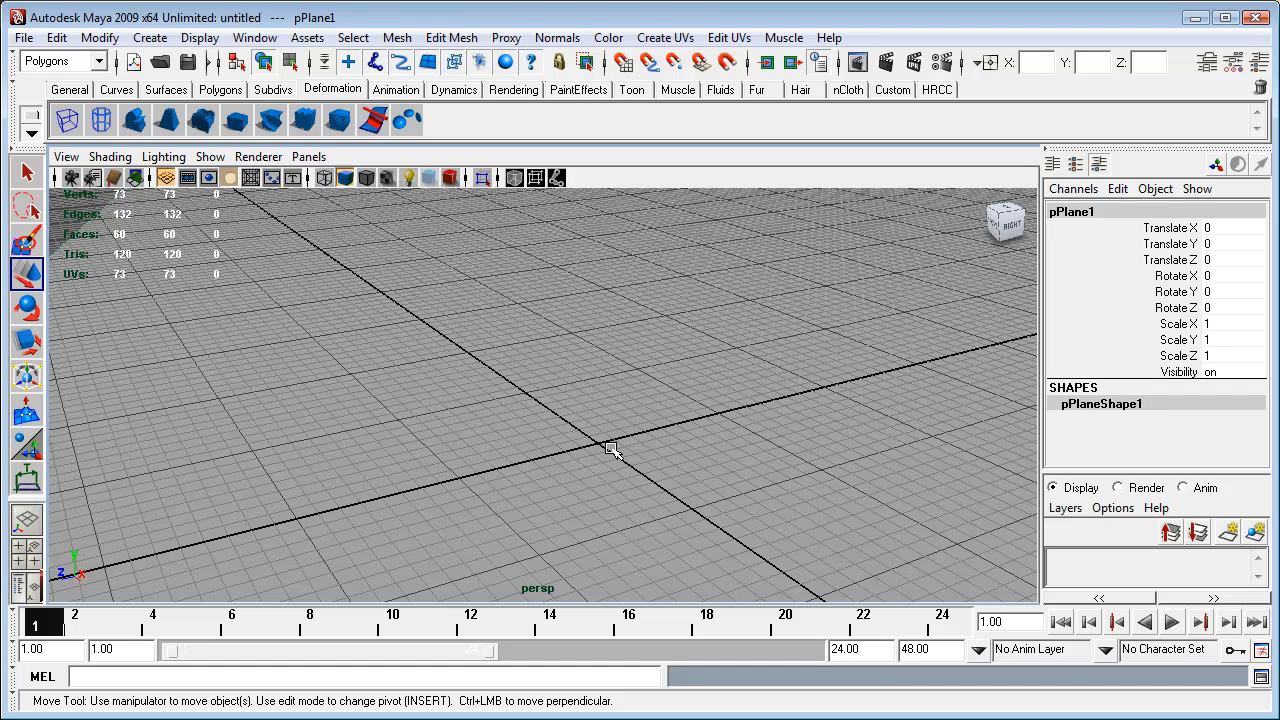
mouse_move(238, 383)
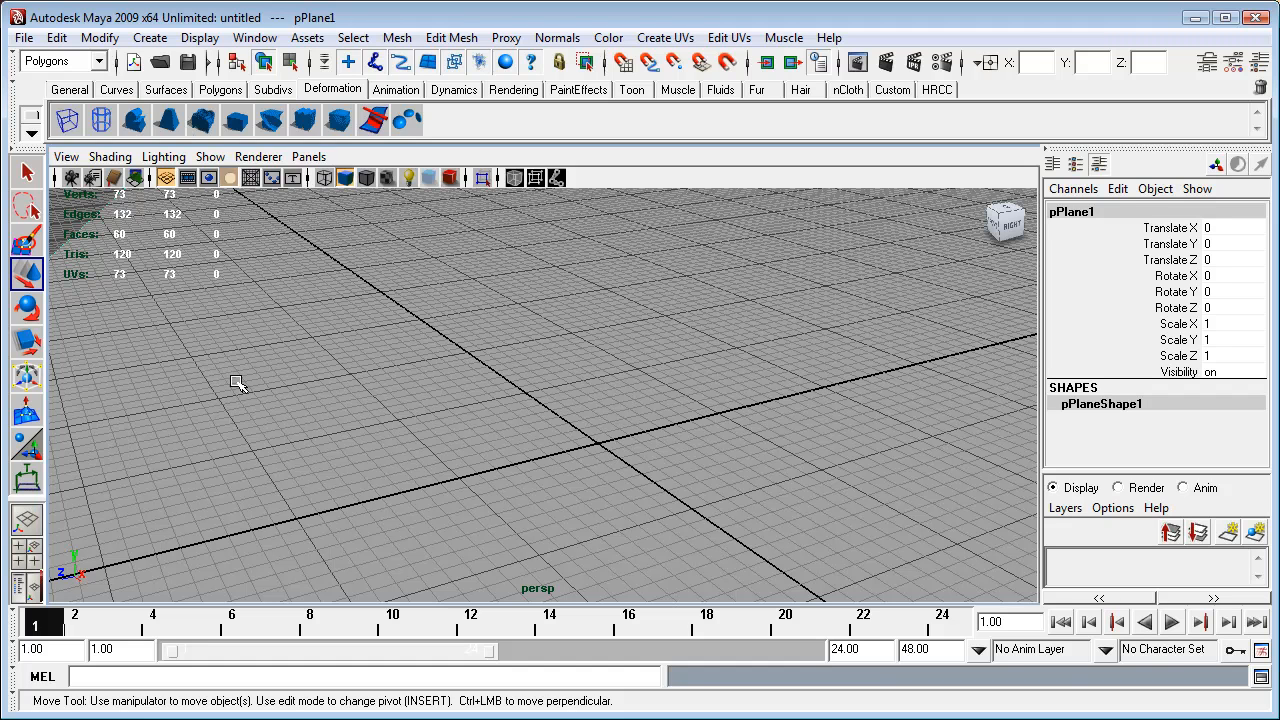
mouse_move(617, 447)
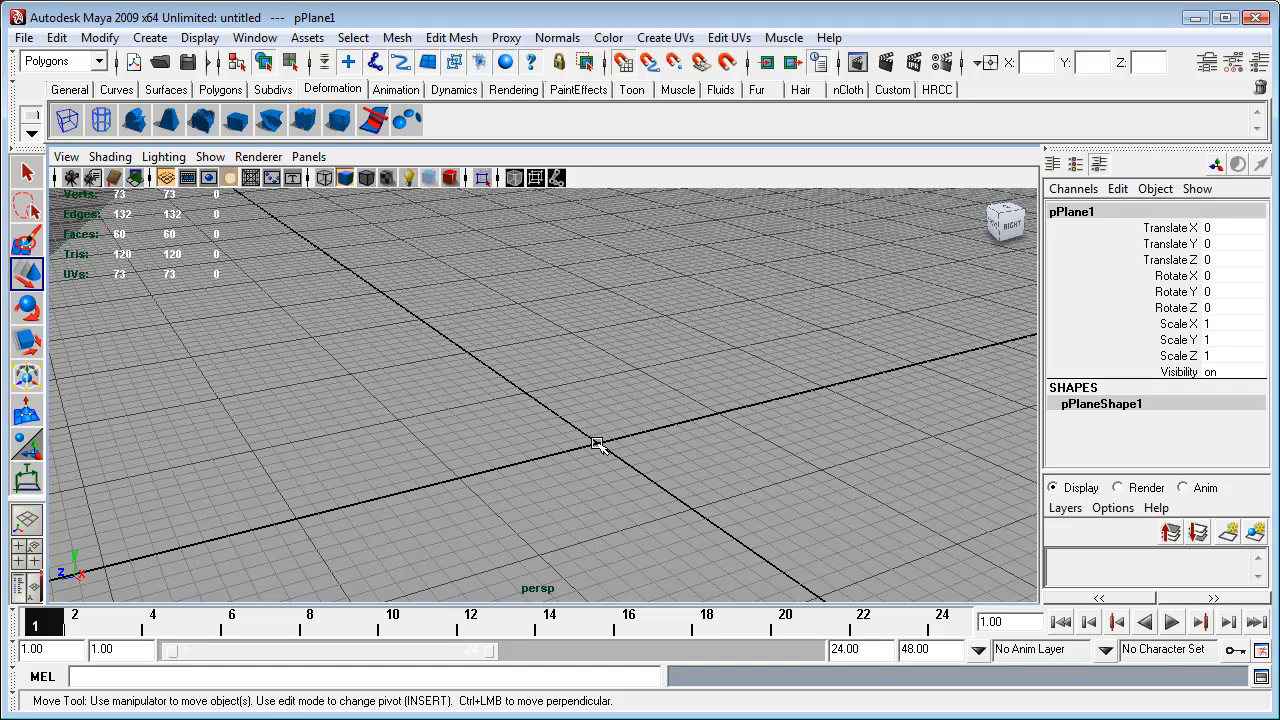
mouse_move(600, 444)
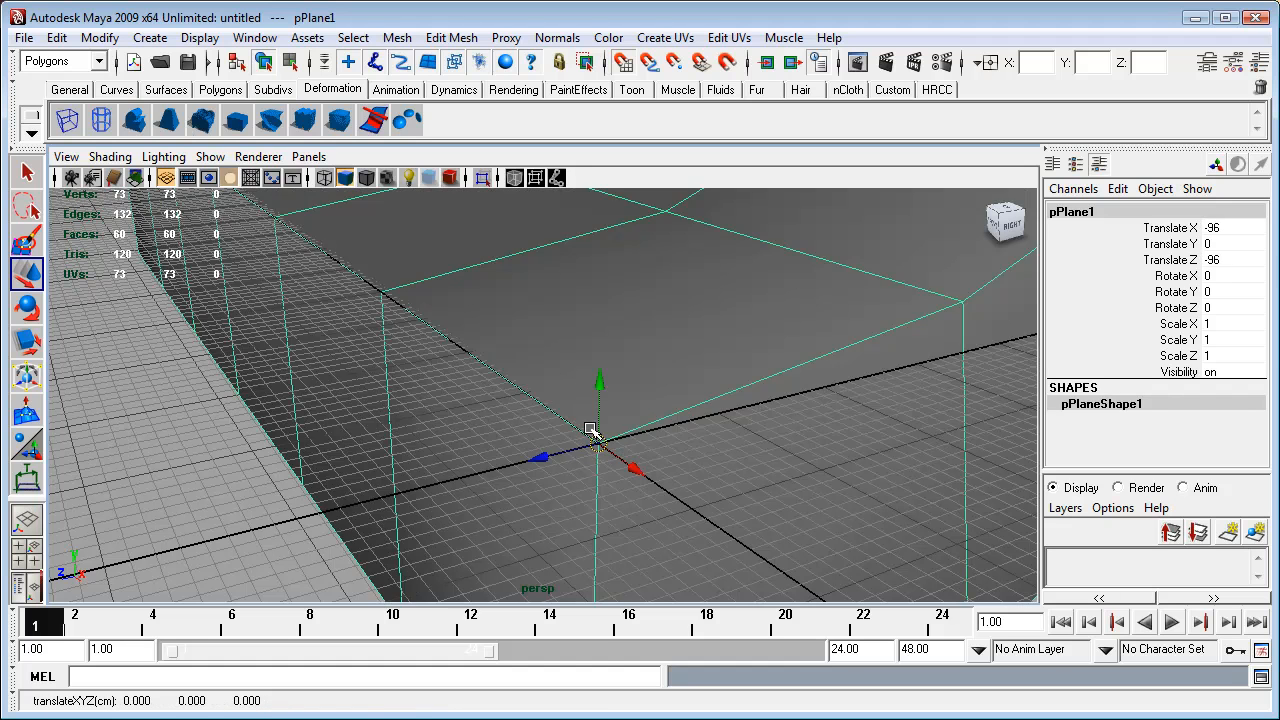
Step: Apply Translate X and Z of -96 to pPlane1 and orbit to check the ramp
click(595, 432)
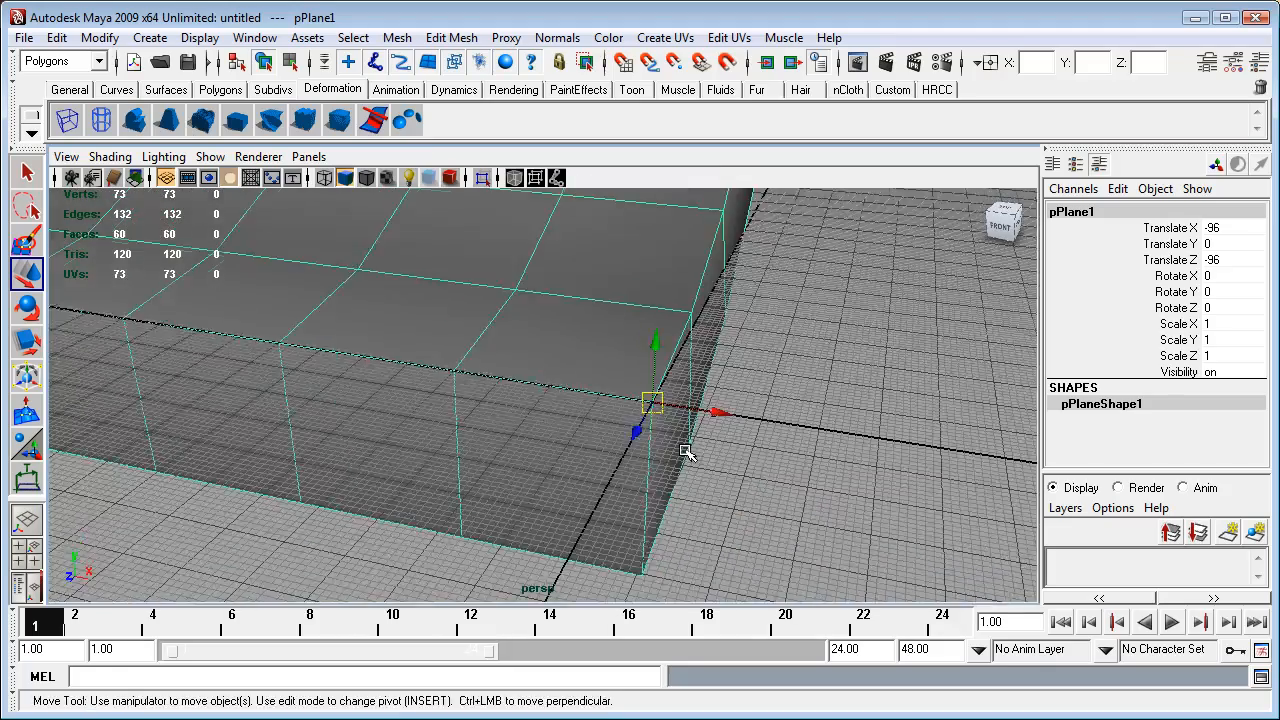
drag(685, 450, 817, 405)
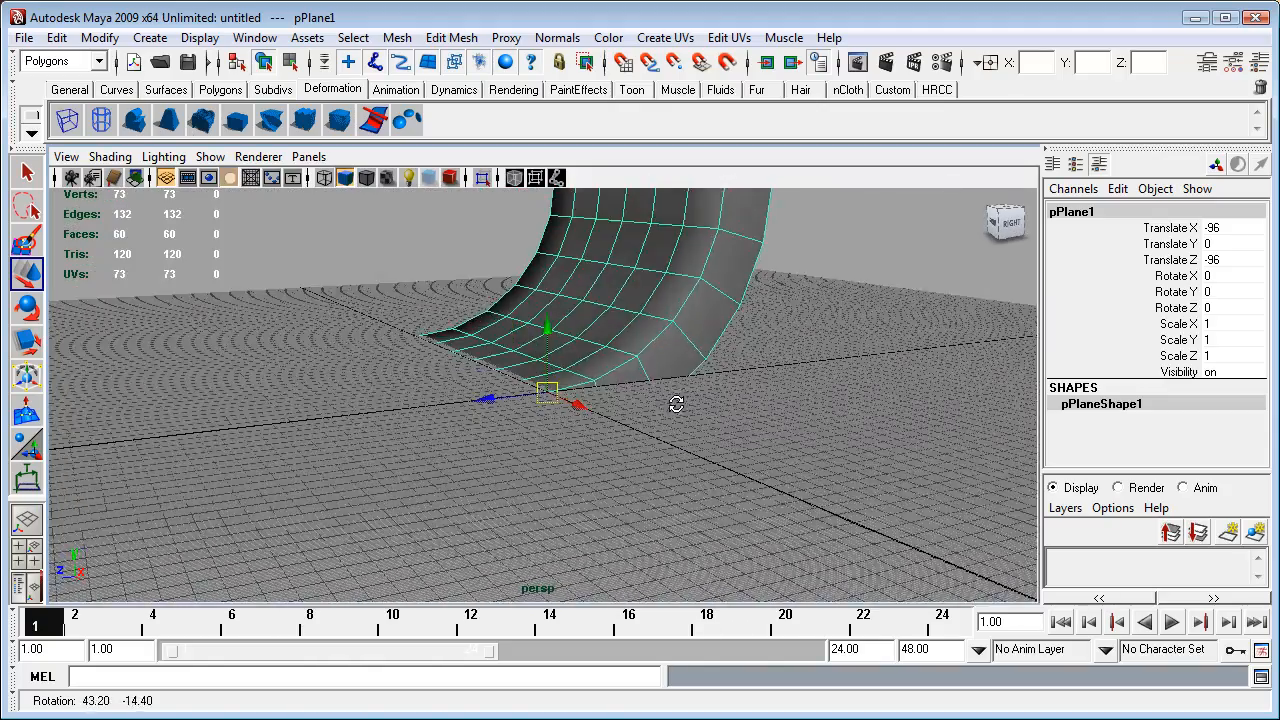
drag(700, 400, 690, 500)
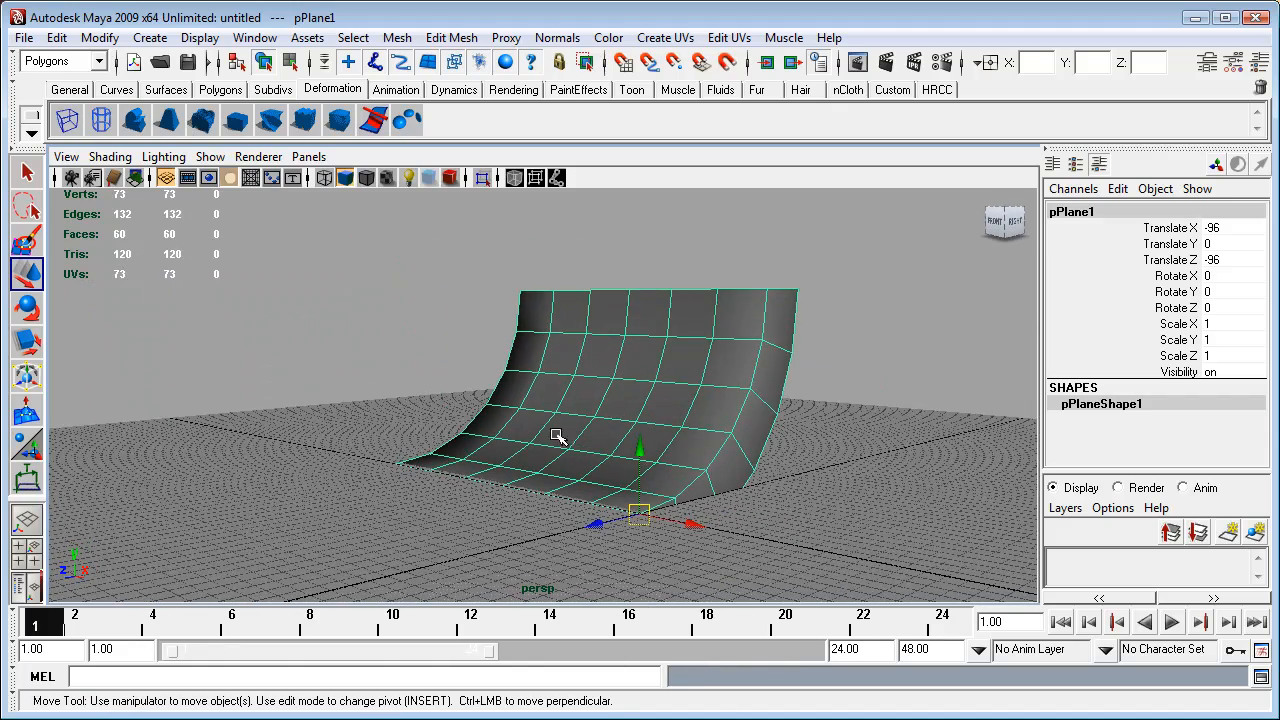
mouse_move(760, 374)
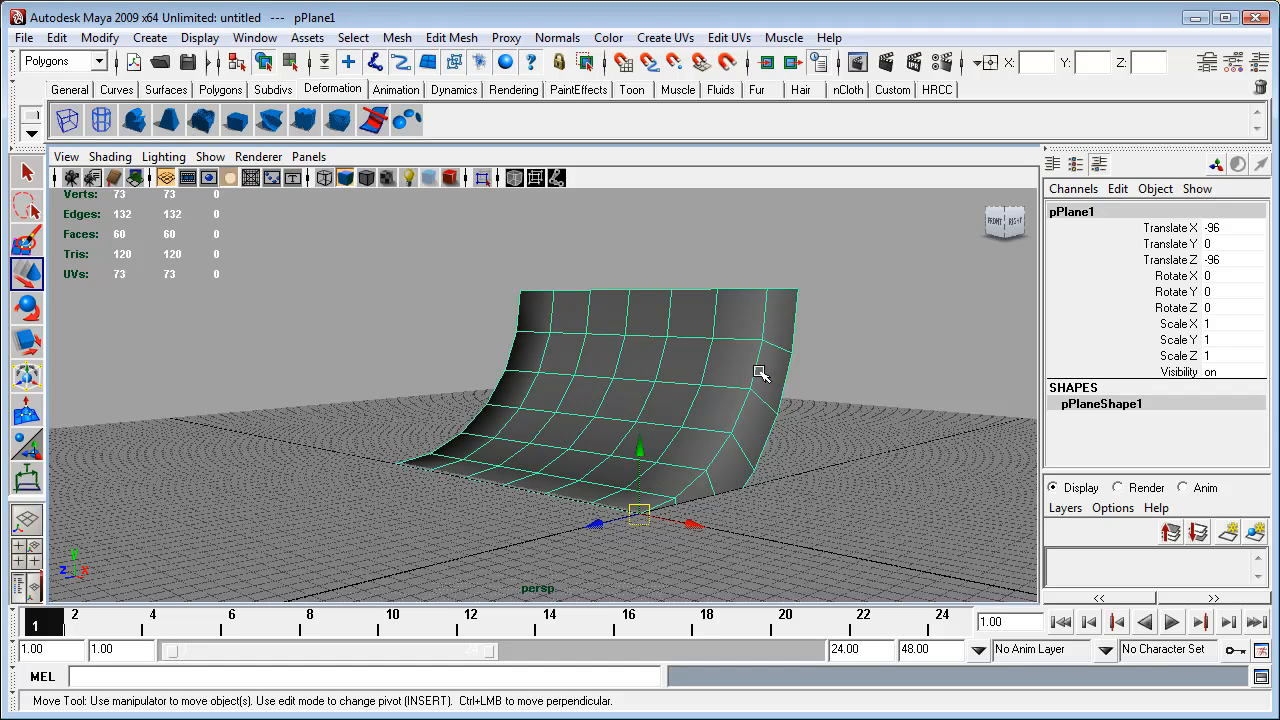
mouse_move(805, 477)
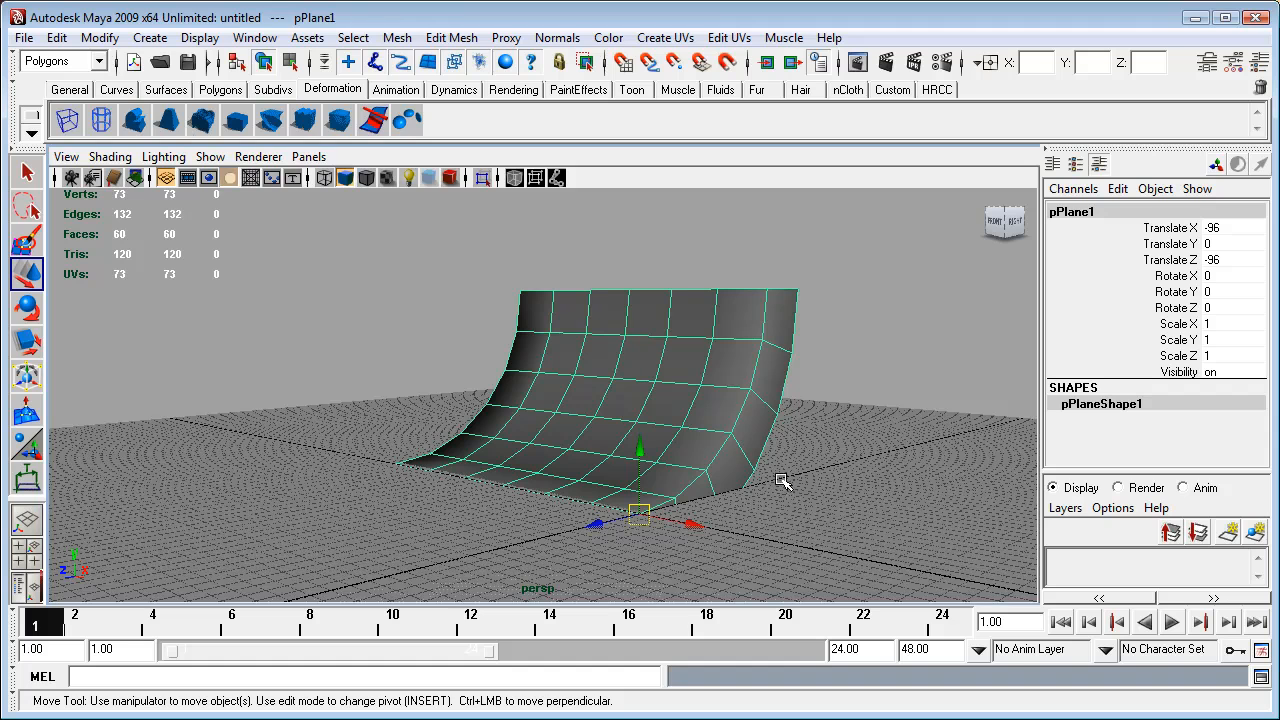
mouse_move(665, 470)
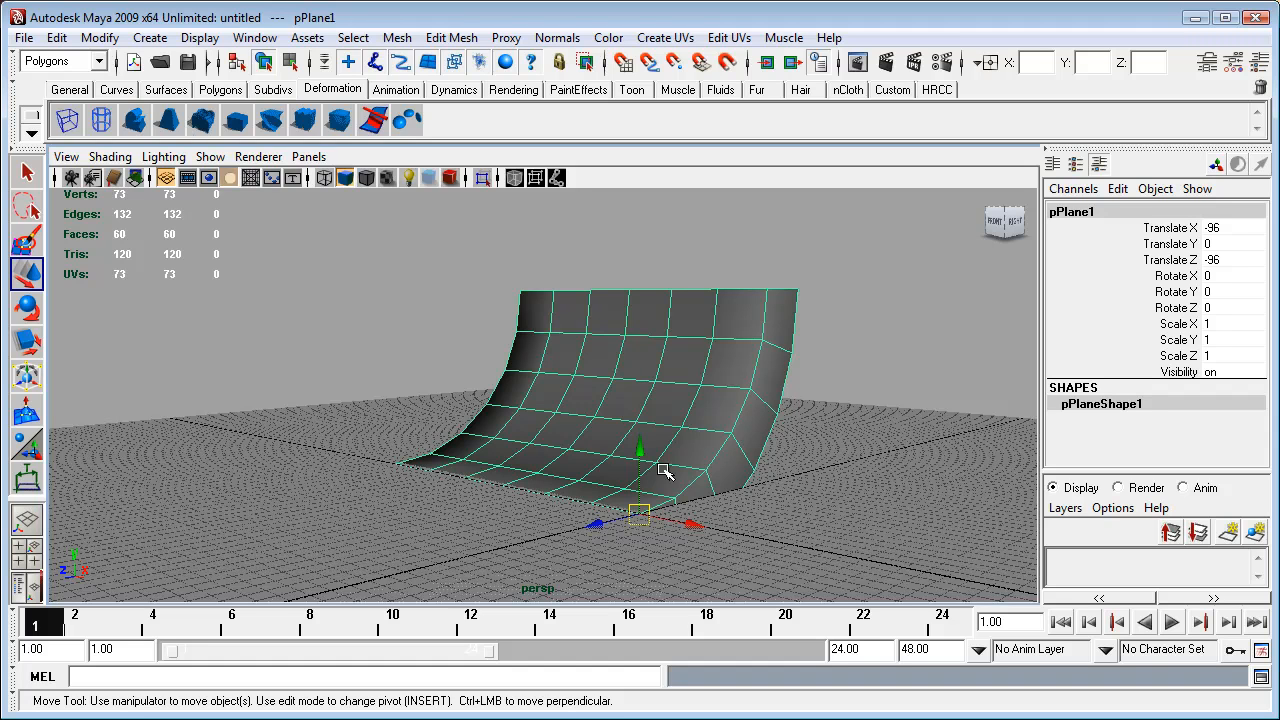
mouse_move(720, 471)
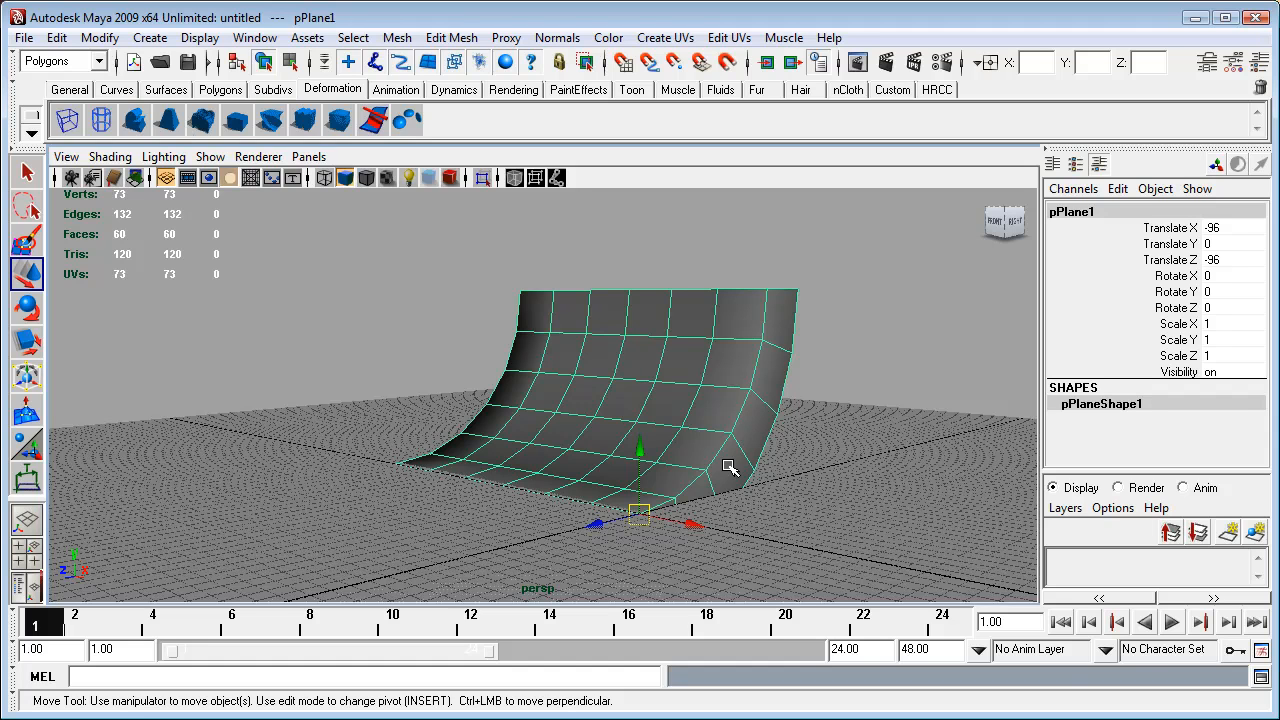
mouse_move(773, 476)
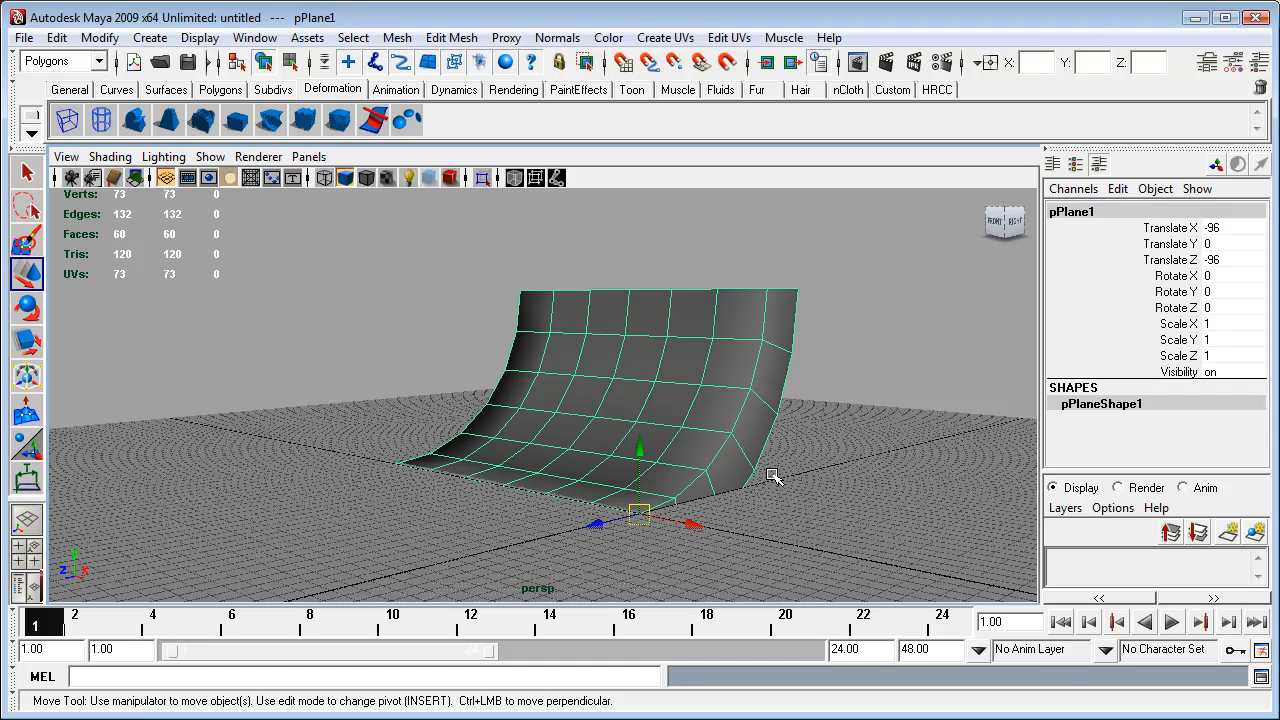
mouse_move(808, 528)
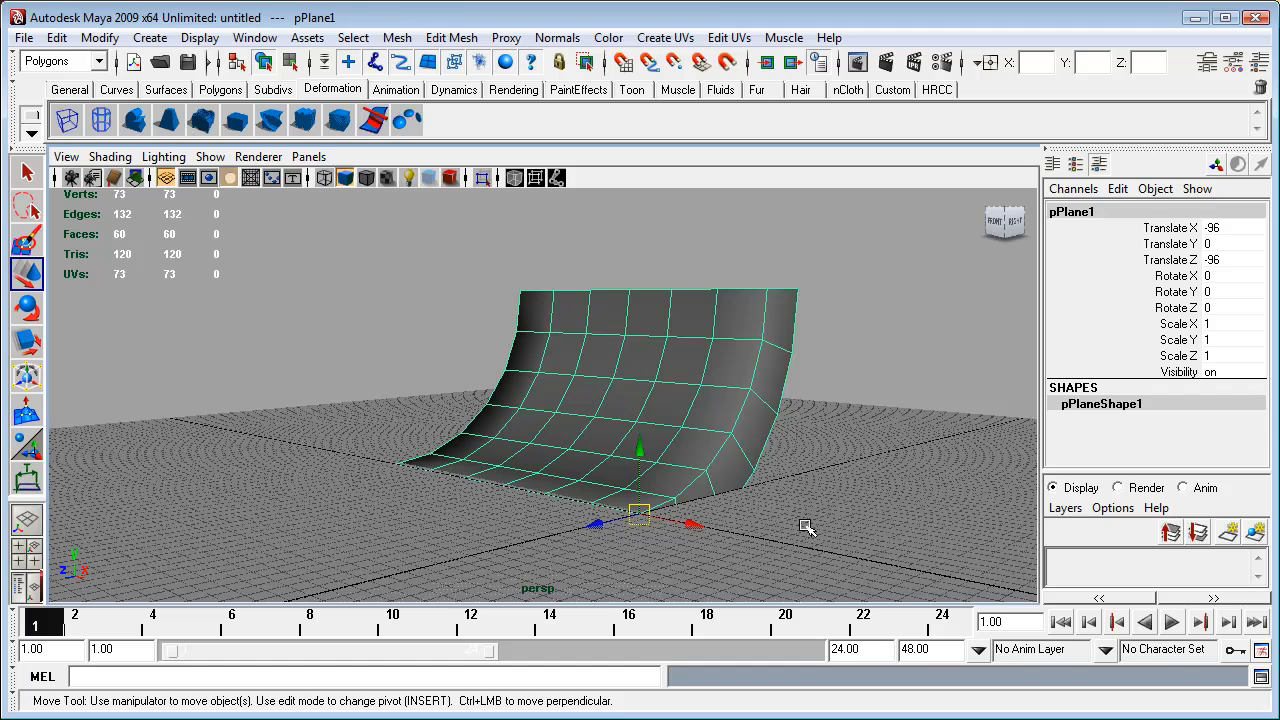
mouse_move(967, 472)
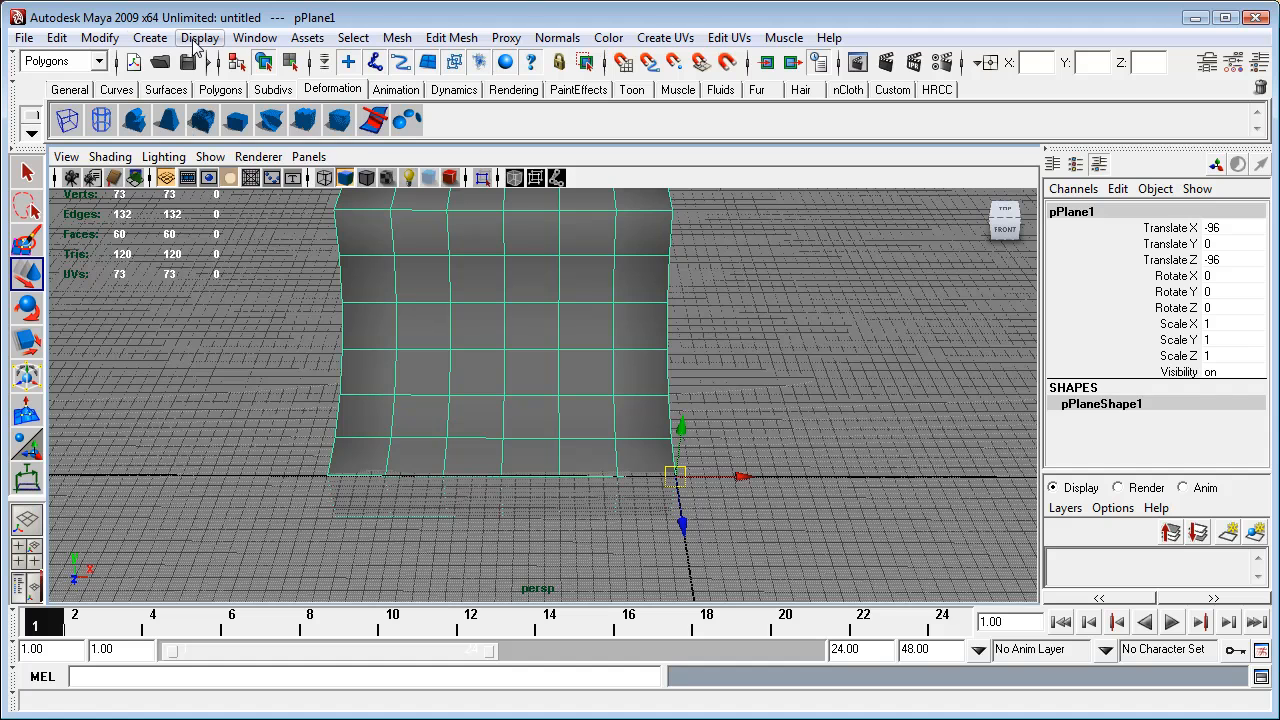
Step: Activate the Distance Tool under Create > Measure Tools
click(149, 37)
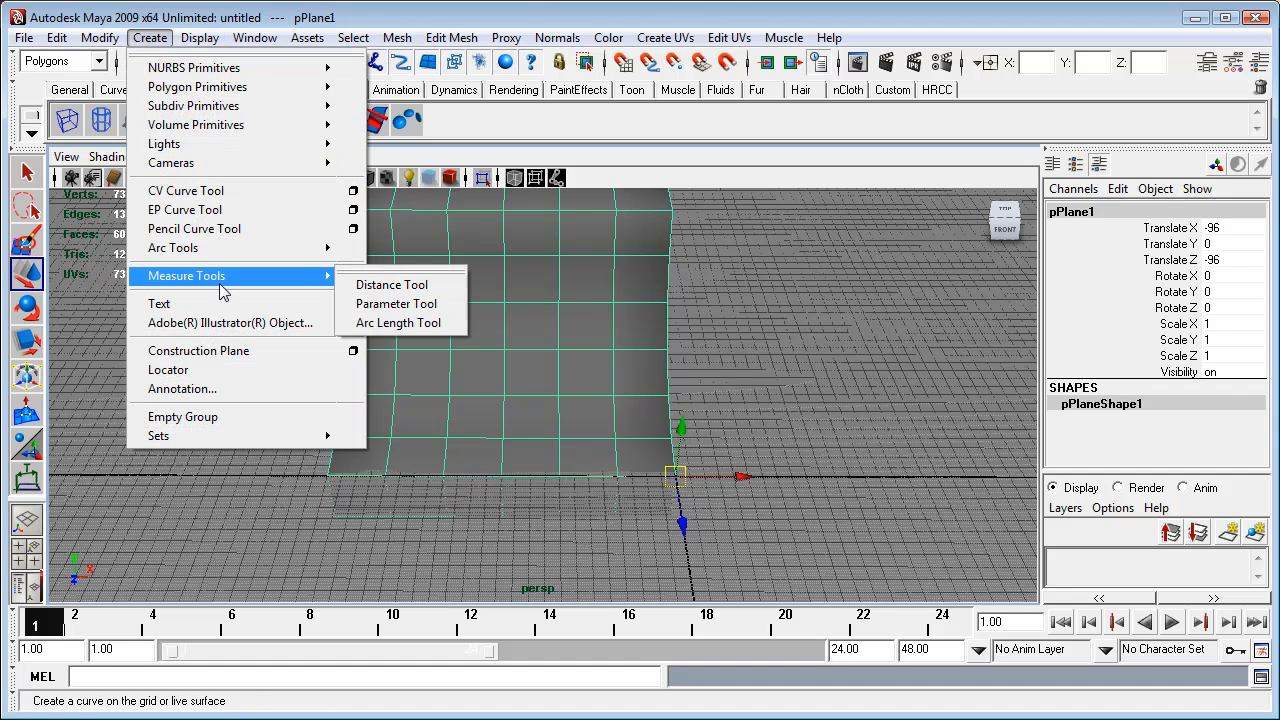
click(390, 284)
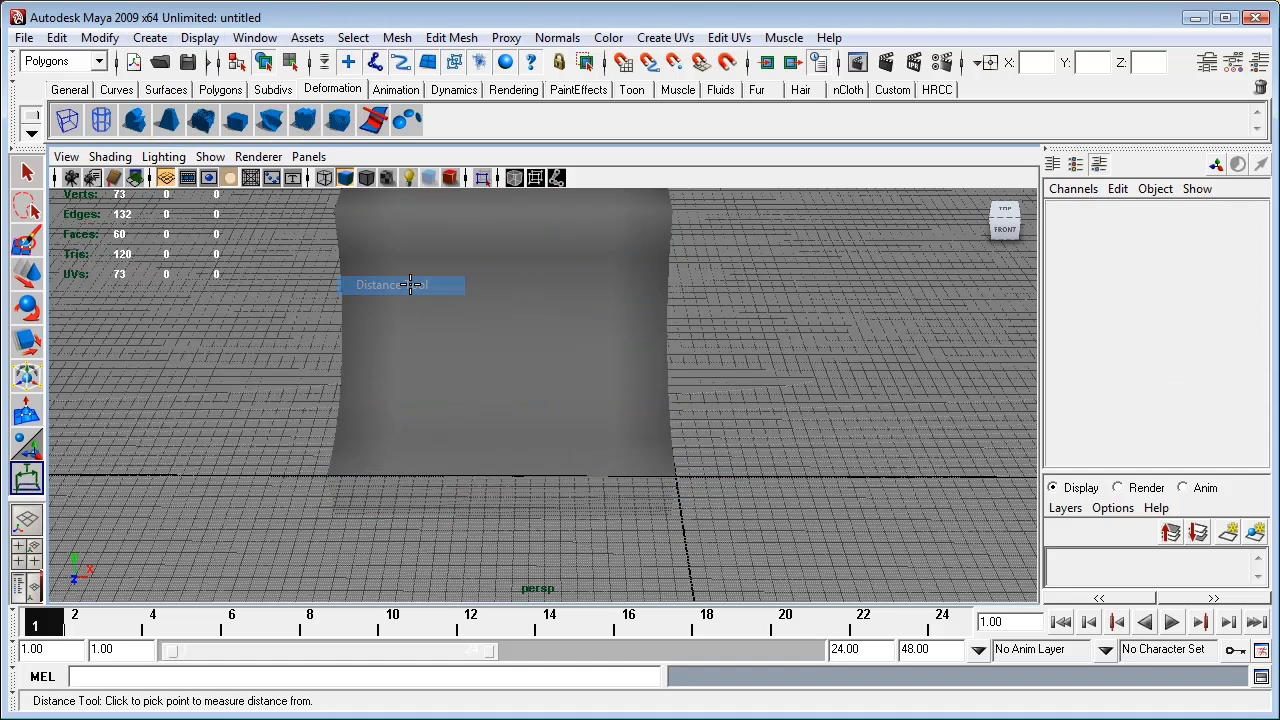
mouse_move(670, 463)
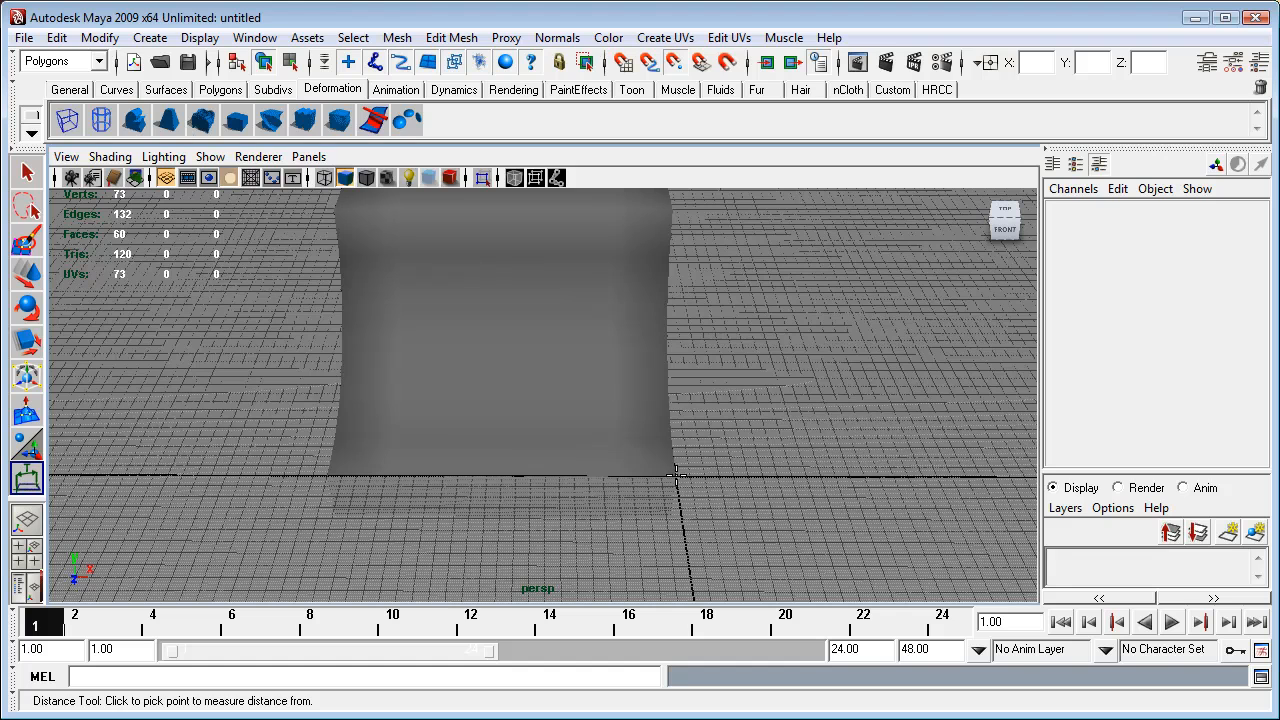
Step: Mark the ramp's 192-unit front width as distanceDimension1 and orbit to inspect it
click(674, 476)
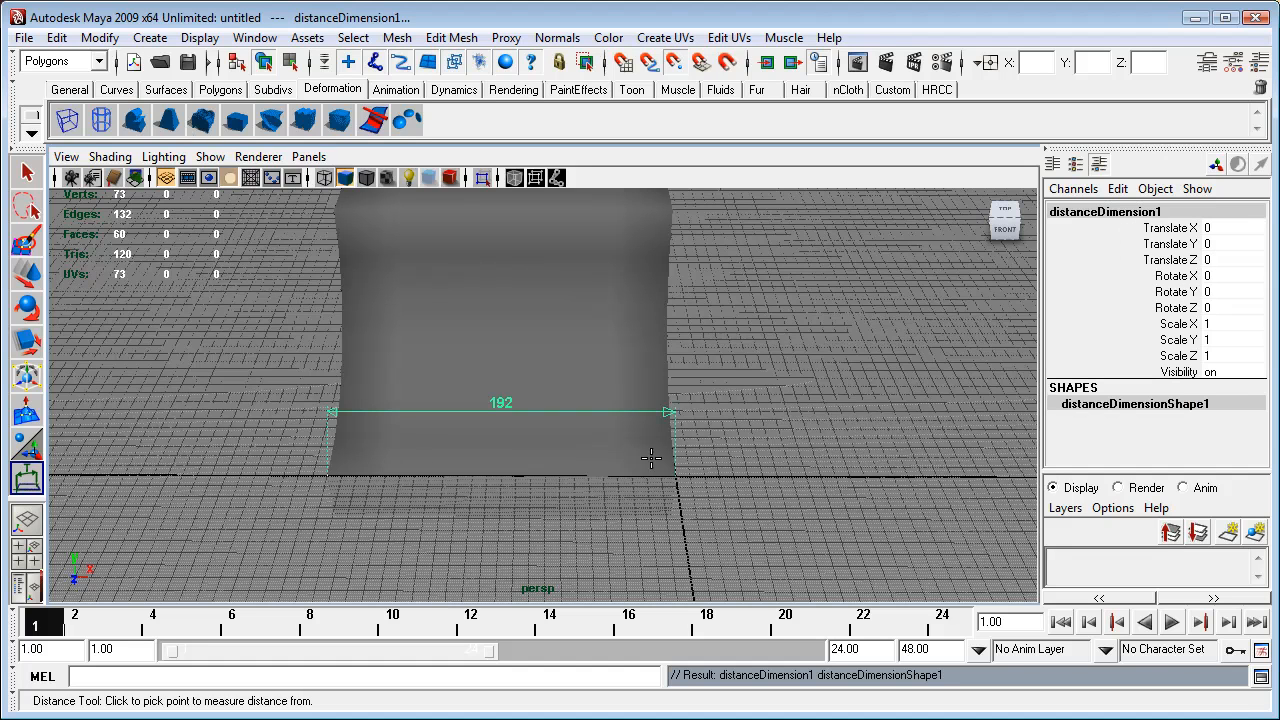
drag(650, 458, 632, 414)
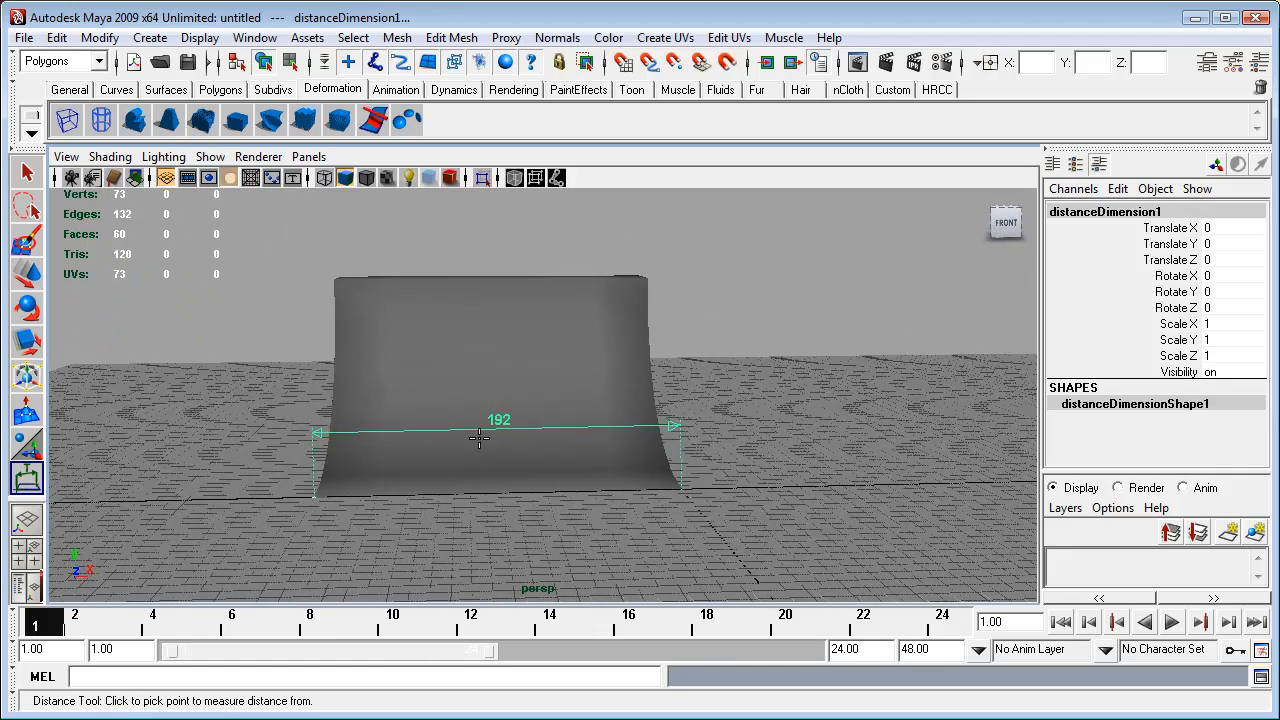
drag(480, 438, 625, 457)
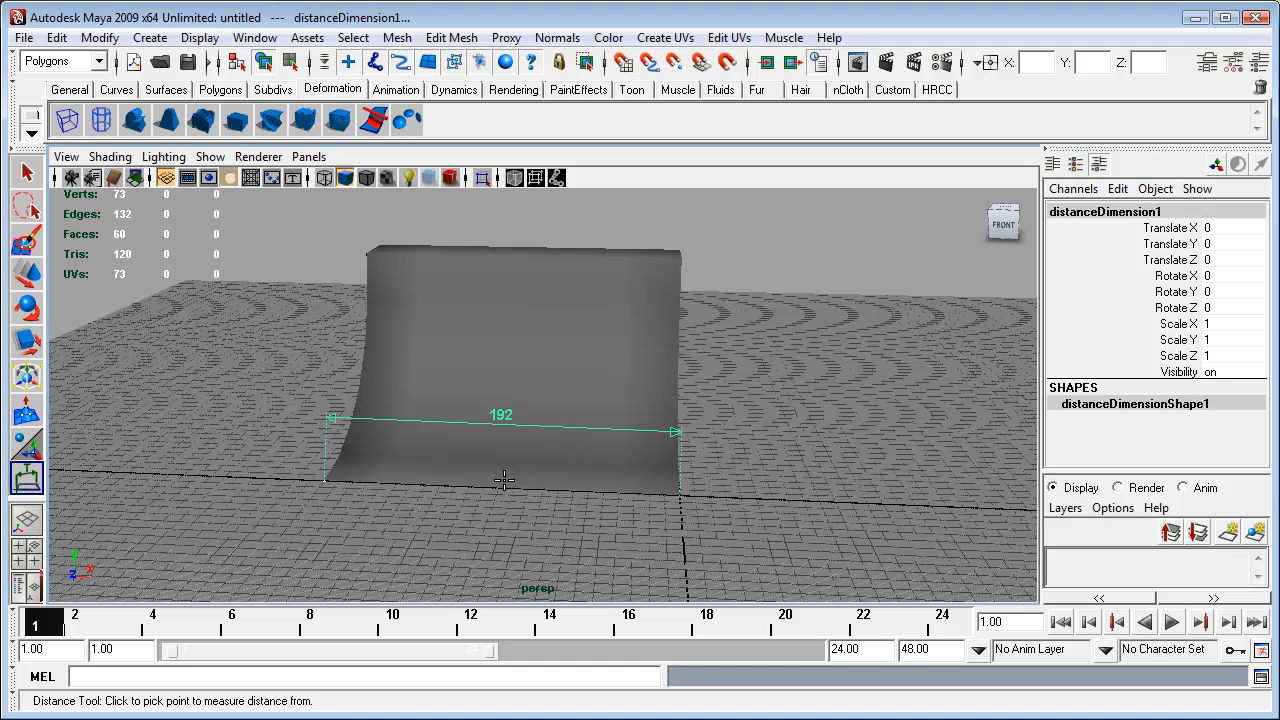
mouse_move(377, 439)
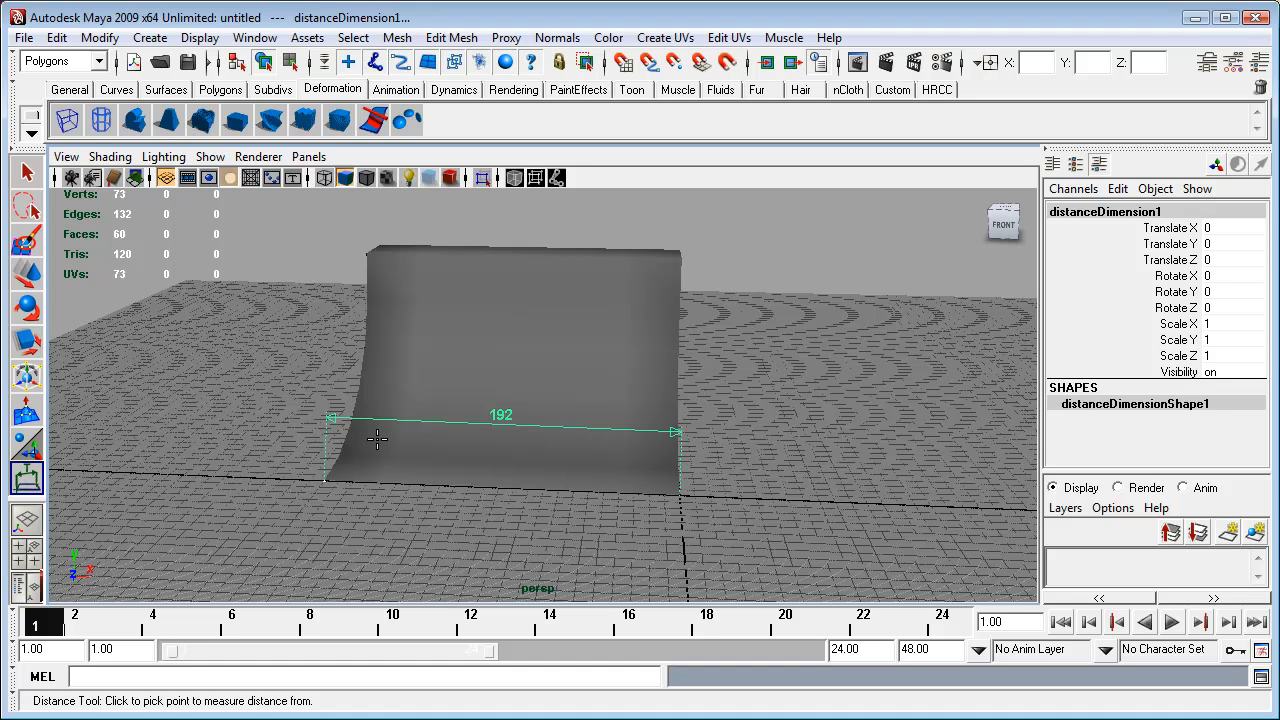
mouse_move(558, 486)
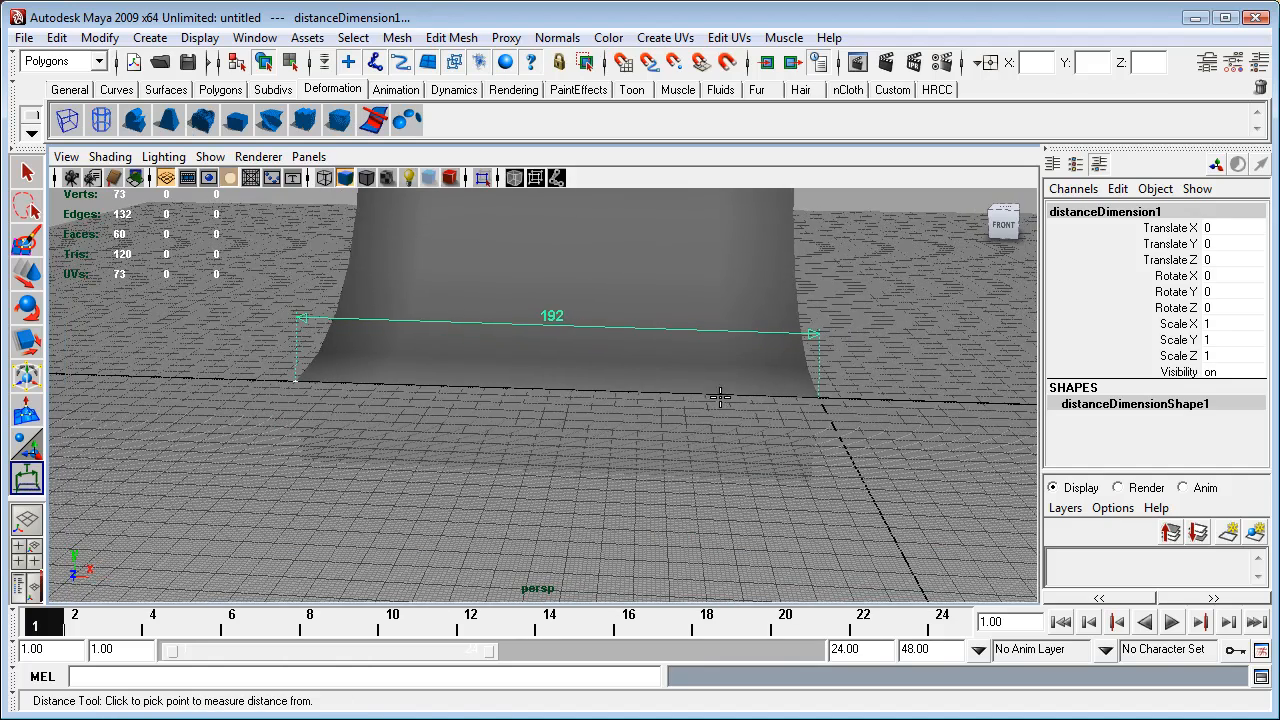
drag(720, 395, 770, 413)
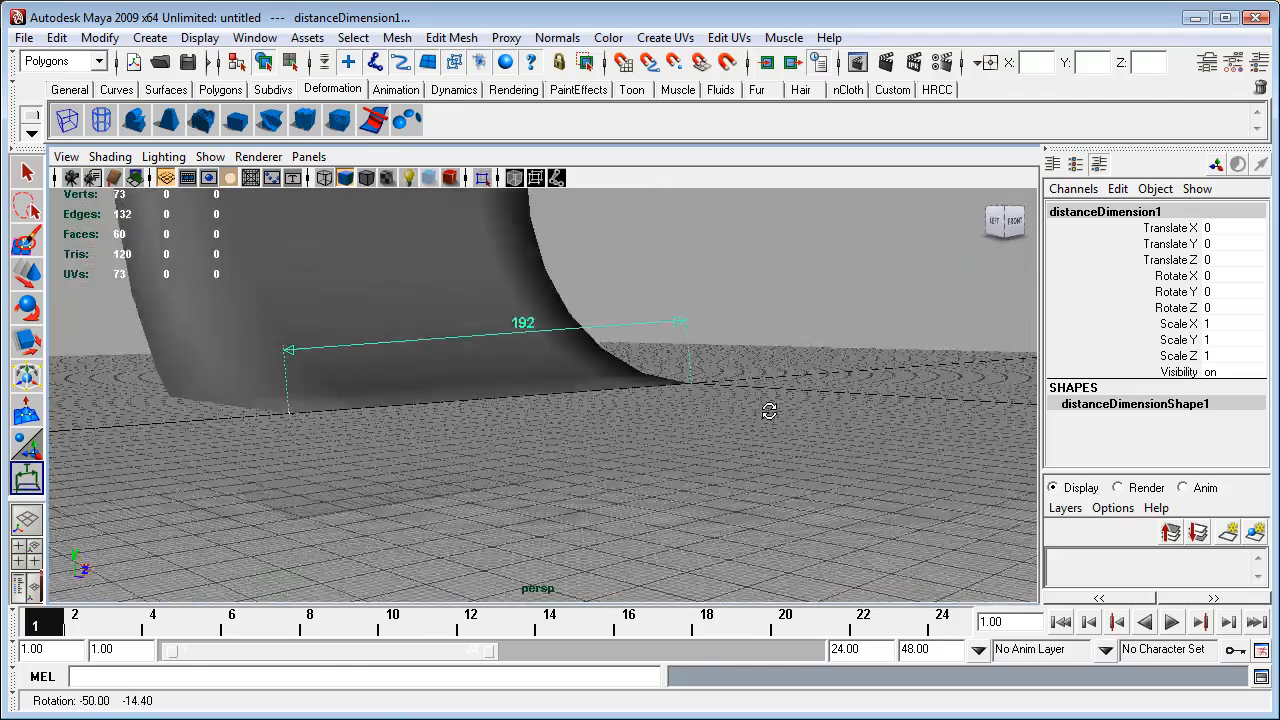
Step: Orbit the camera around the ramp and its distanceDimension1 measurement
drag(770, 411, 594, 419)
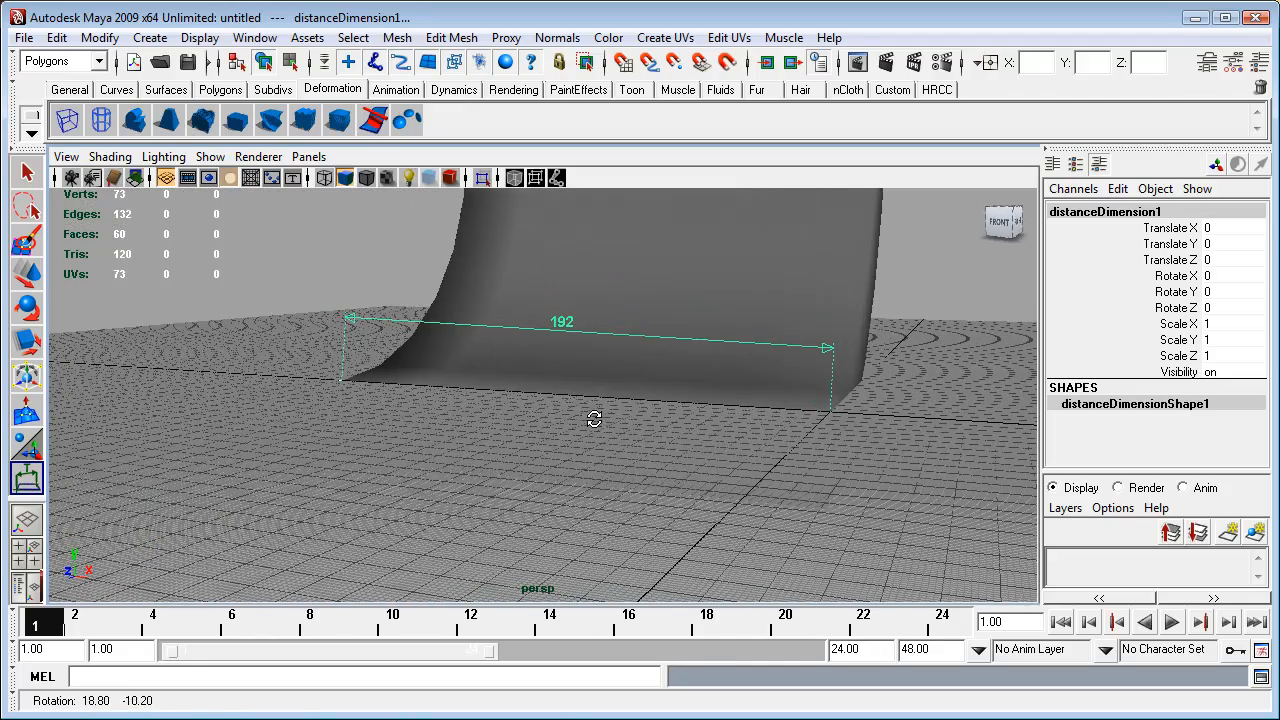
drag(595, 420, 905, 380)
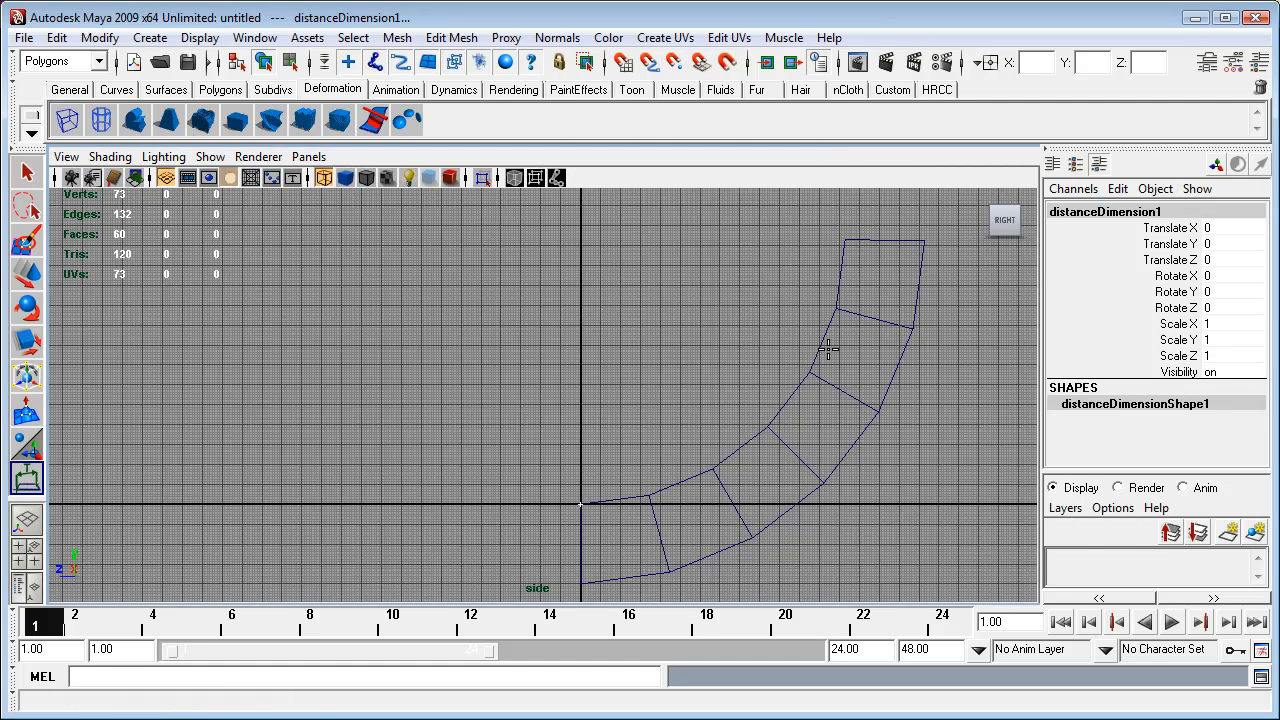
mouse_move(848, 254)
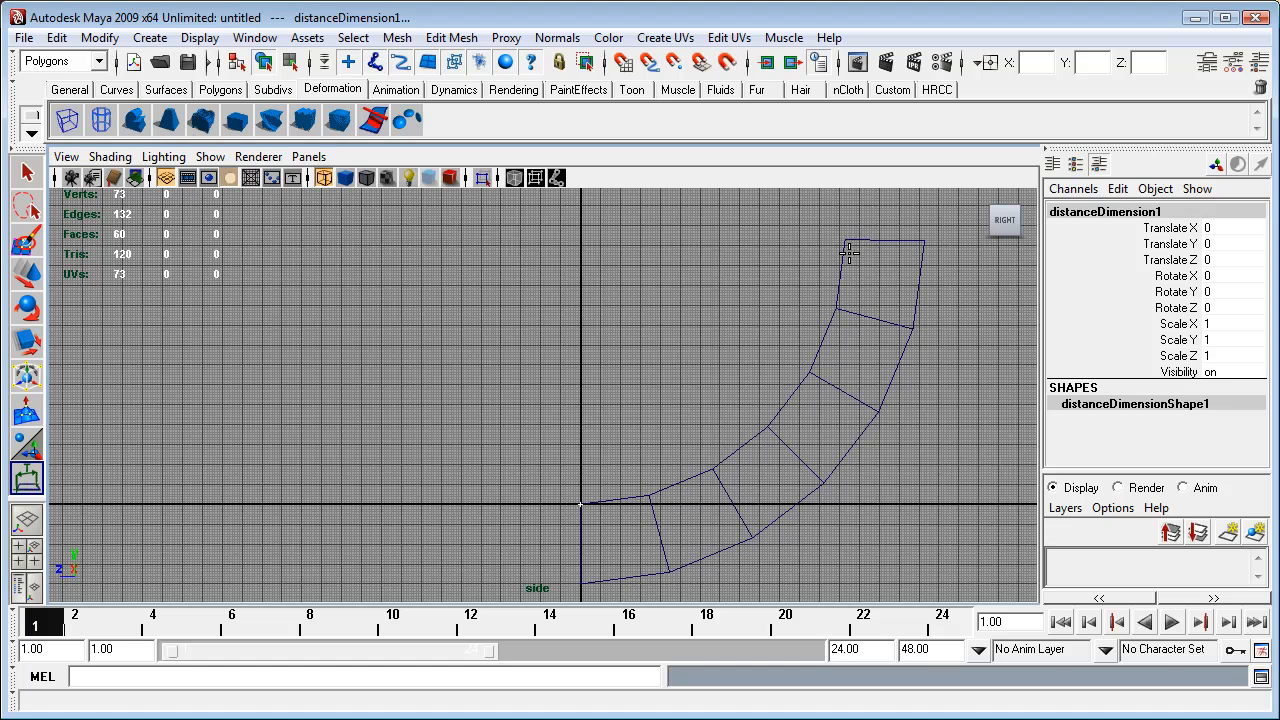
mouse_move(840, 332)
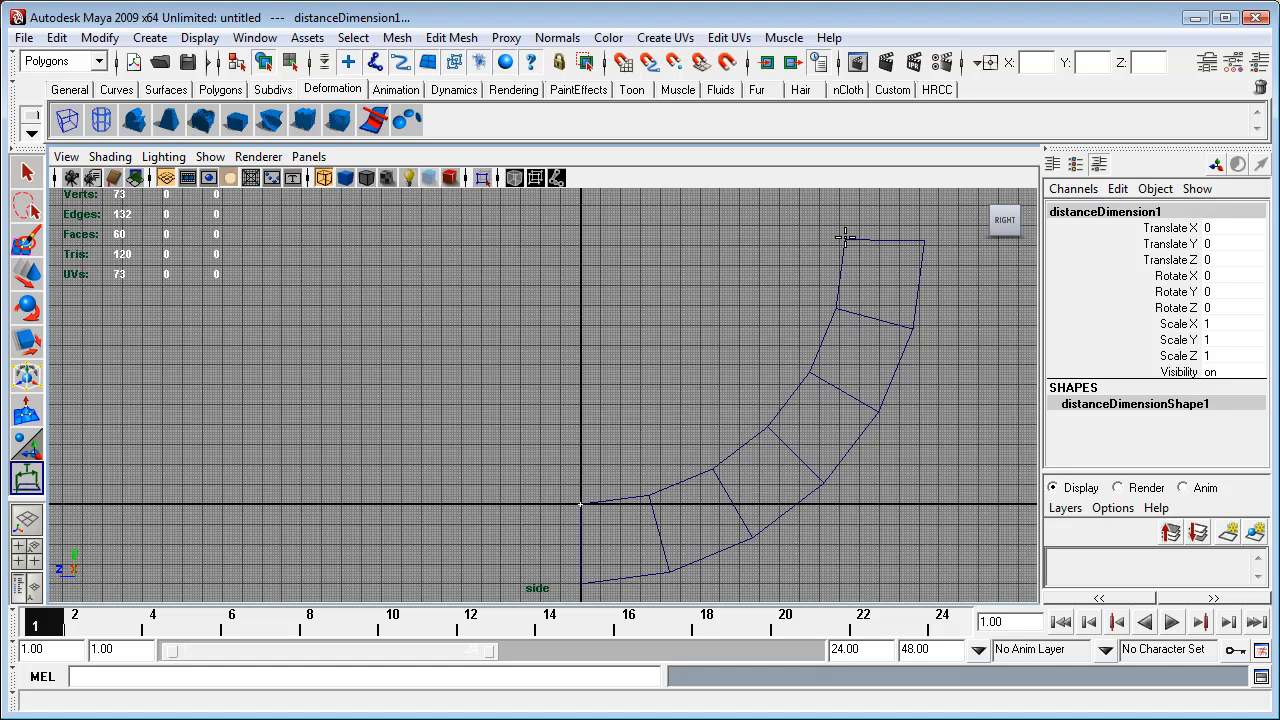
mouse_move(849, 233)
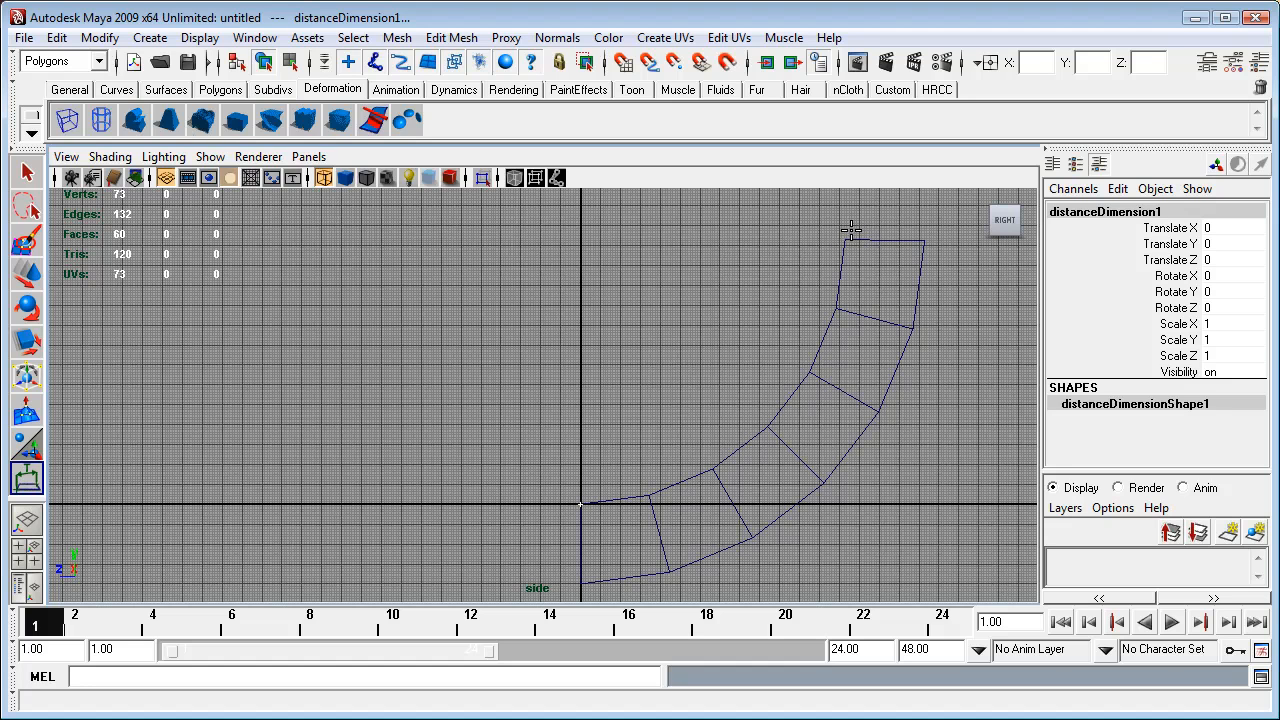
mouse_move(849, 237)
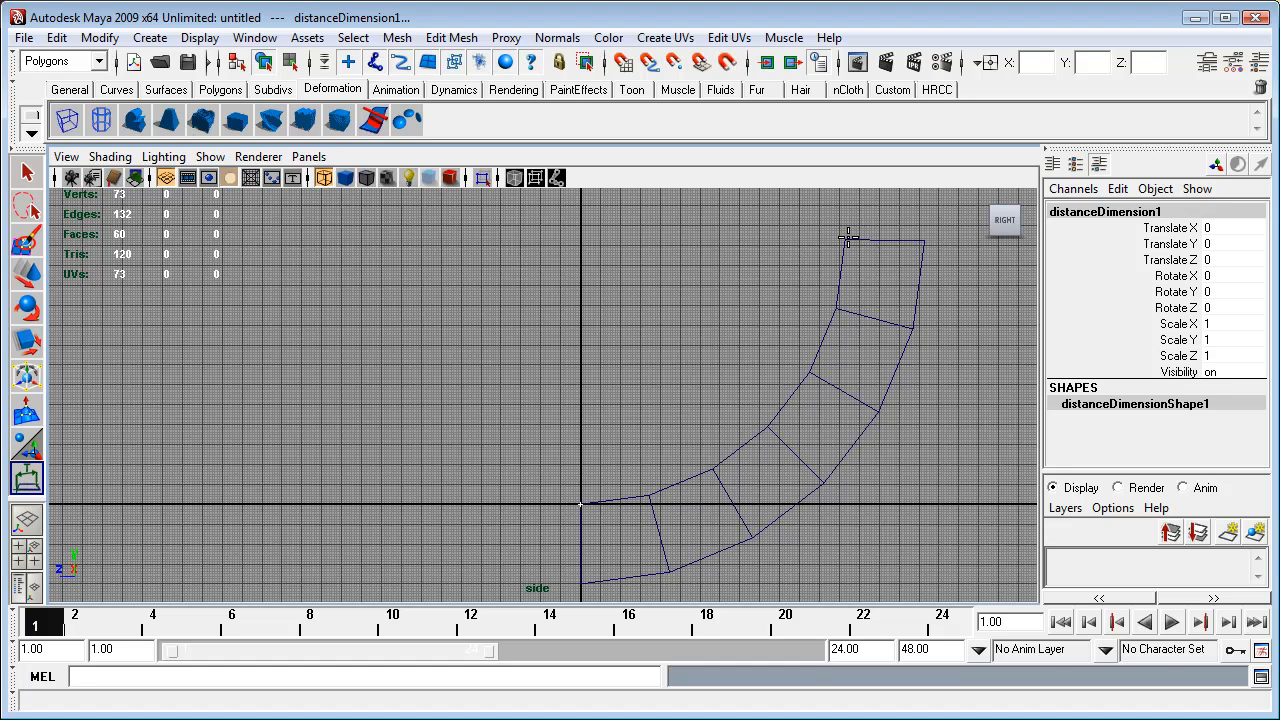
mouse_move(838, 250)
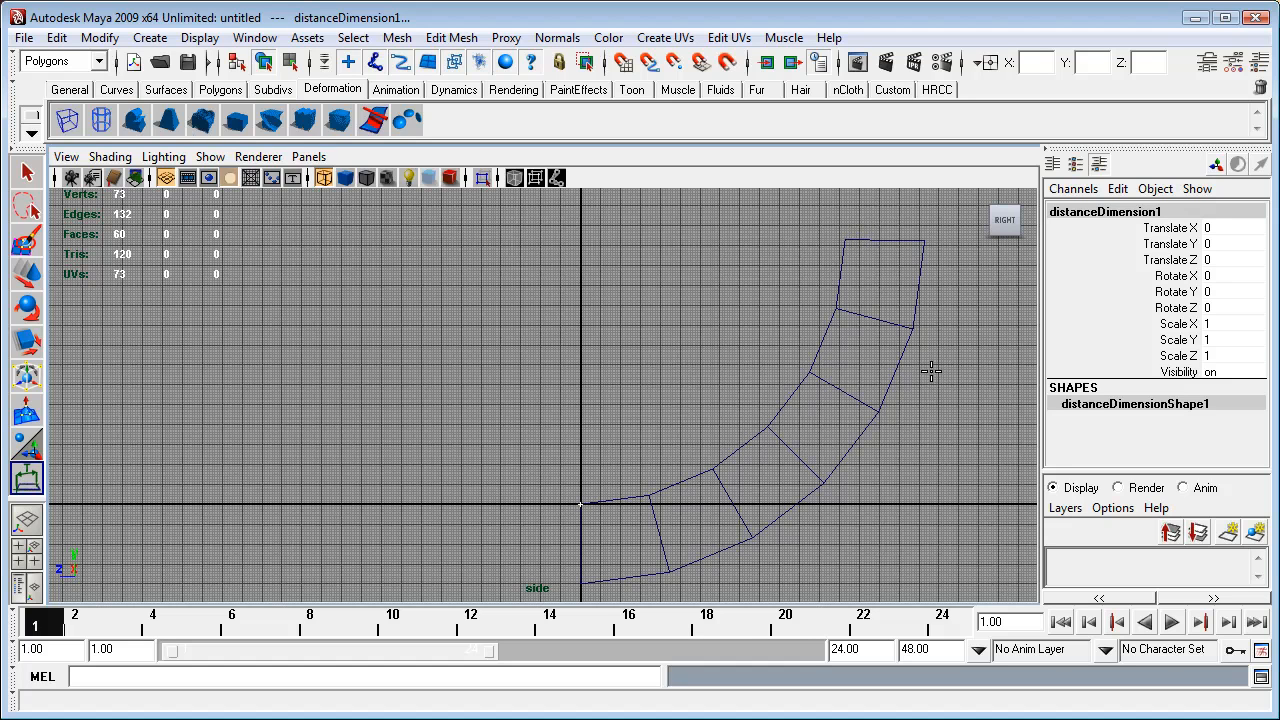
mouse_move(870, 345)
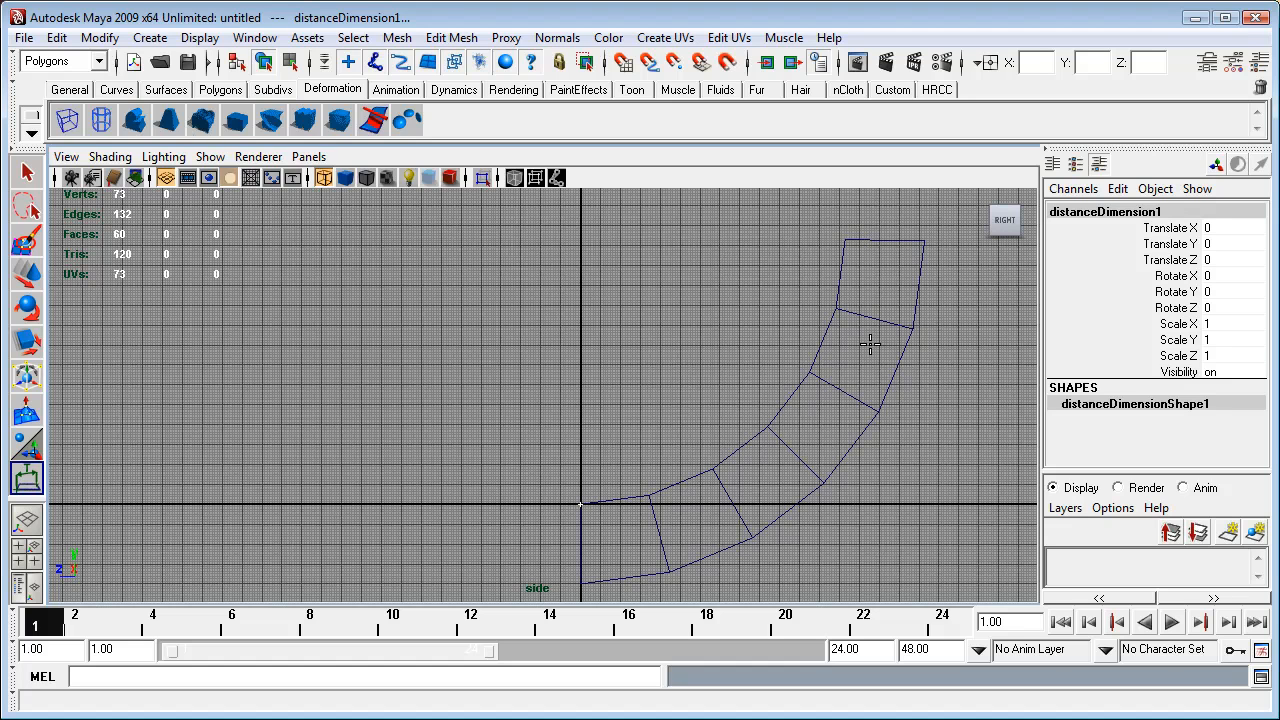
mouse_move(895, 352)
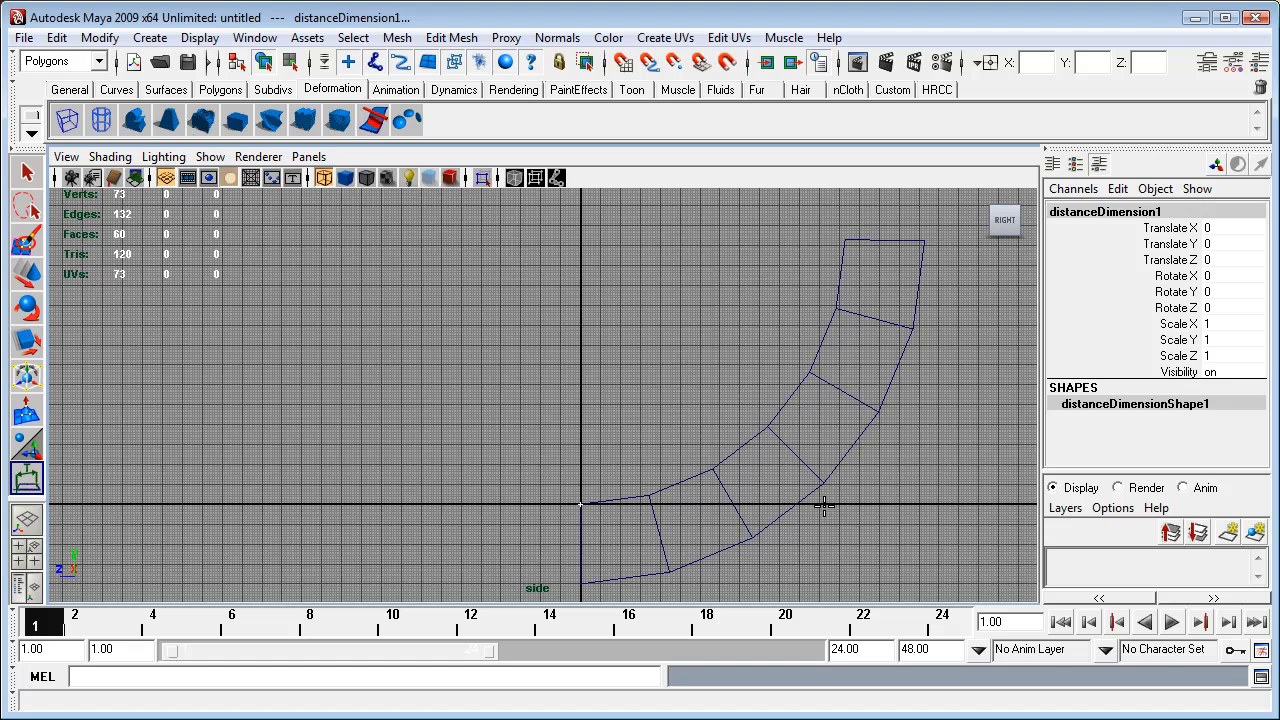
mouse_move(820, 505)
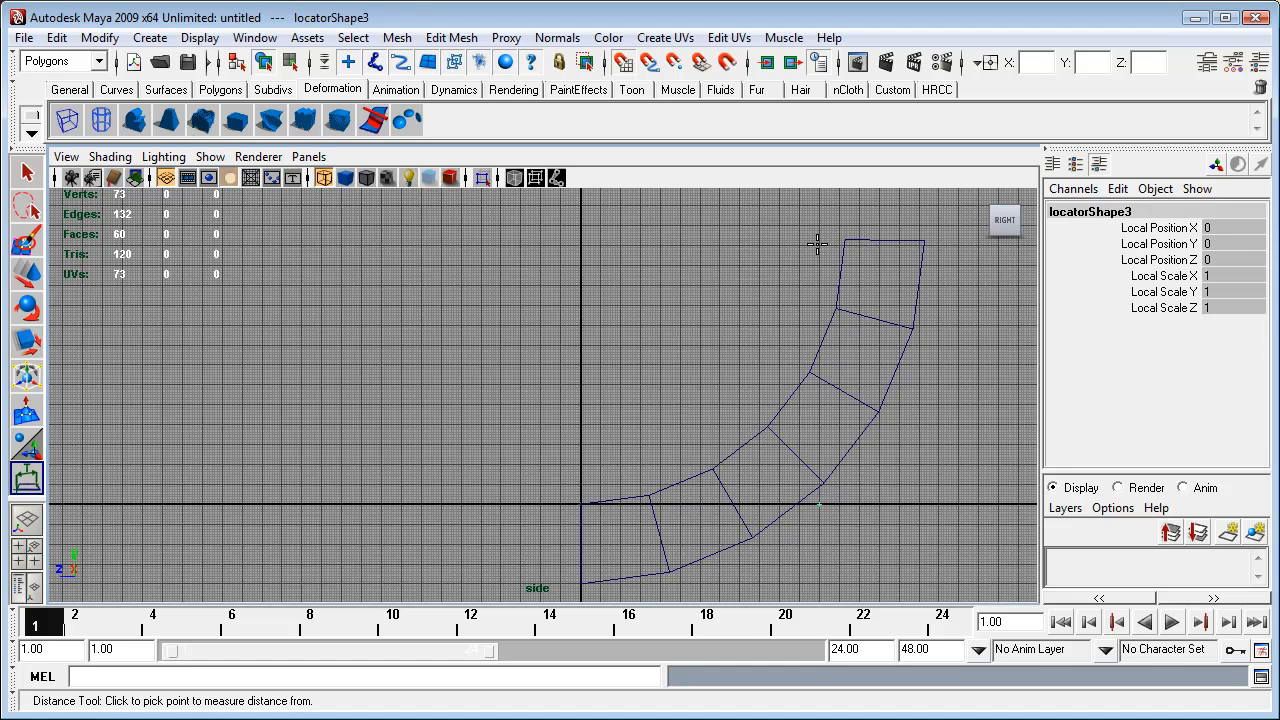
Step: Place the top end of the height measurement, then select the ramp mesh
click(818, 503)
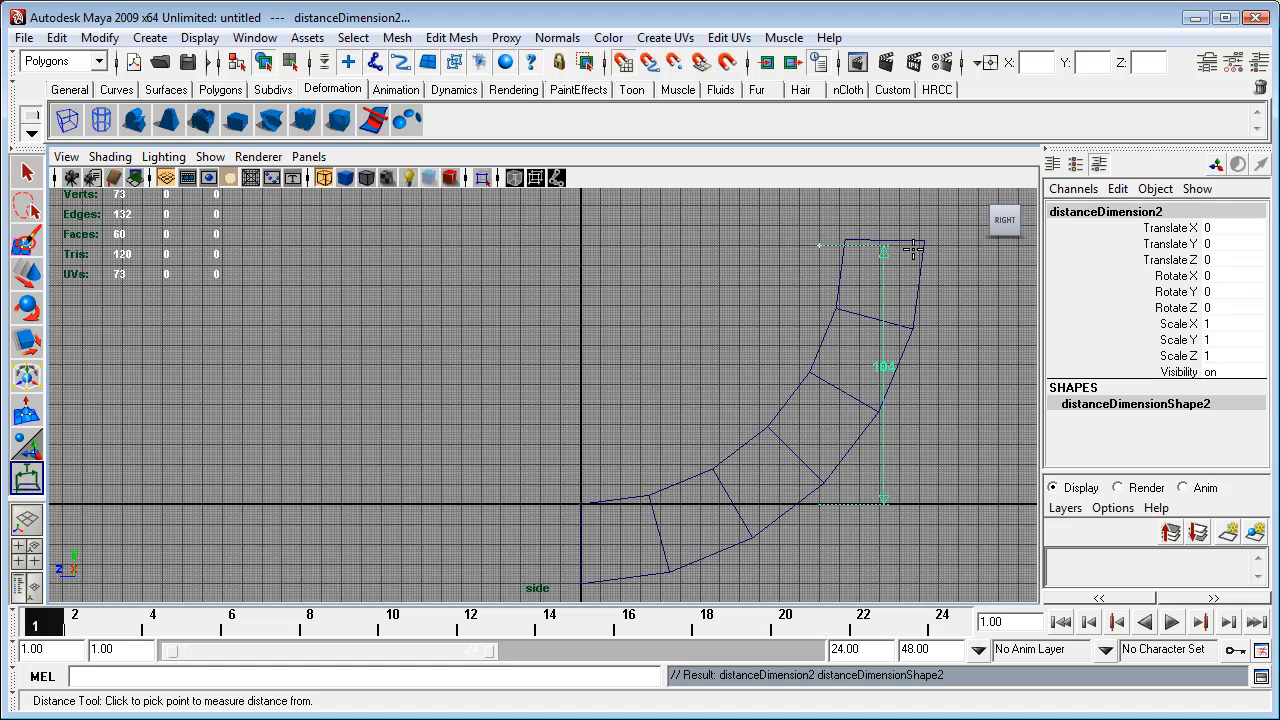
mouse_move(900, 255)
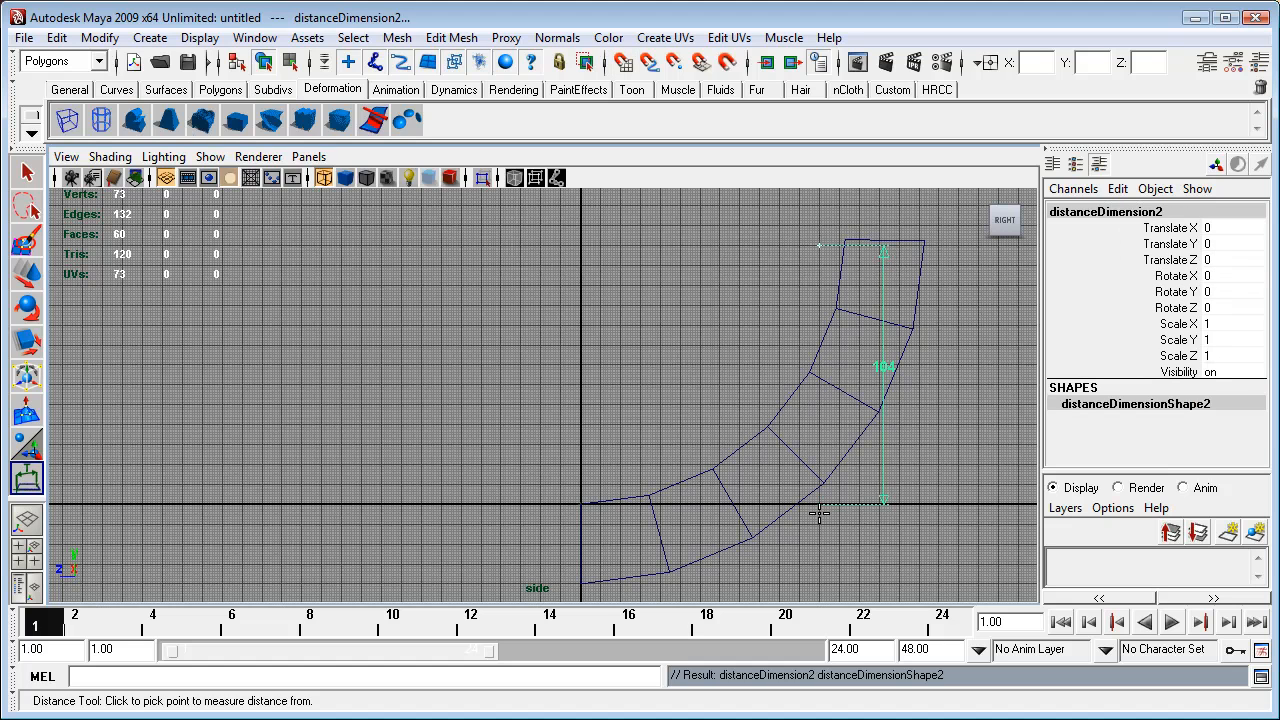
mouse_move(932, 401)
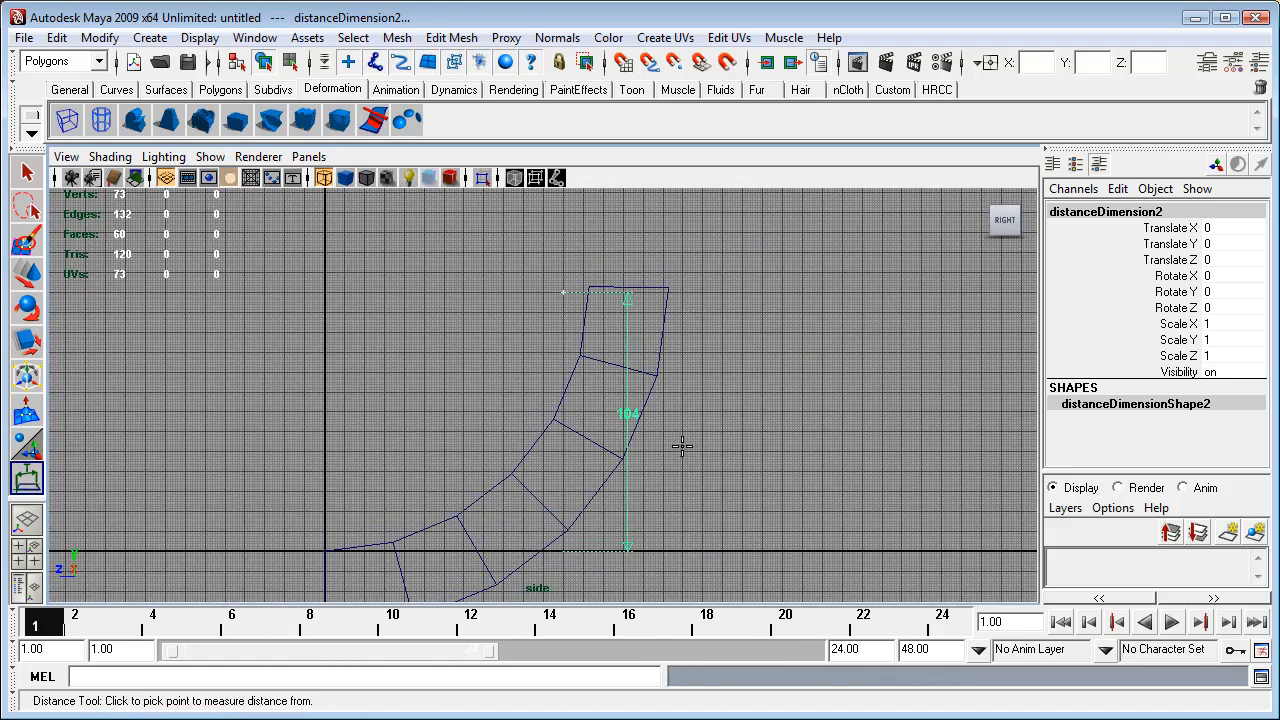
mouse_move(697, 443)
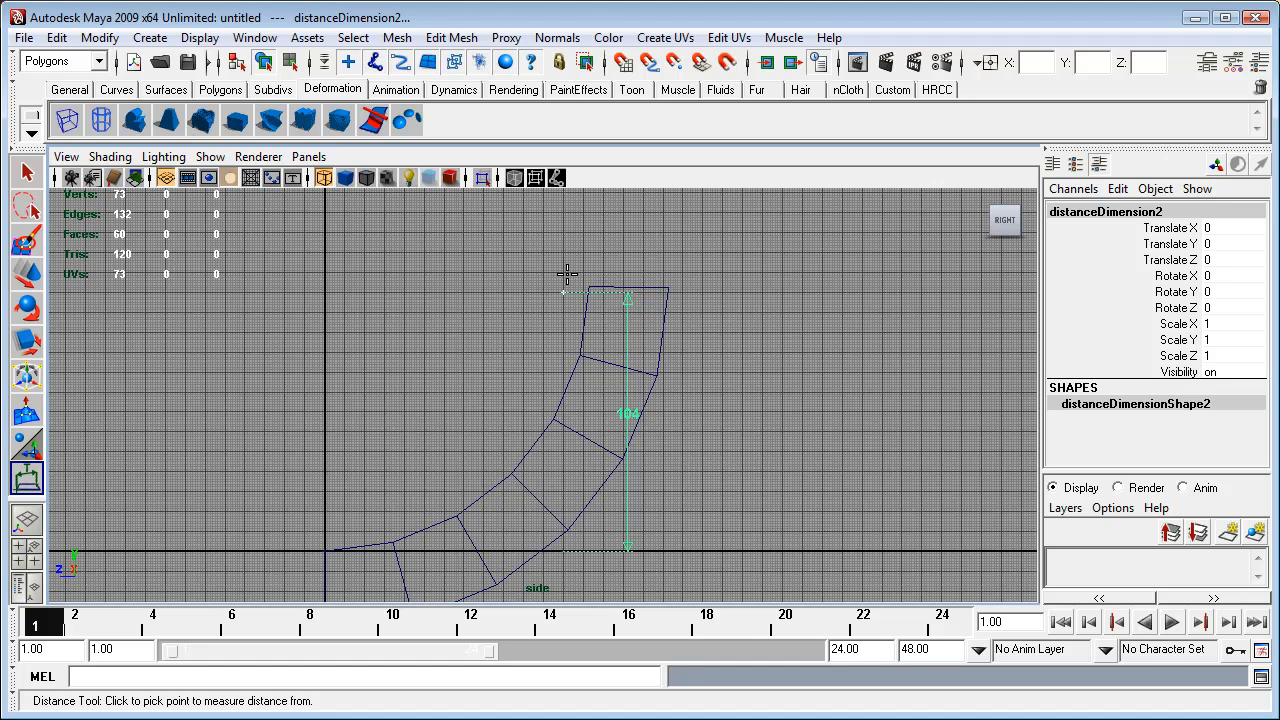
mouse_move(601, 273)
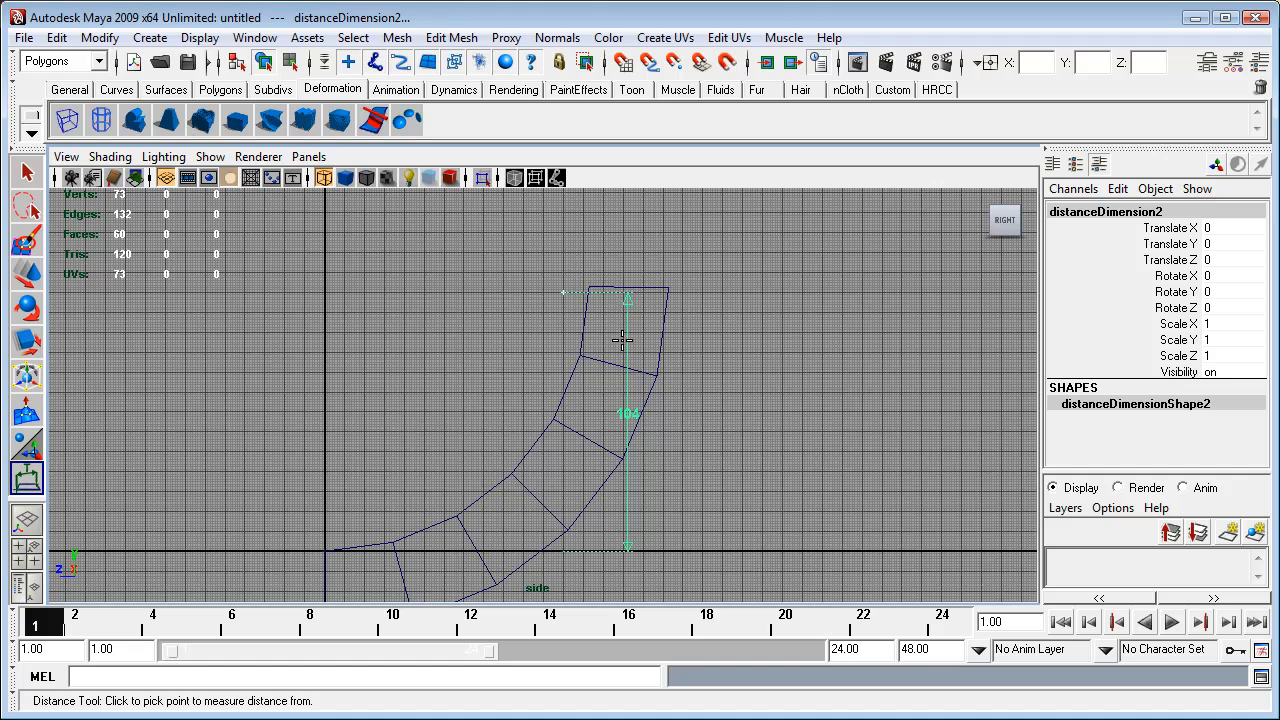
mouse_move(678, 400)
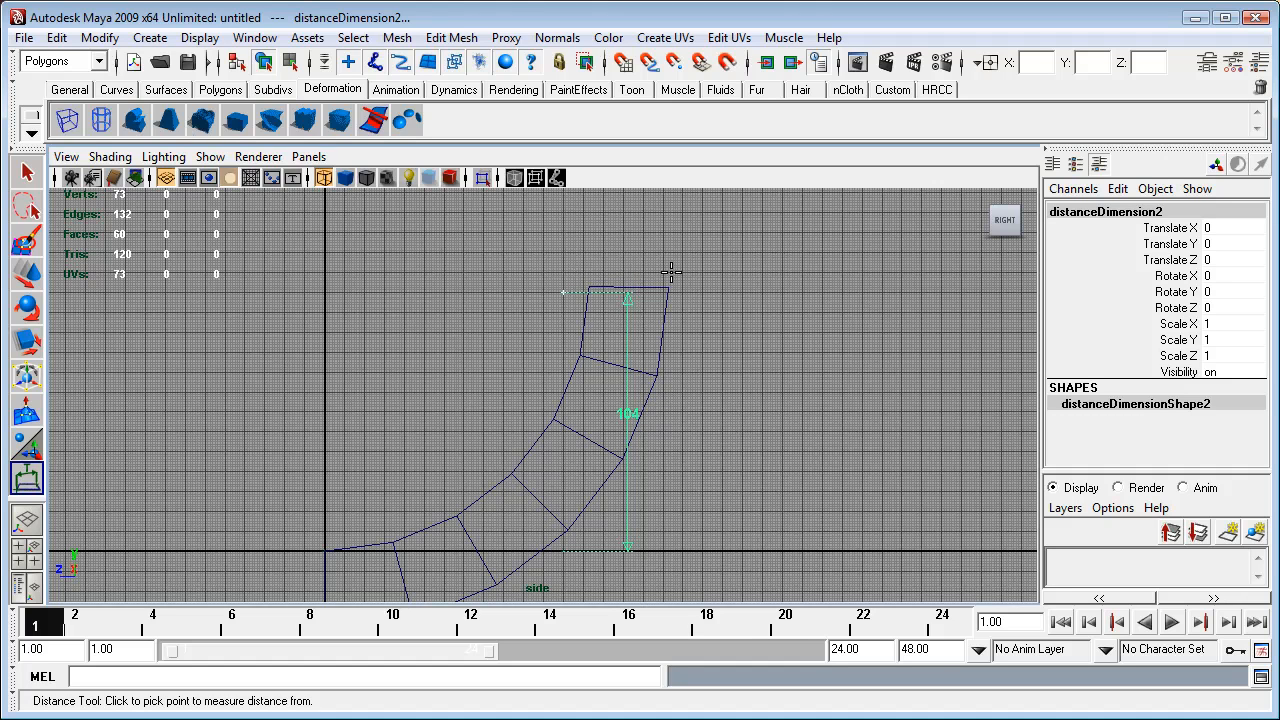
mouse_move(535, 282)
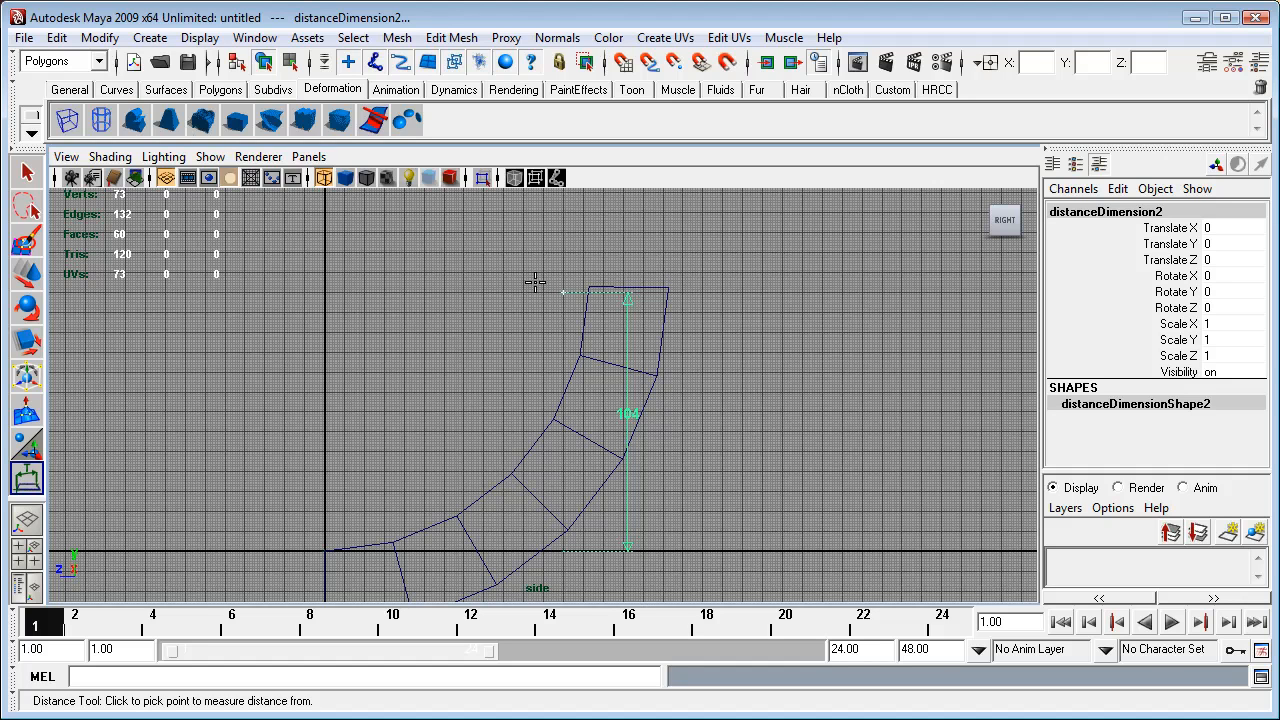
mouse_move(658, 271)
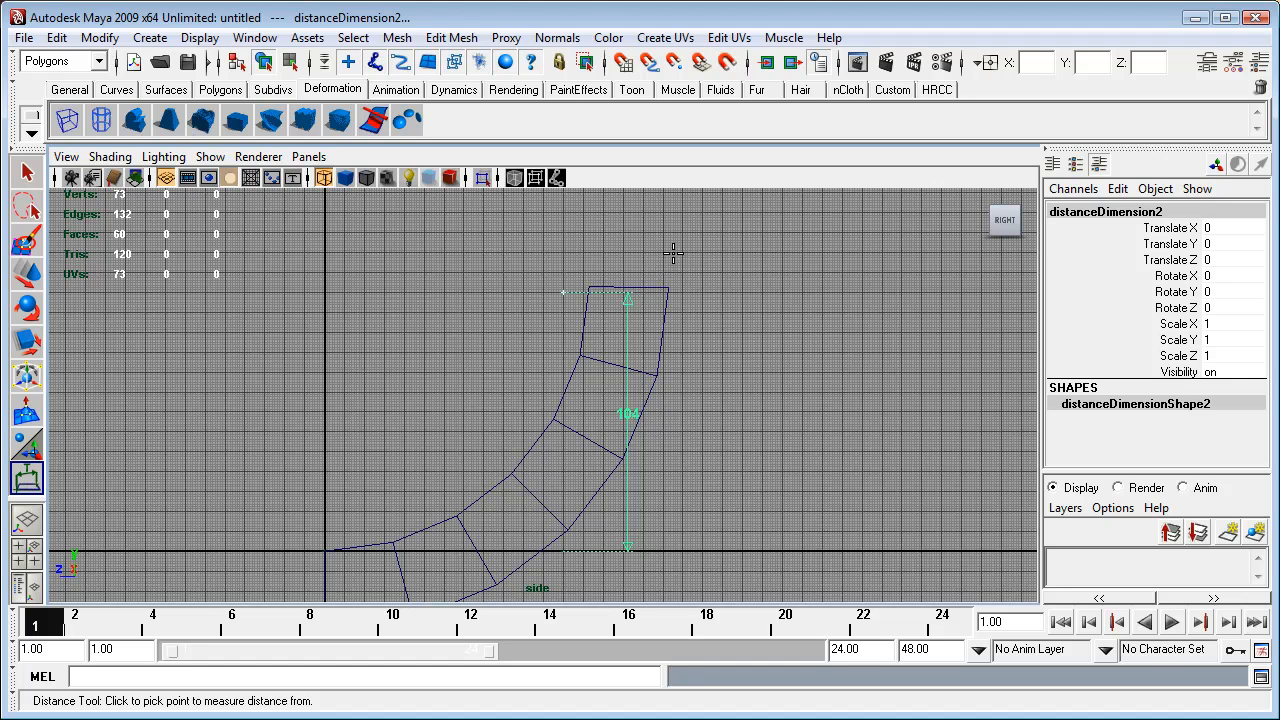
mouse_move(687, 233)
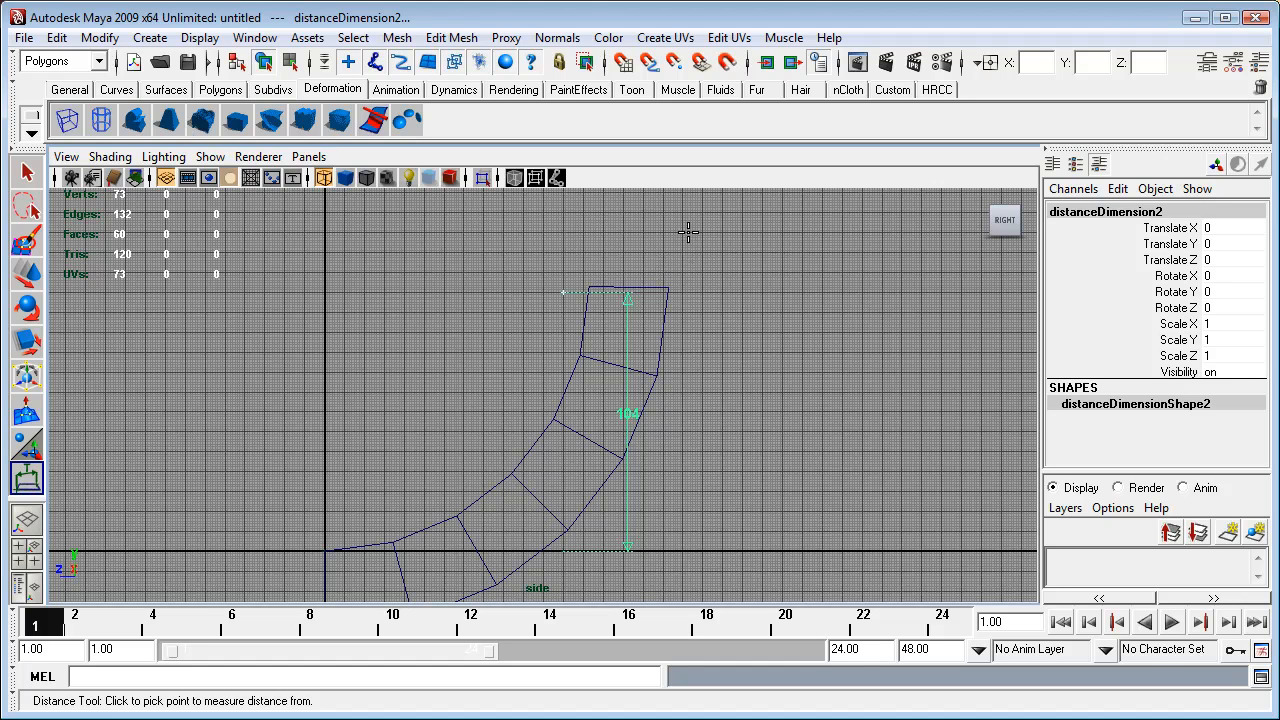
mouse_move(681, 233)
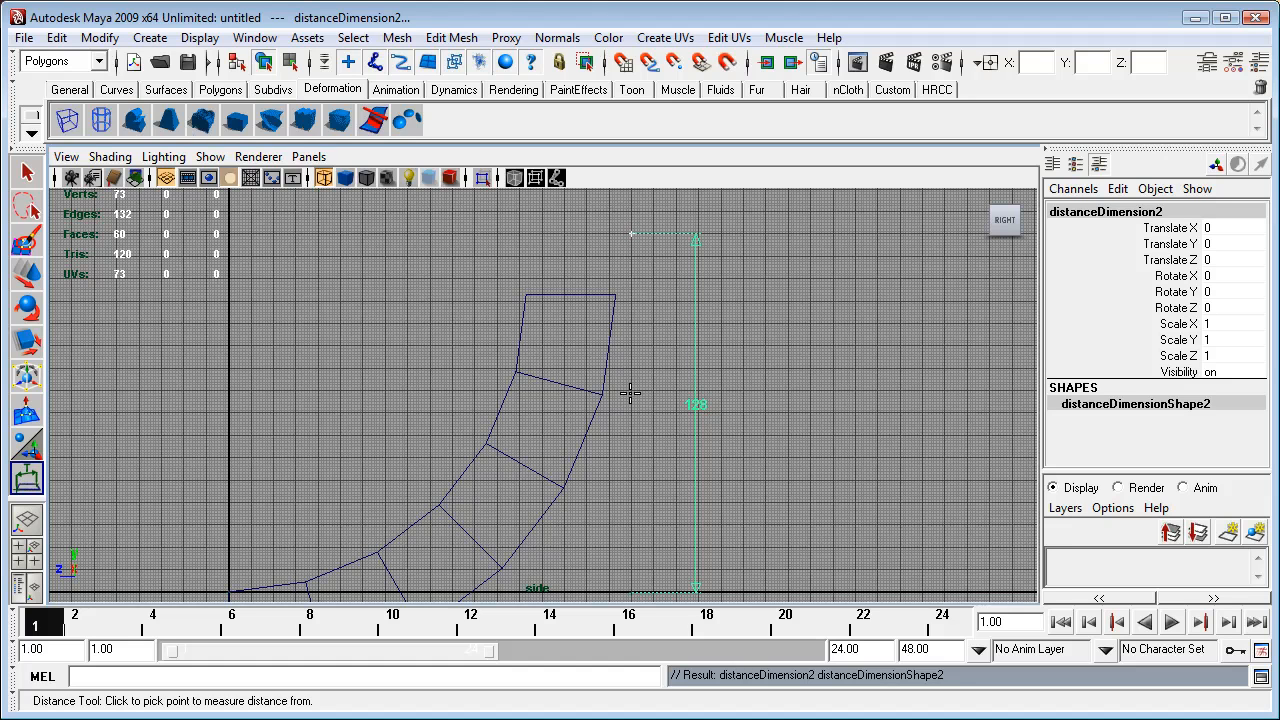
mouse_move(518, 347)
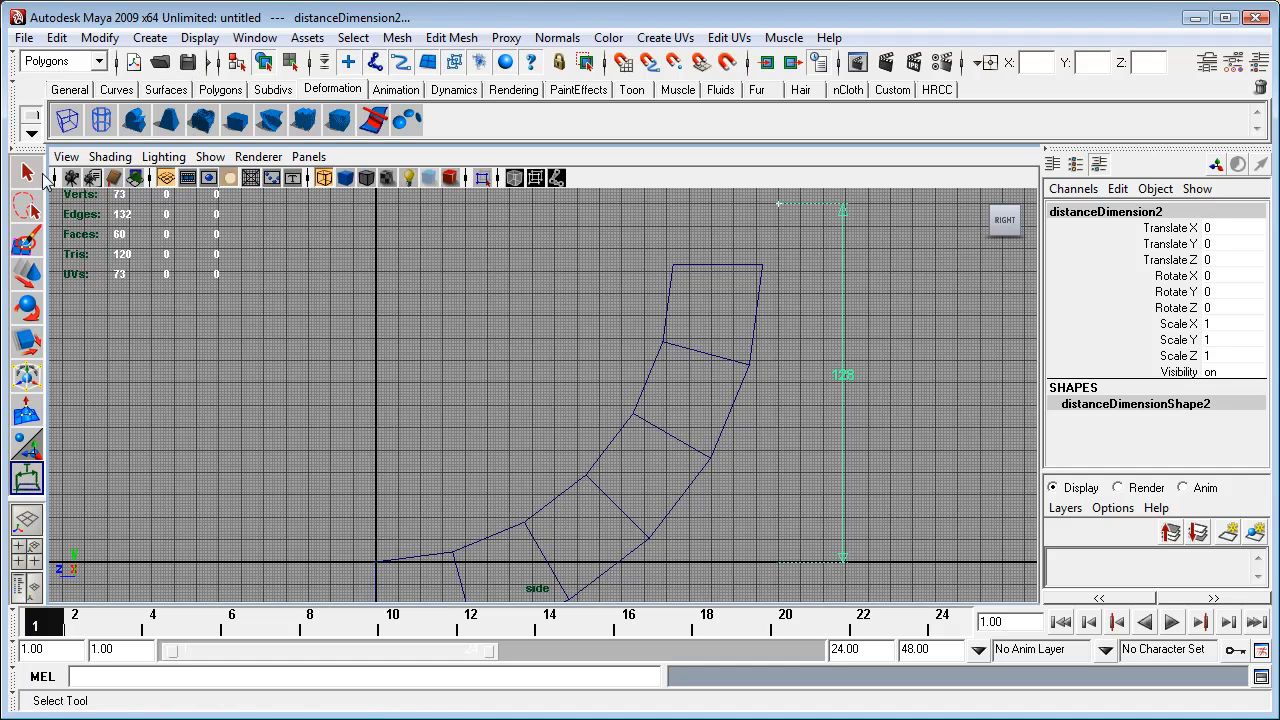
click(750, 362)
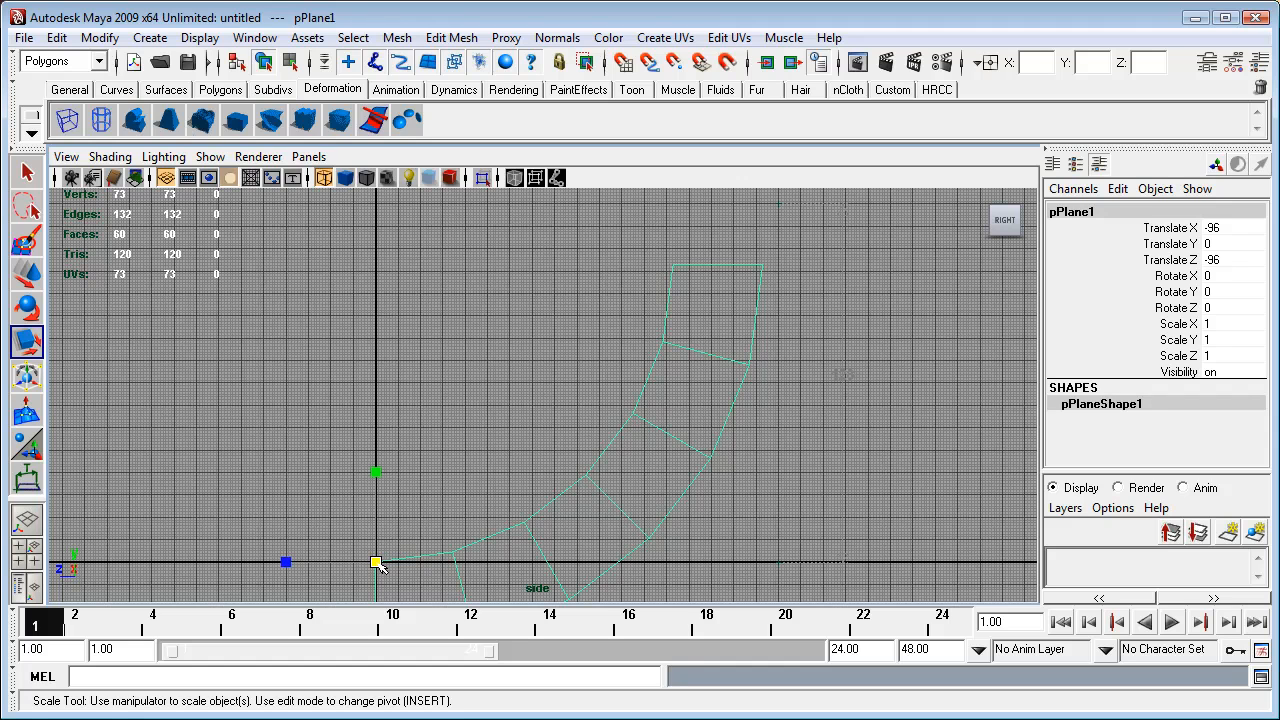
Step: Scale the ramp uniformly to about 1.205 so its top meets the 128 mark
drag(375, 562, 379, 562)
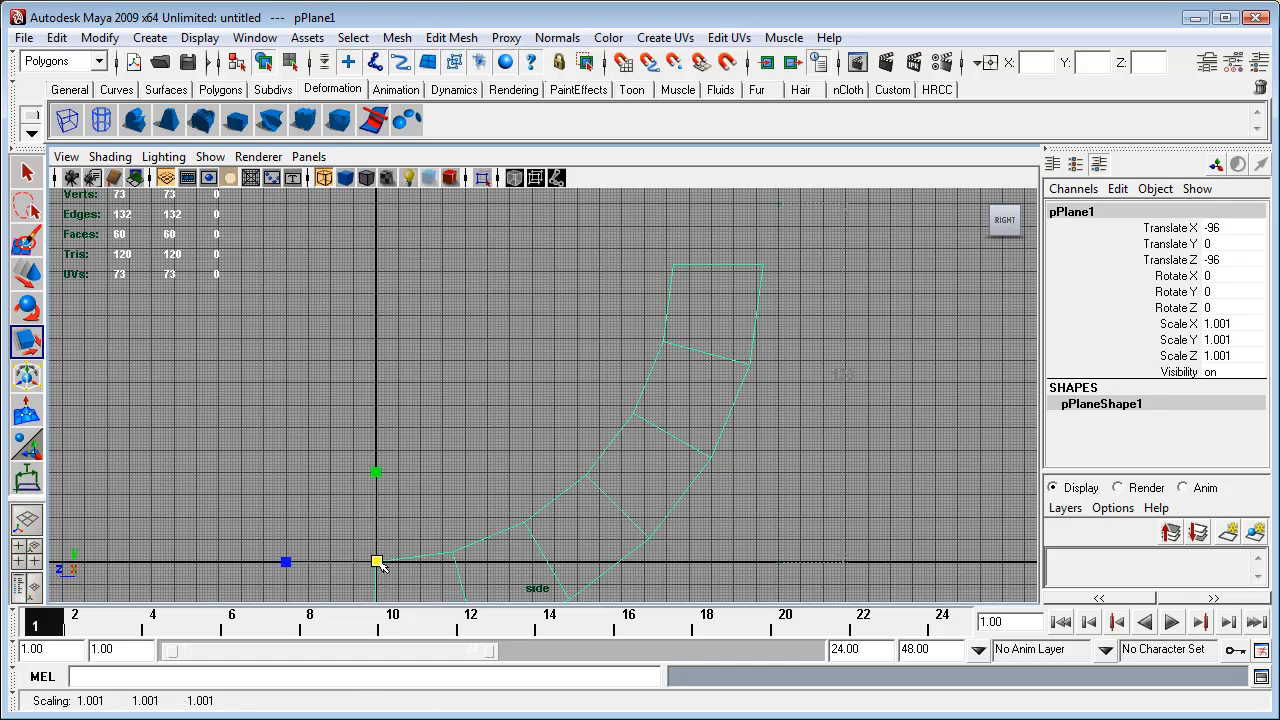
drag(377, 562, 505, 525)
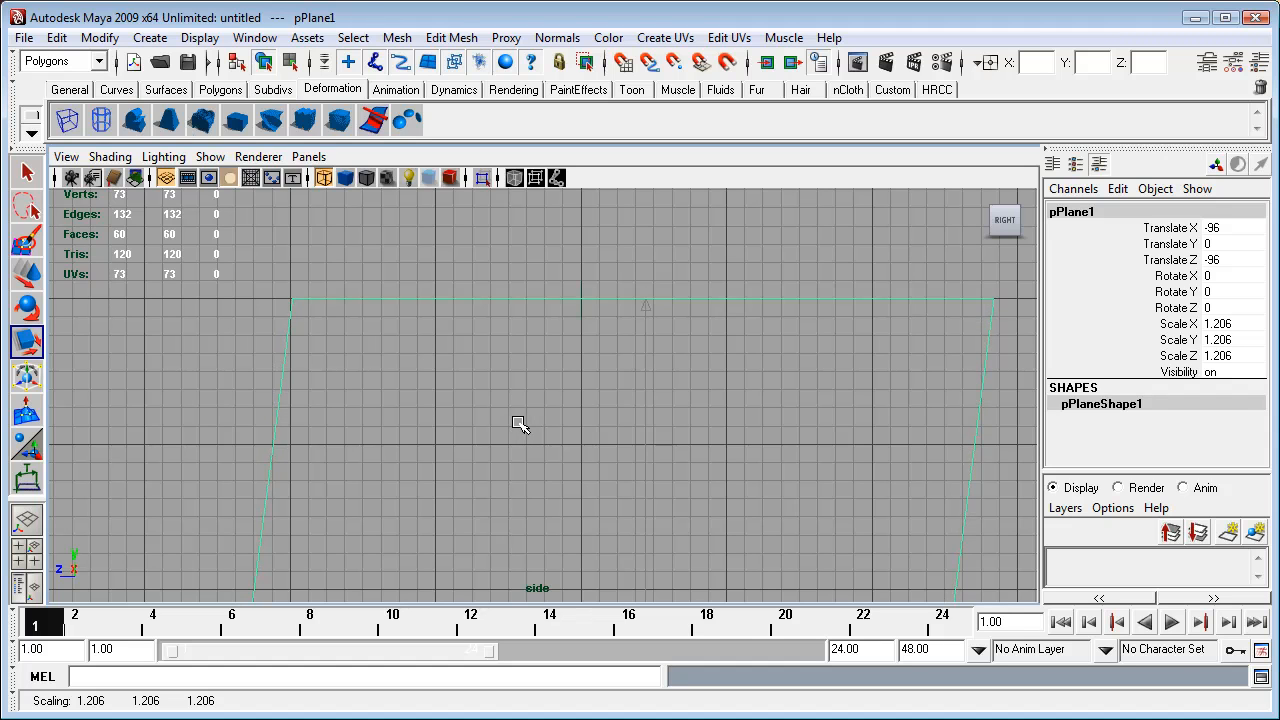
mouse_move(530, 300)
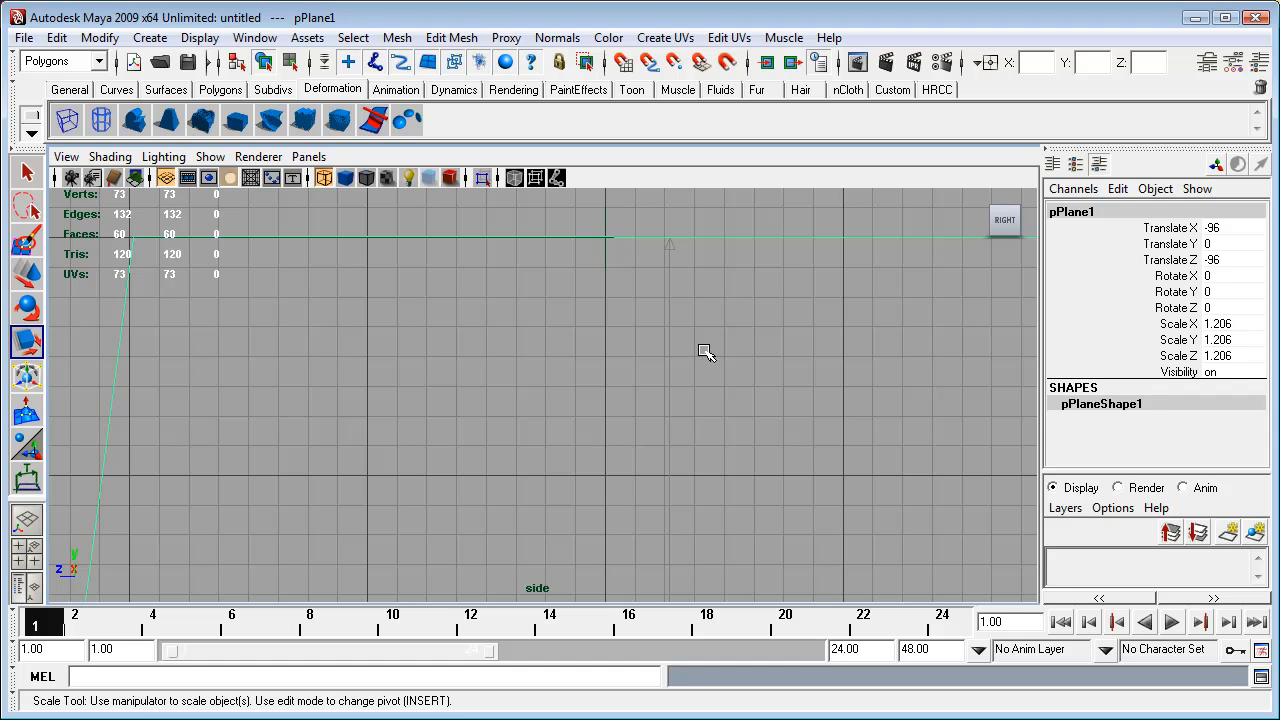
mouse_move(510, 343)
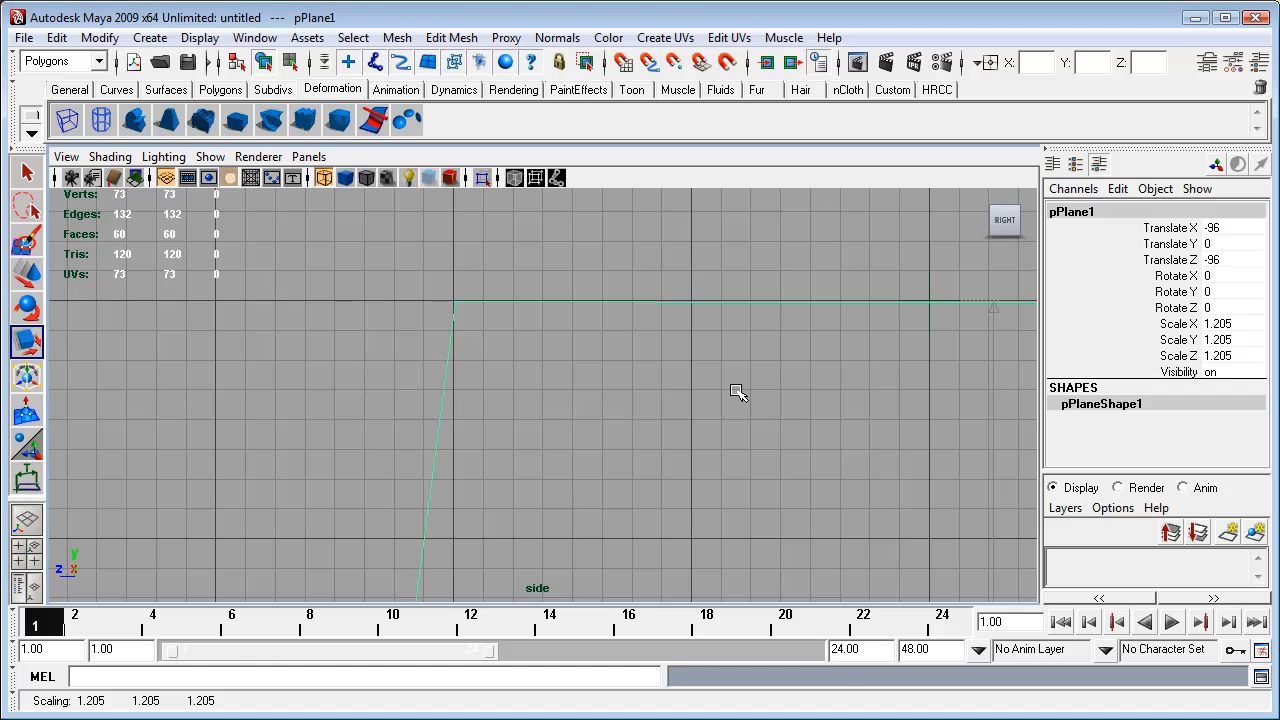
mouse_move(430, 308)
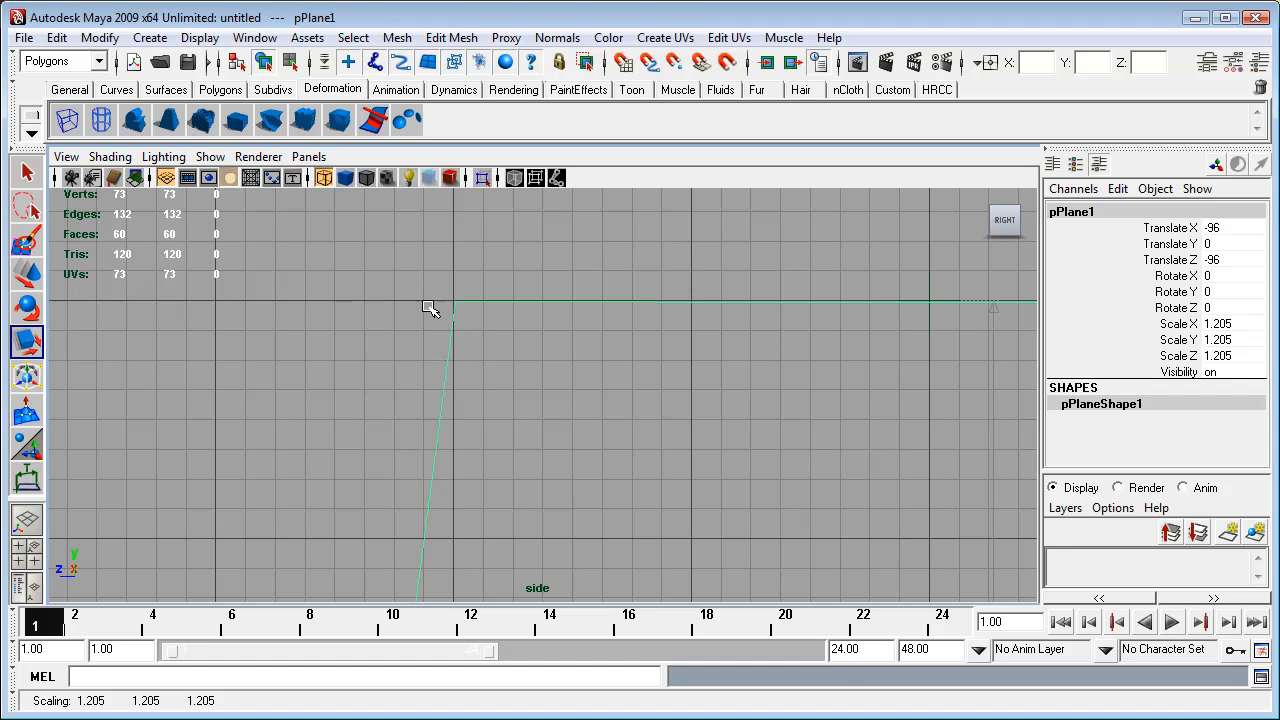
mouse_move(450, 304)
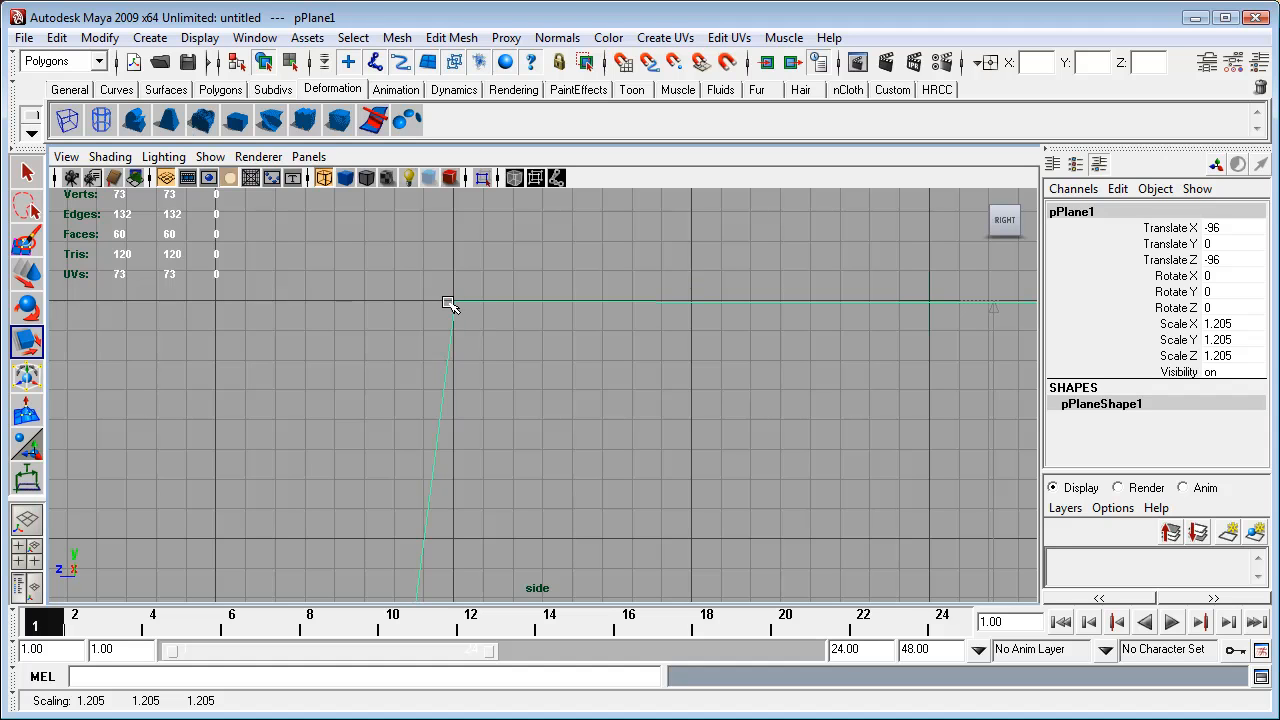
mouse_move(457, 303)
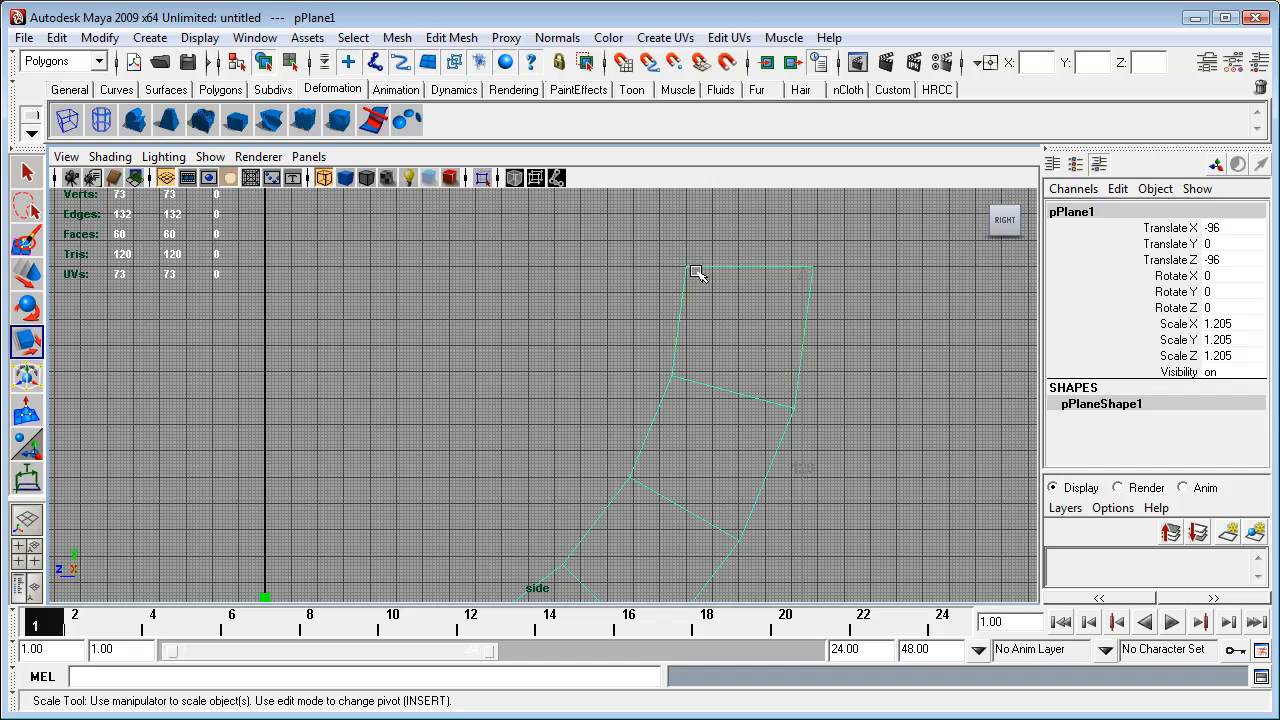
mouse_move(790, 277)
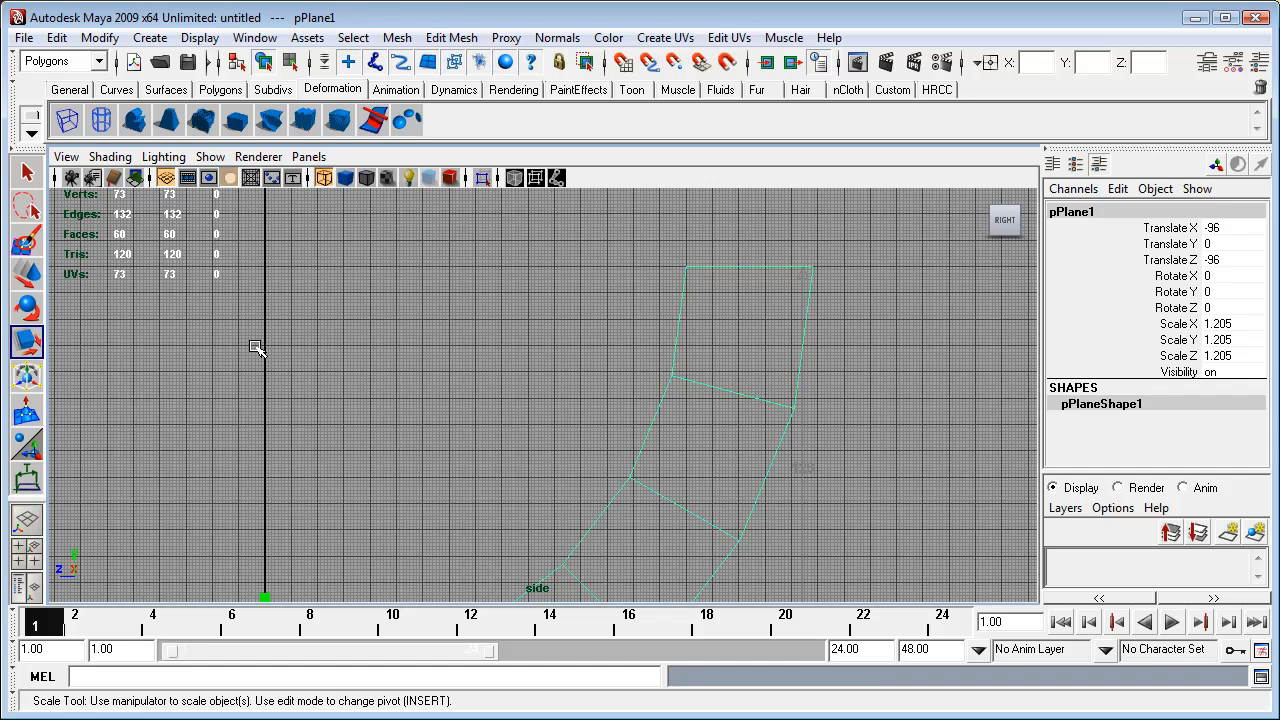
Step: Add distanceDimension3 reading 128 across the ramp's depth, then switch views
click(149, 37)
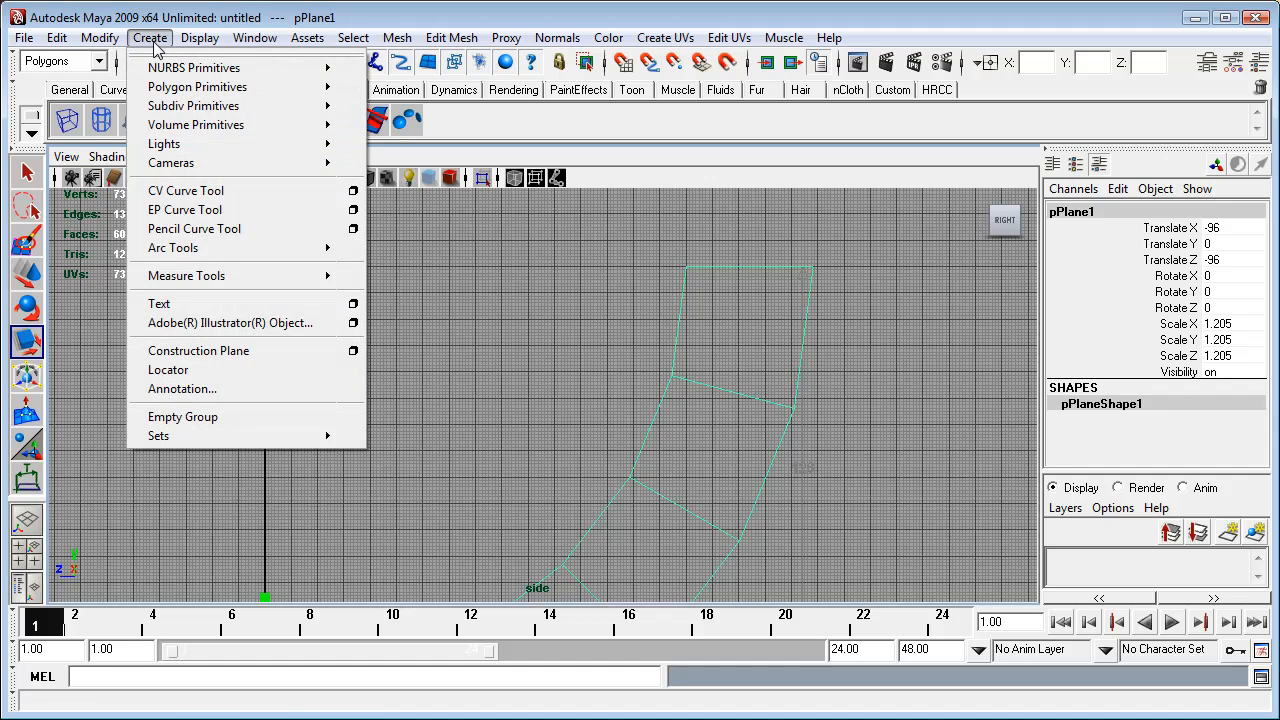
mouse_move(193, 270)
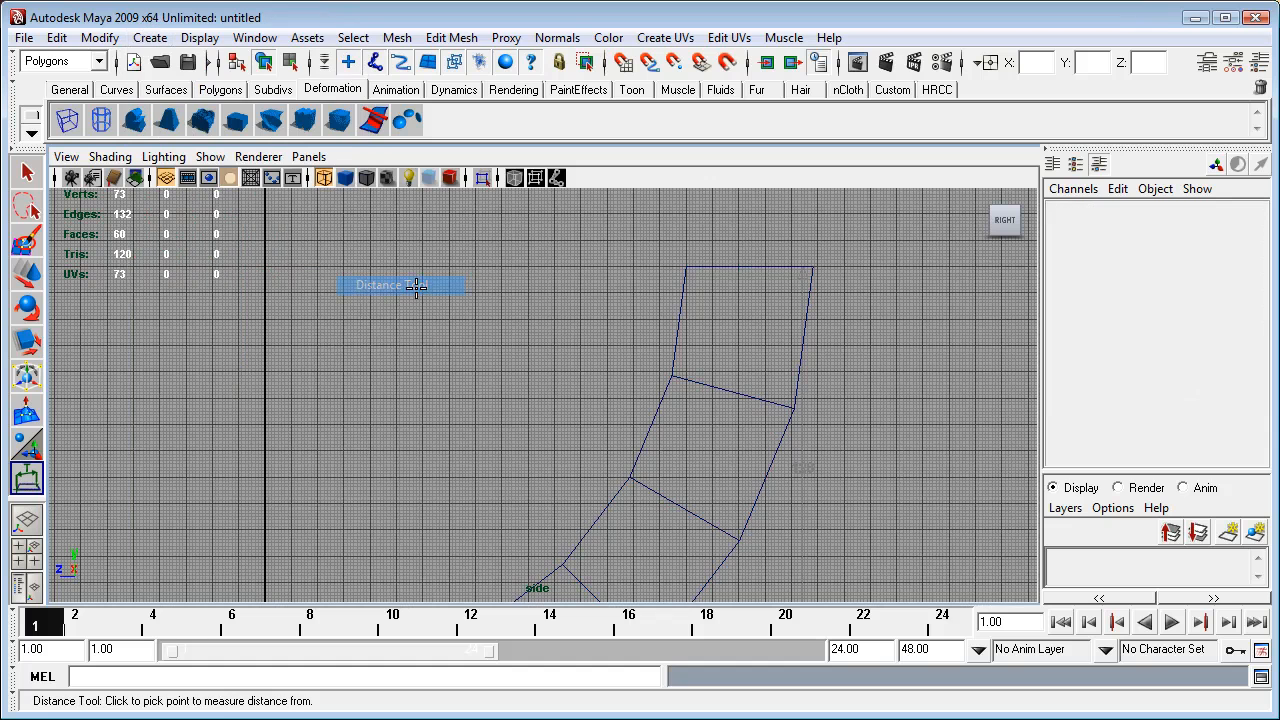
mouse_move(687, 246)
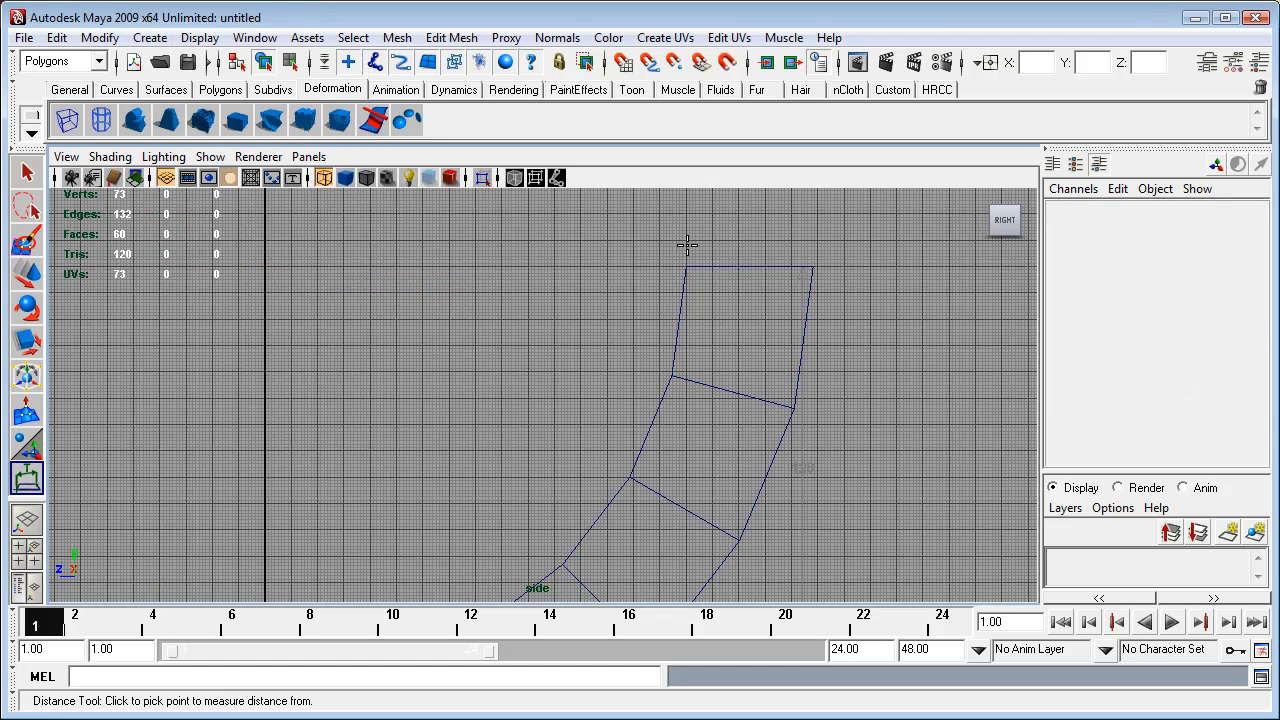
mouse_move(687, 240)
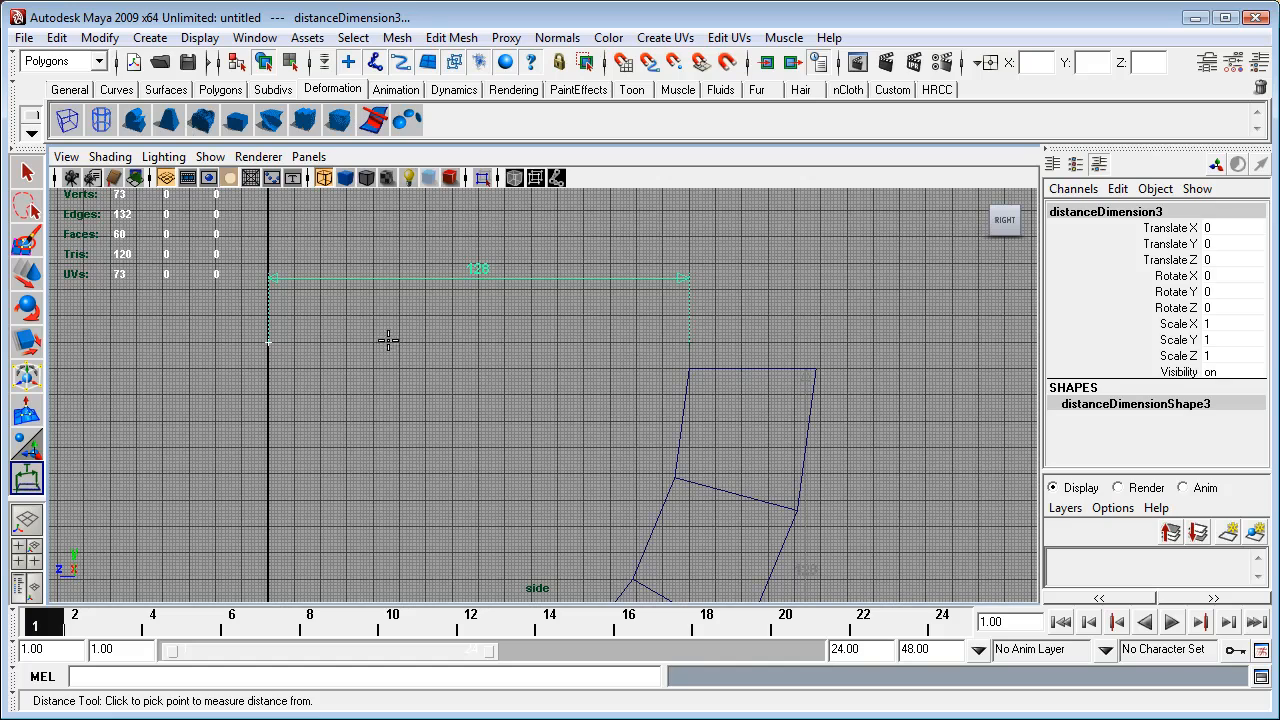
mouse_move(683, 347)
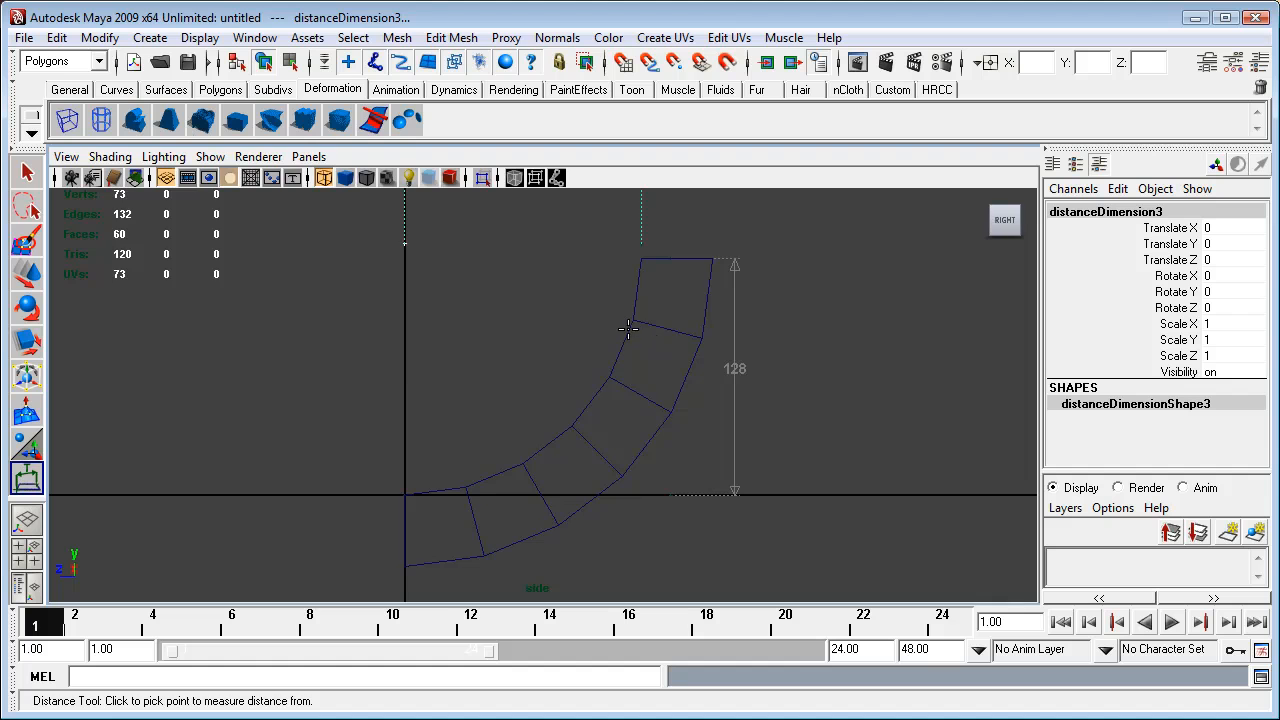
key(space)
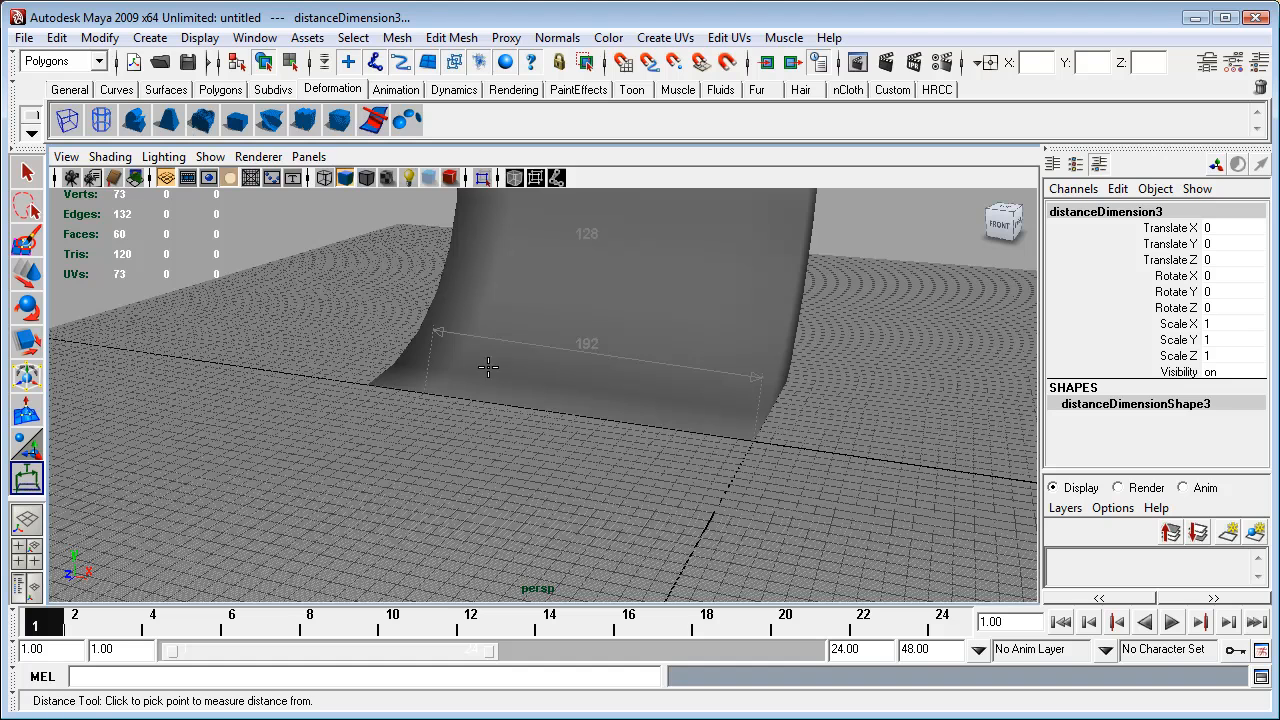
mouse_move(674, 411)
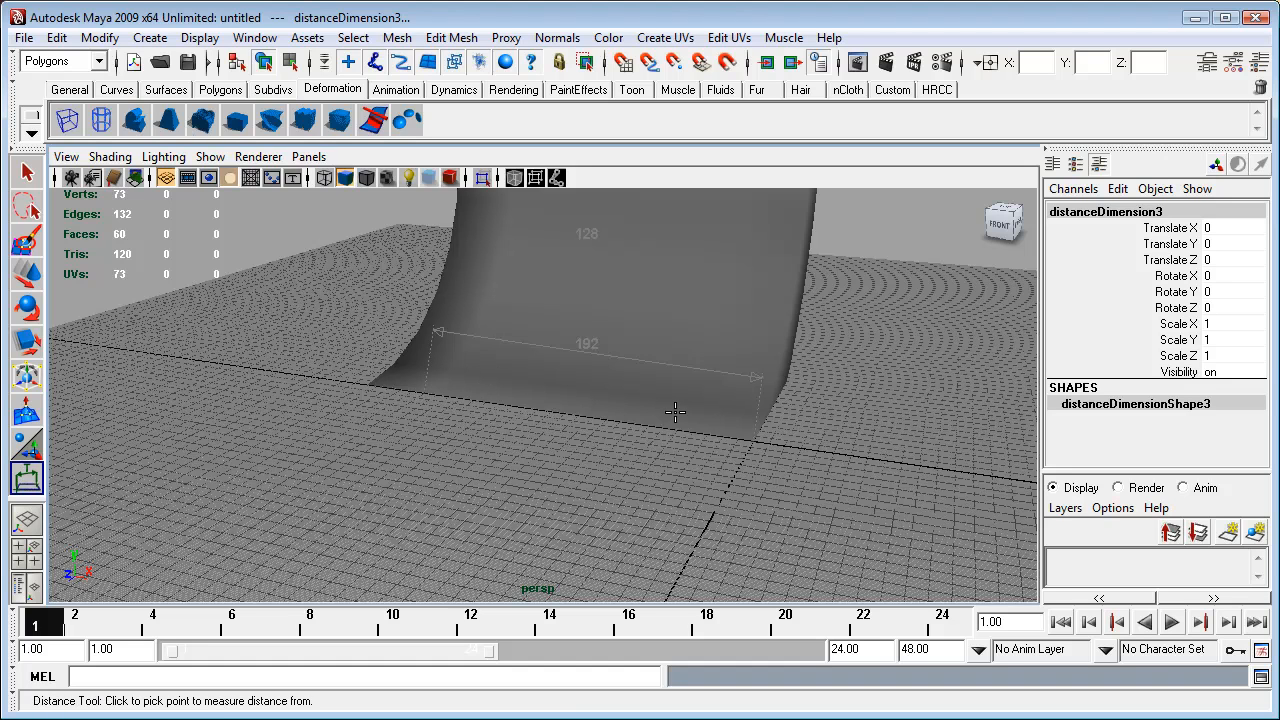
mouse_move(753, 430)
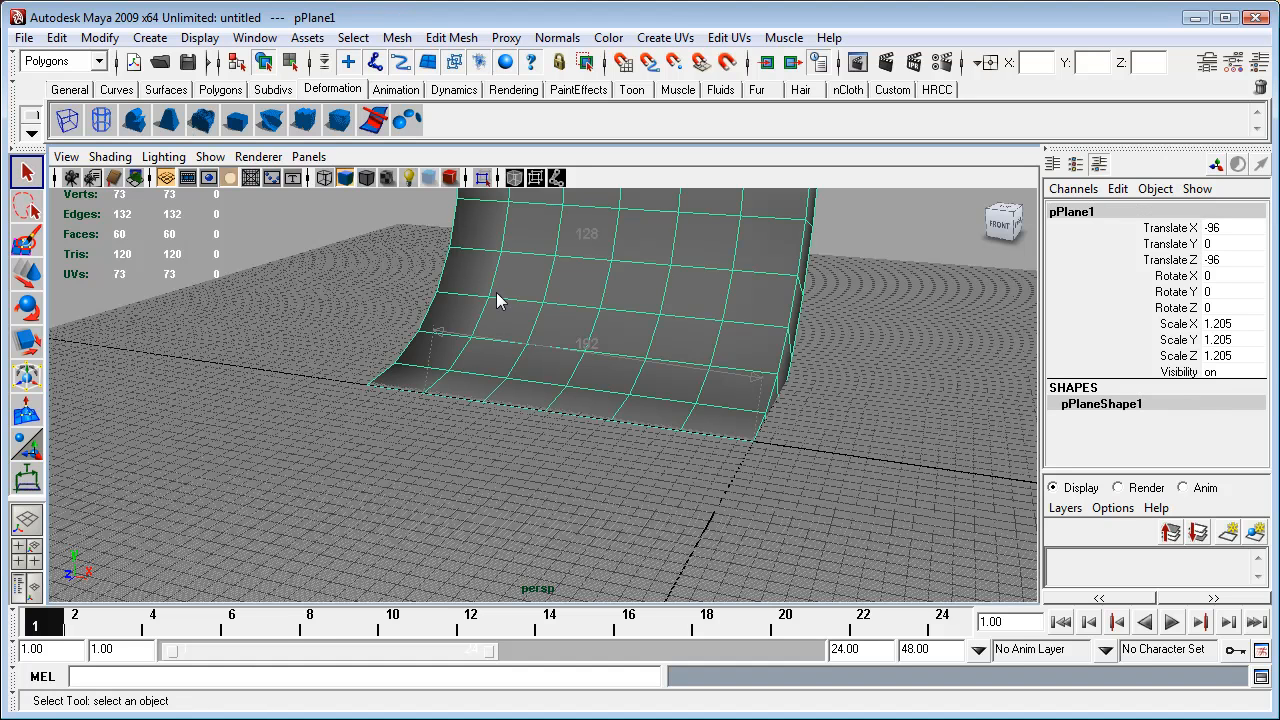
Step: Orbit the perspective view to inspect the curved ramp's front
drag(500, 300, 510, 435)
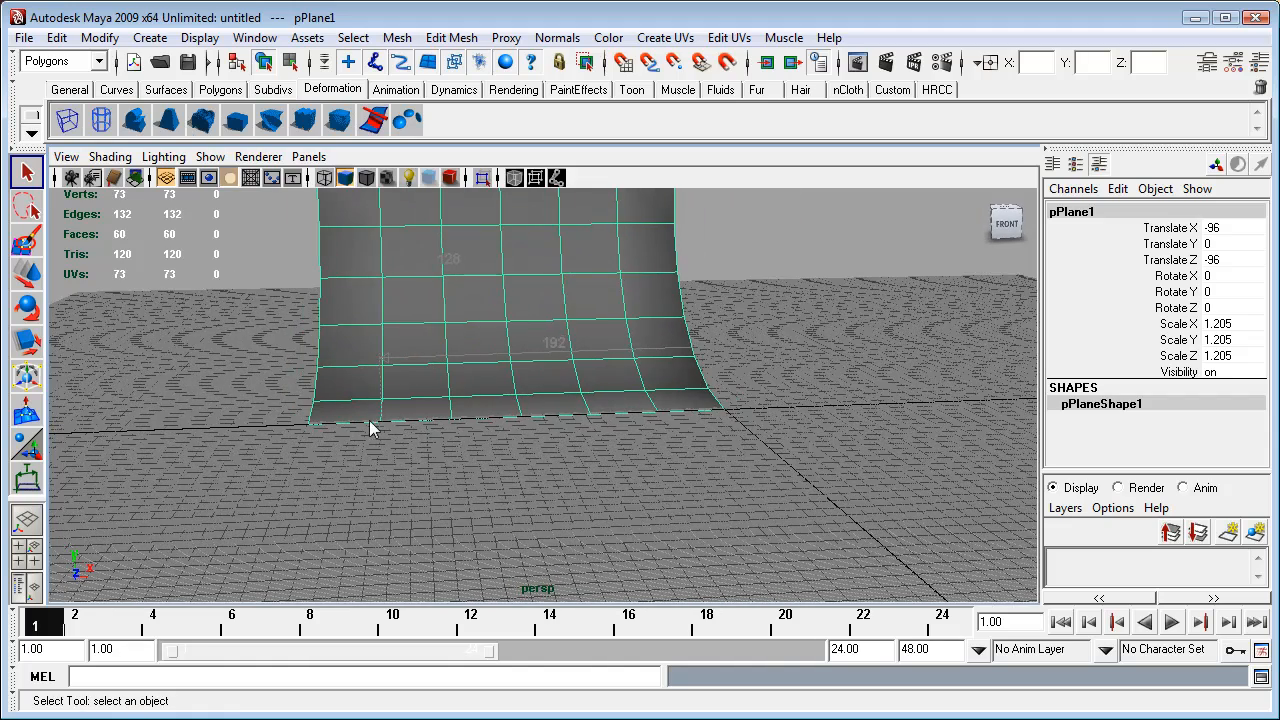
mouse_move(432, 442)
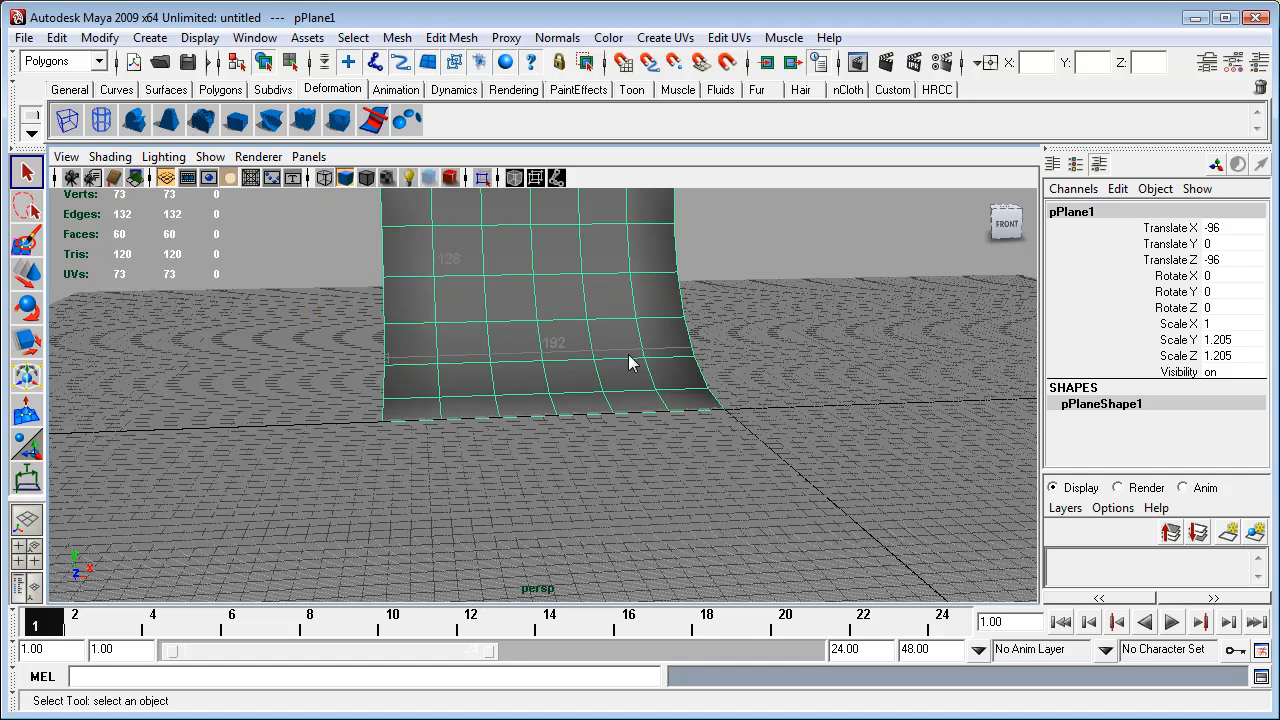
drag(630, 360, 648, 458)
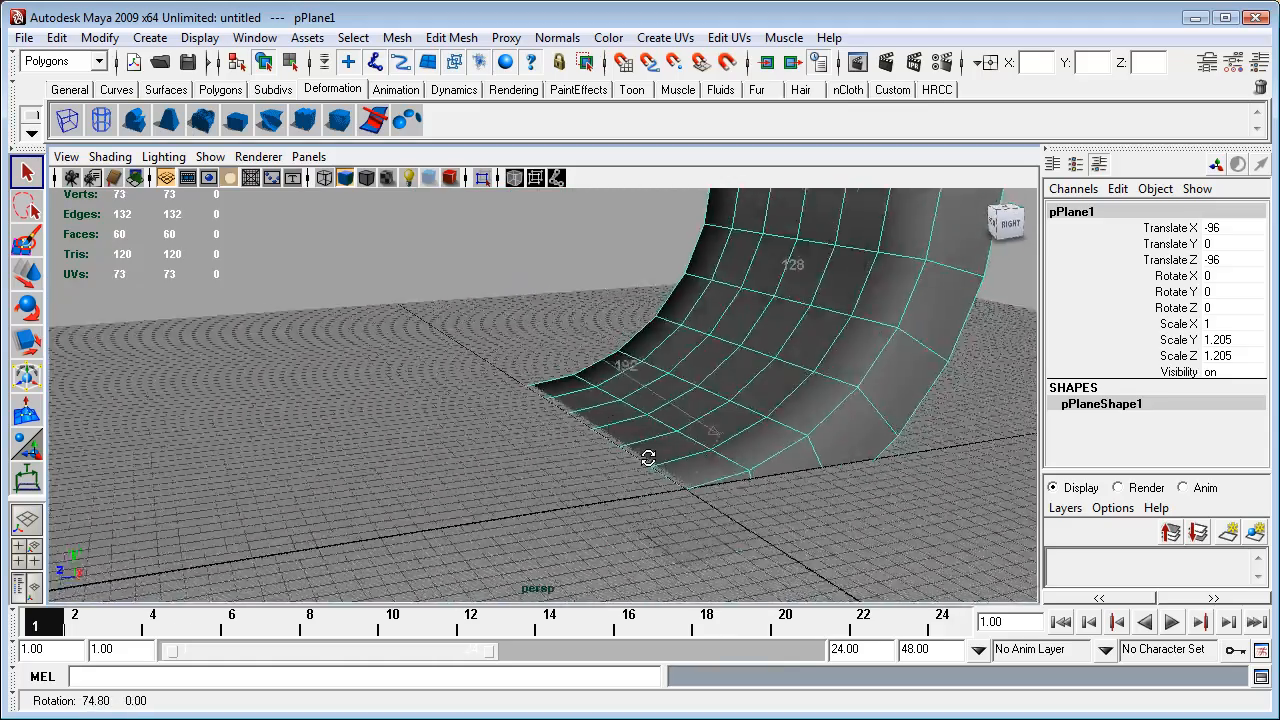